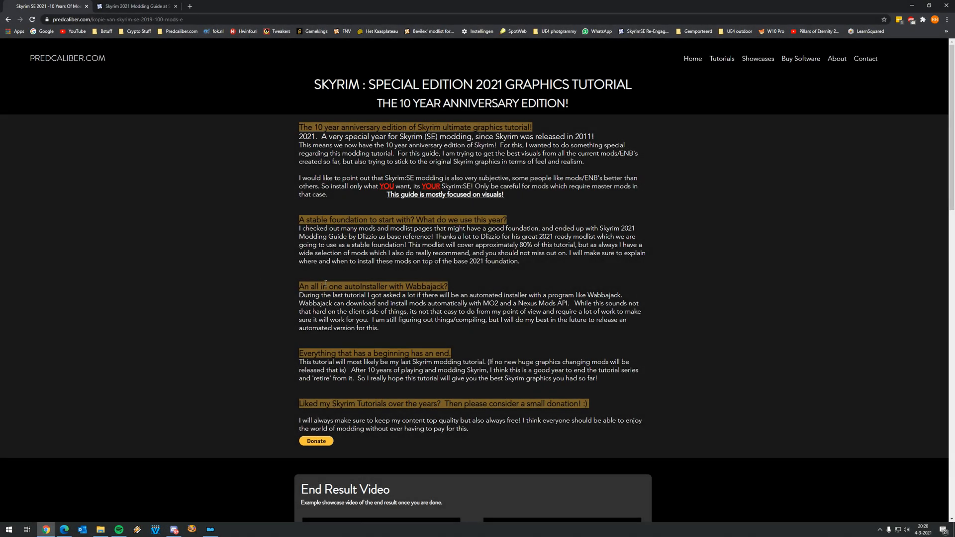
mouse_move(336, 278)
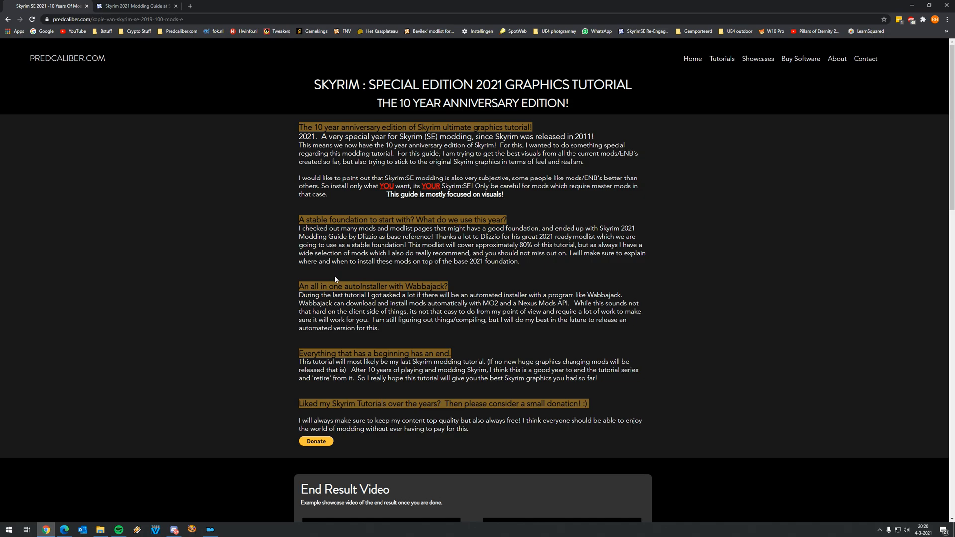
mouse_move(381, 249)
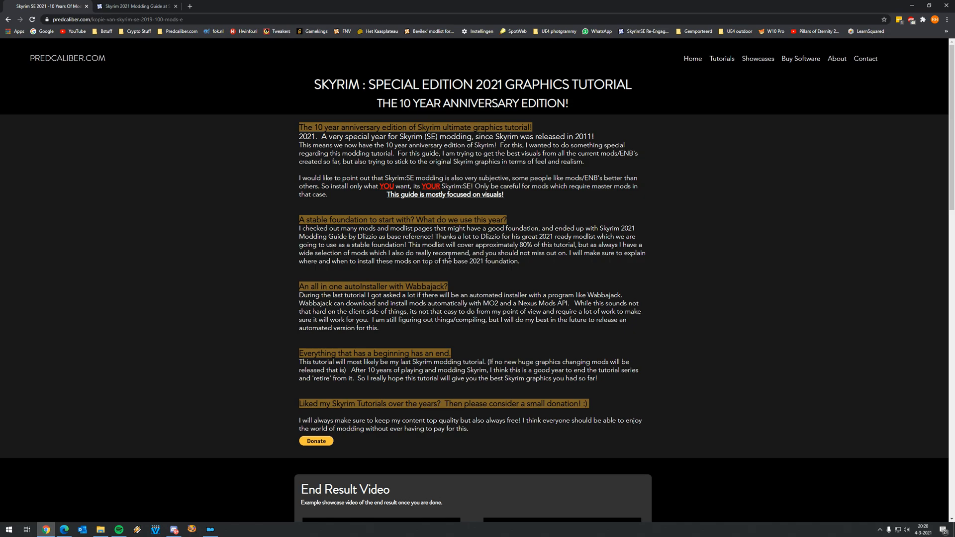
Step: Scroll through the 2021 graphics tutorial, then bring up the Skyrim SE 2021 mod pack folder from the taskbar
scroll("down", 3)
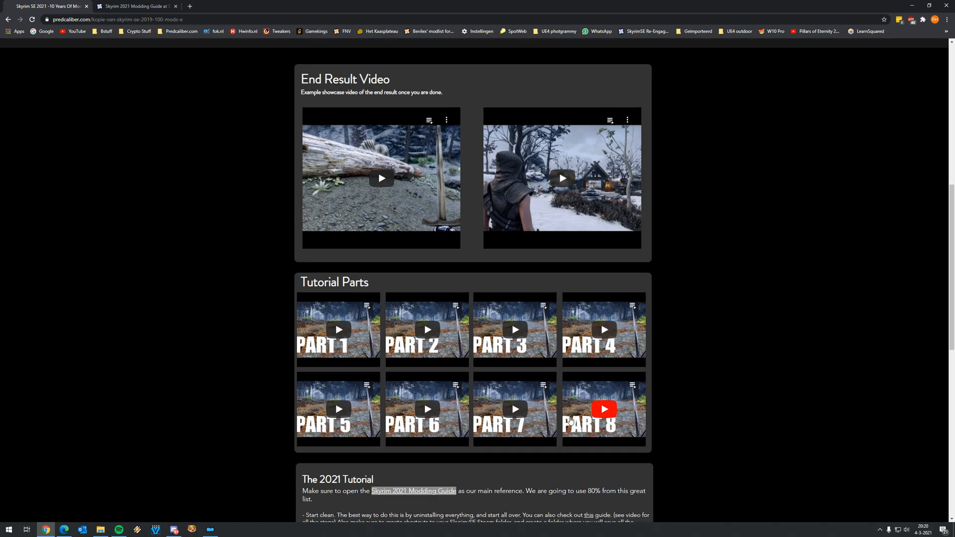
scroll("up", 3)
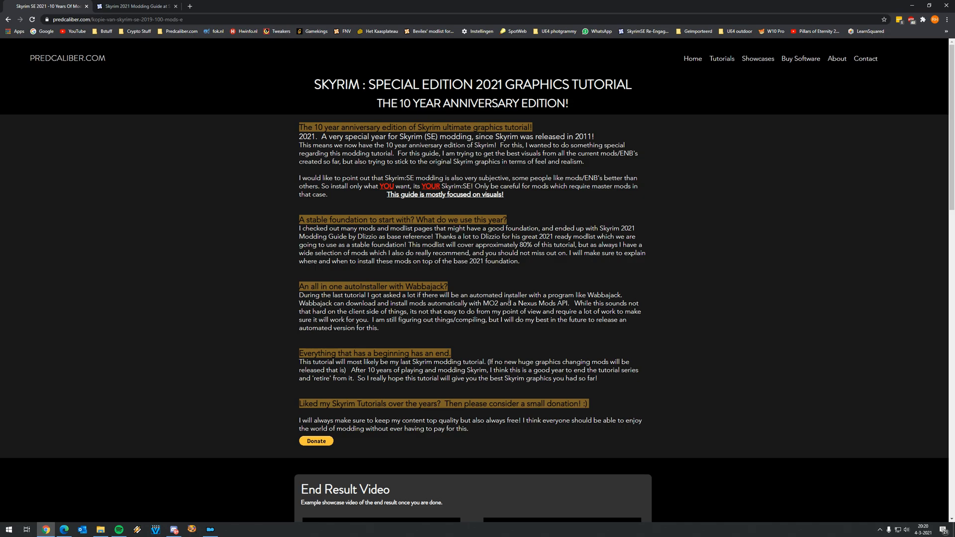
scroll("down", 3)
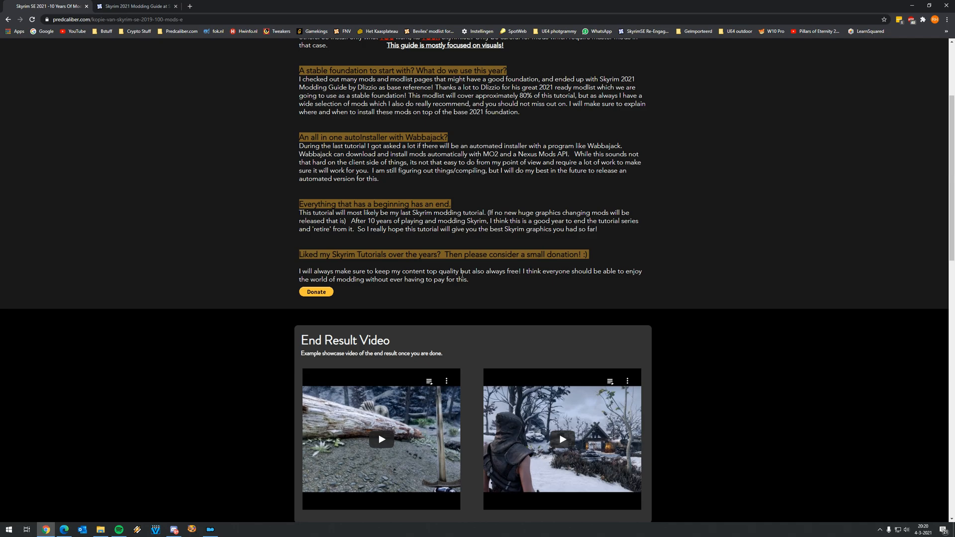
scroll("up", 3)
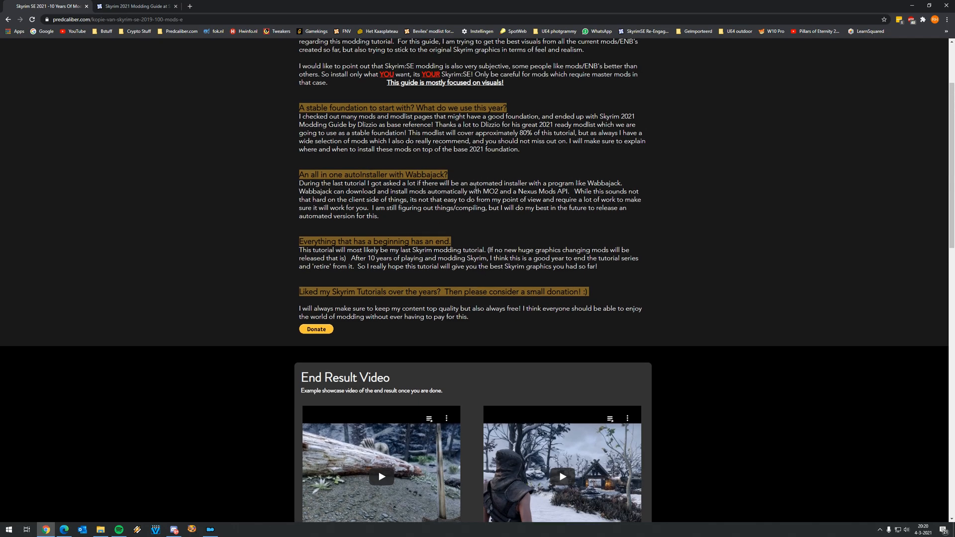
left_click(100, 528)
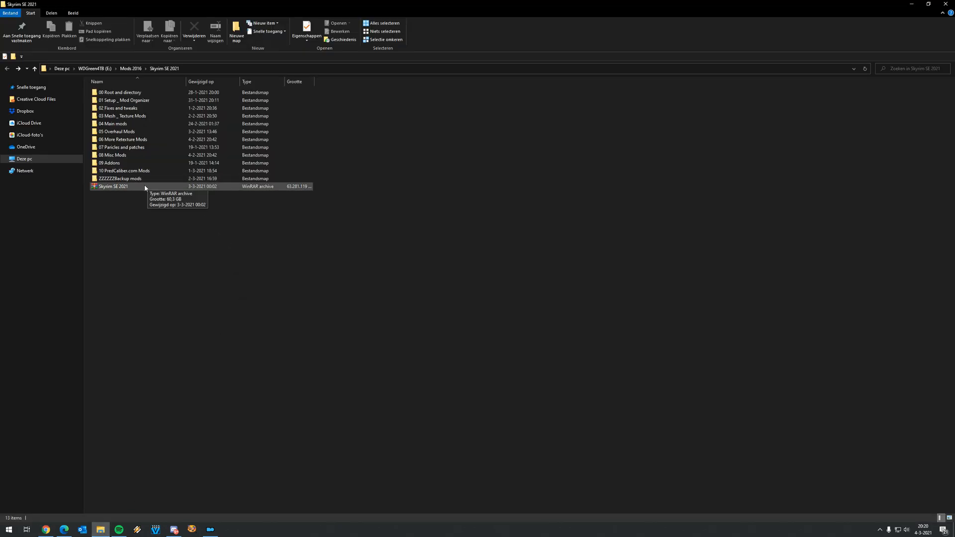
Step: Look through the numbered mod folders and the Skyrim SE 2021.rar archive, then return to the tutorial page
double_click(120, 92)
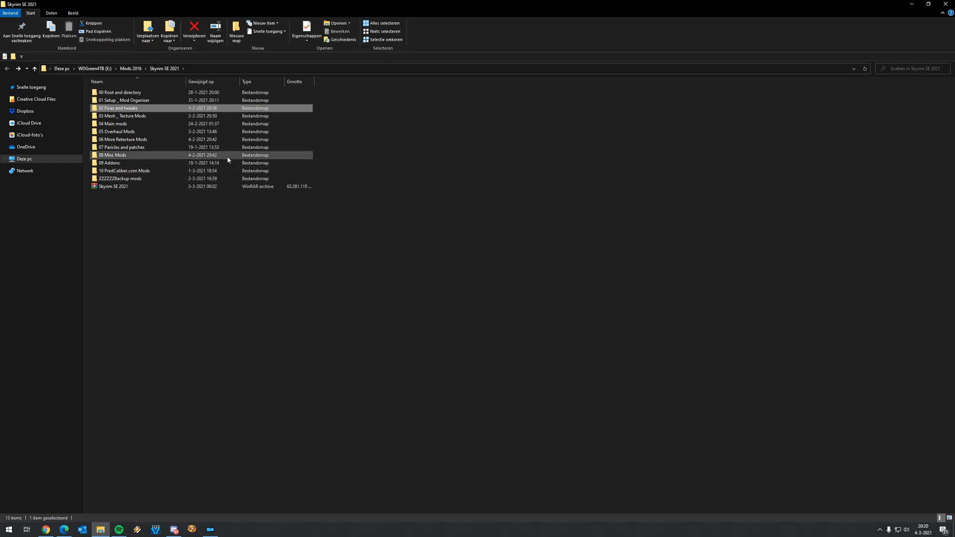
left_click(121, 92)
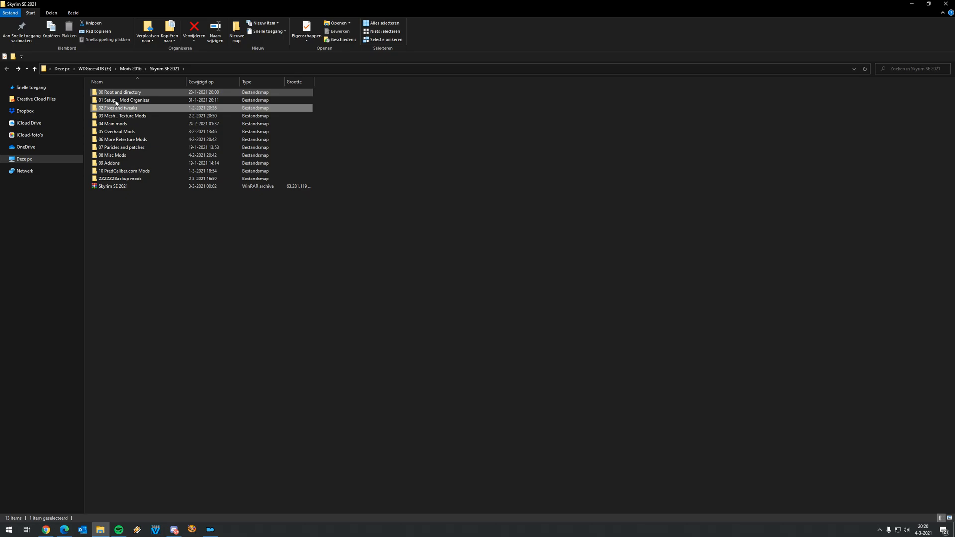
left_click(135, 170)
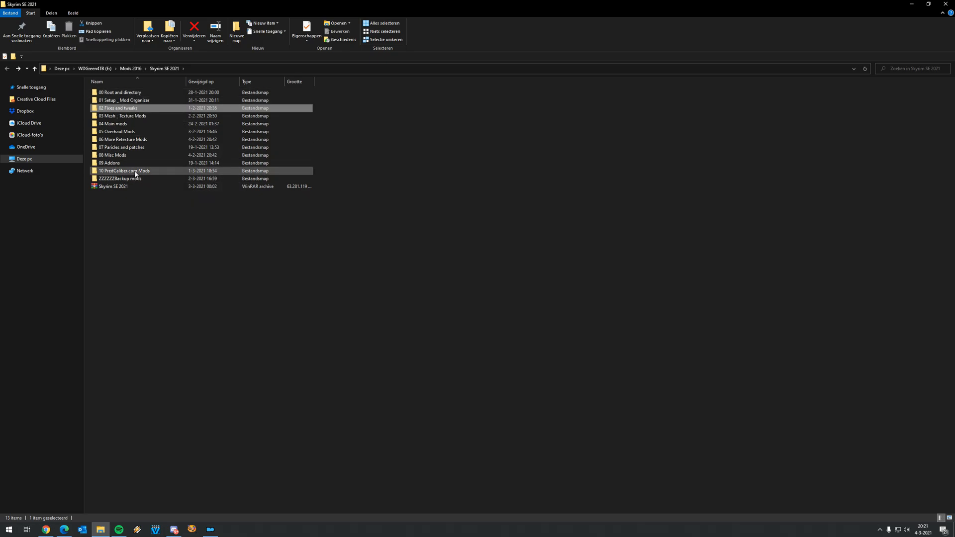
mouse_move(128, 170)
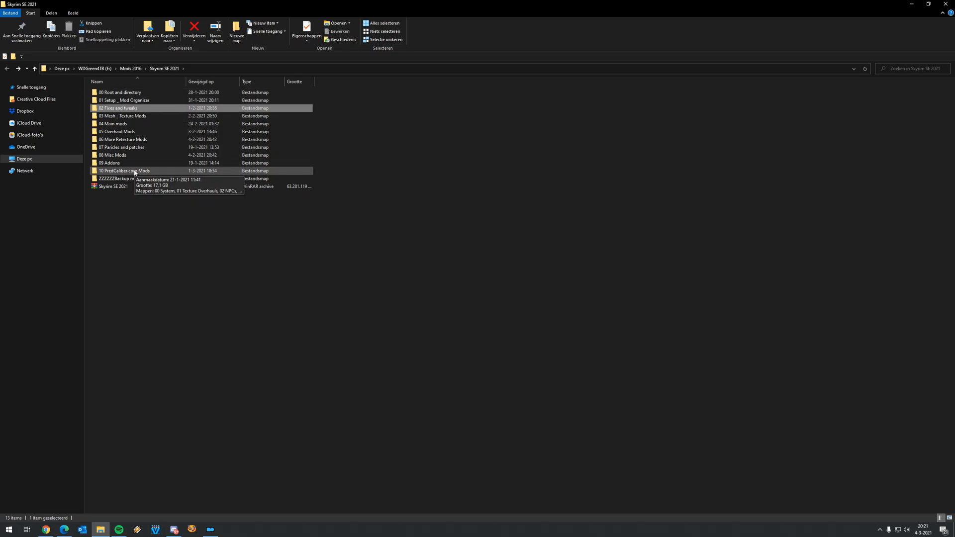
mouse_move(299, 237)
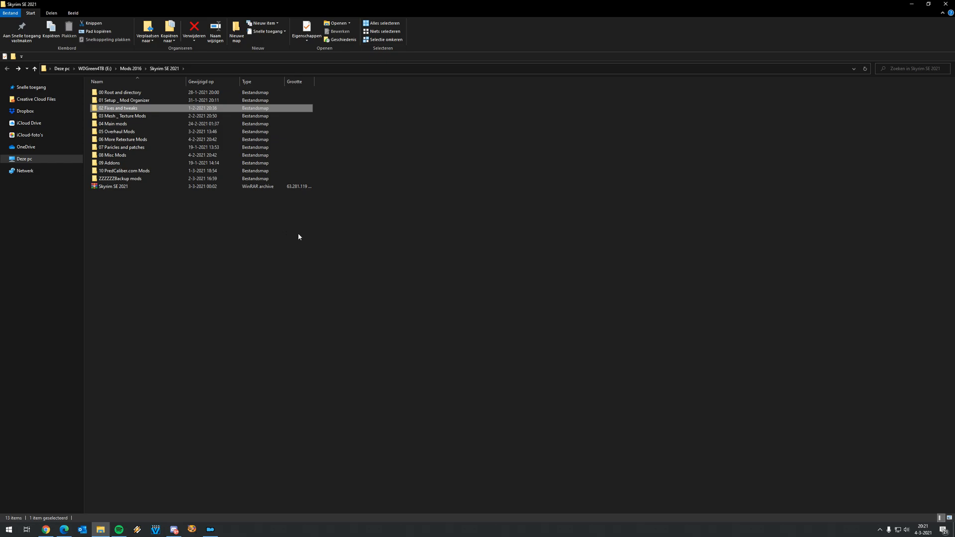
mouse_move(314, 188)
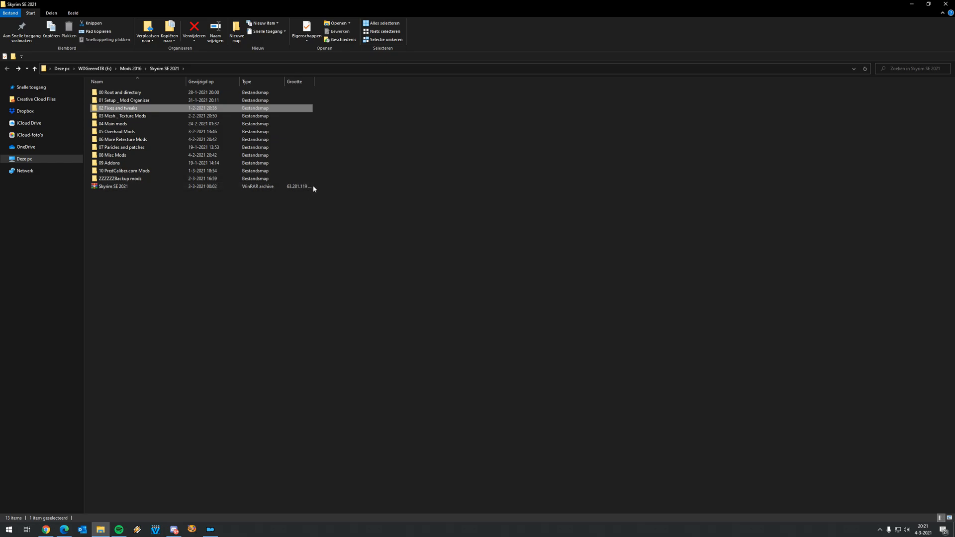
mouse_move(330, 222)
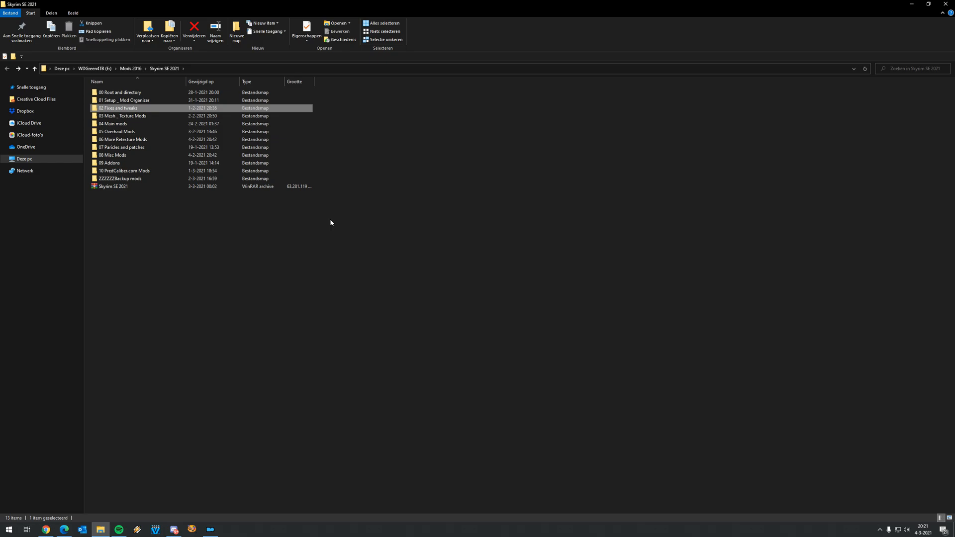
mouse_move(334, 248)
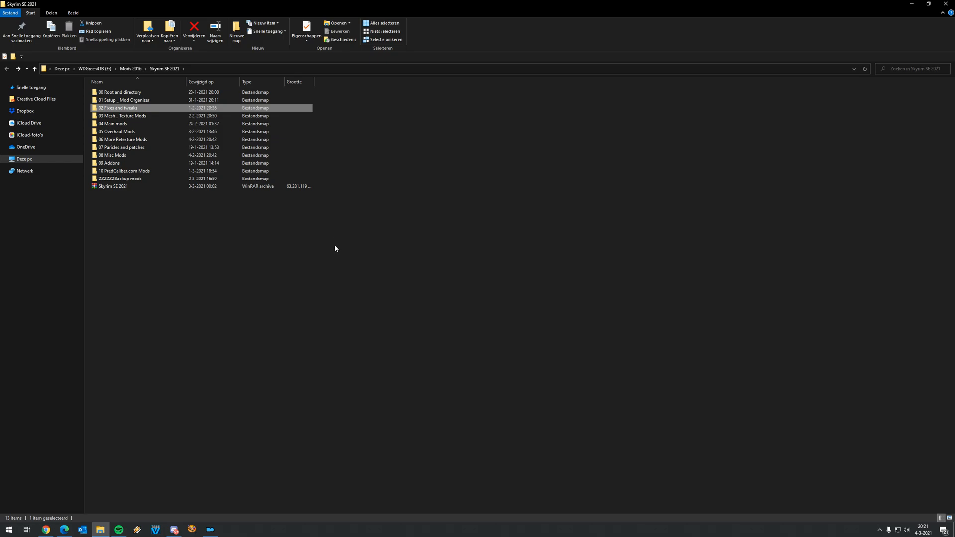
mouse_move(298, 234)
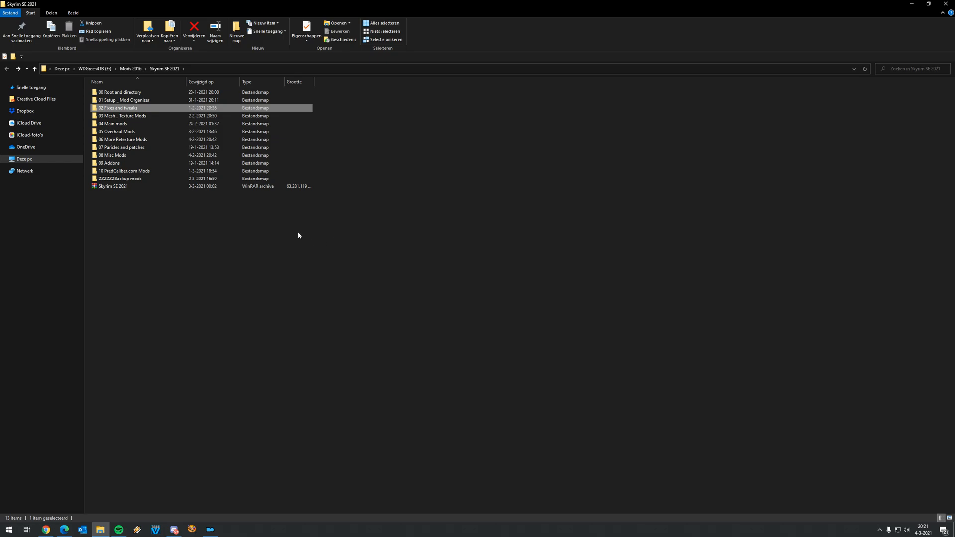
mouse_move(281, 236)
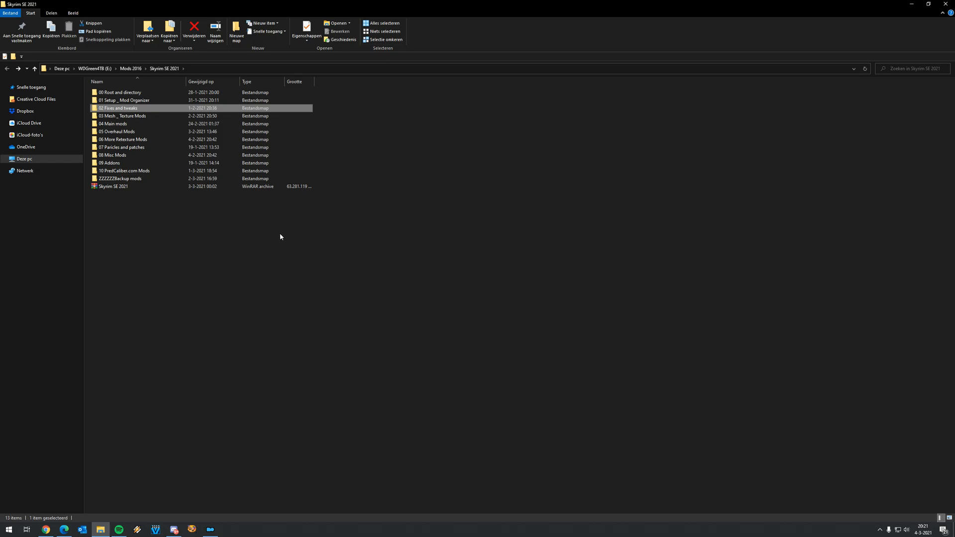
mouse_move(271, 229)
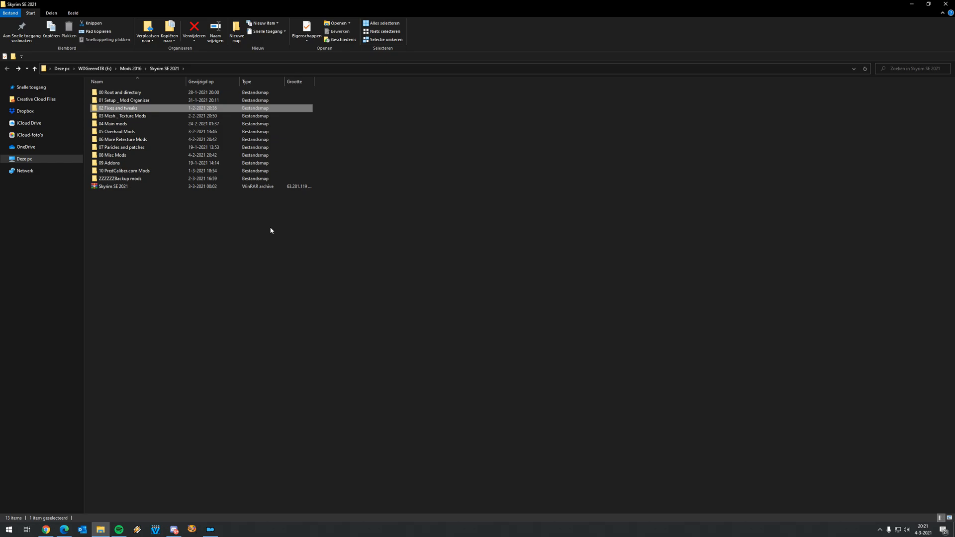
mouse_move(263, 230)
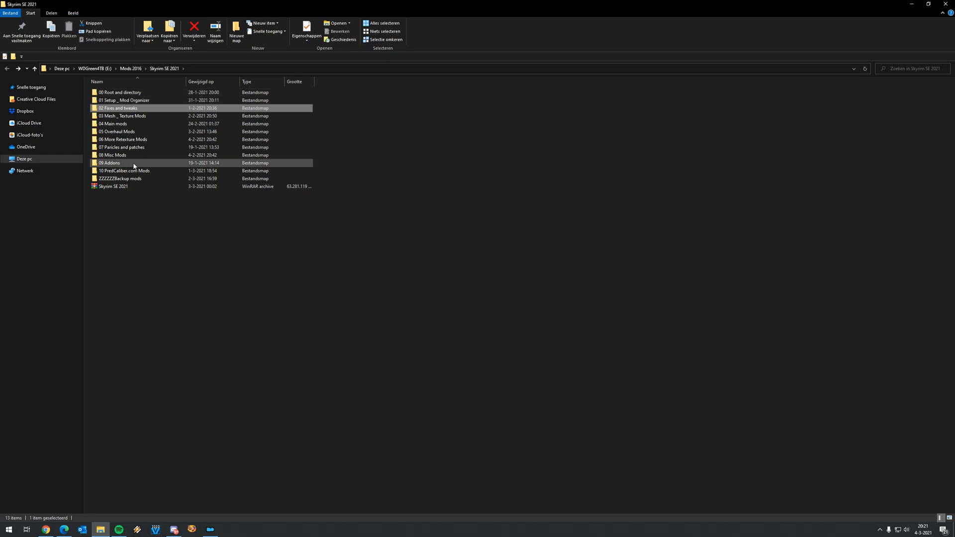
left_click(114, 186)
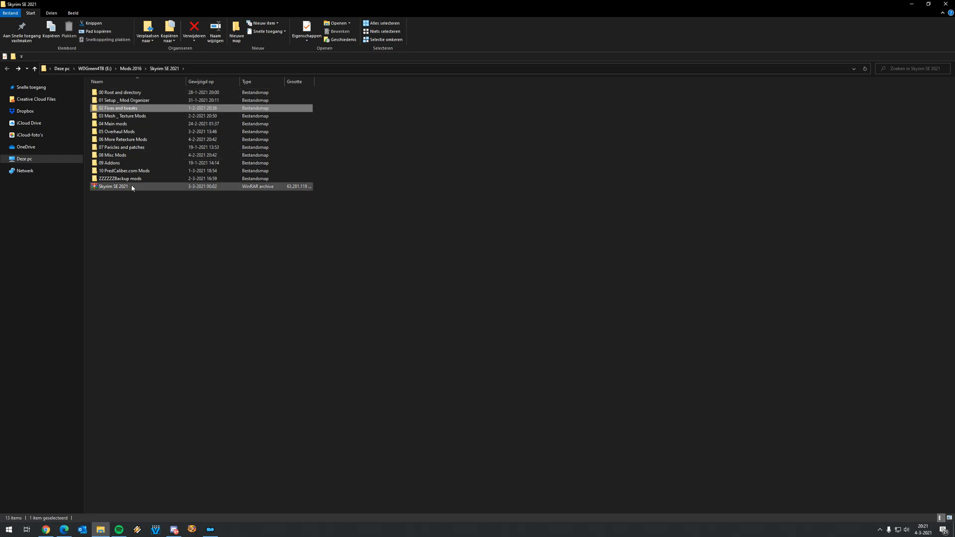
mouse_move(298, 196)
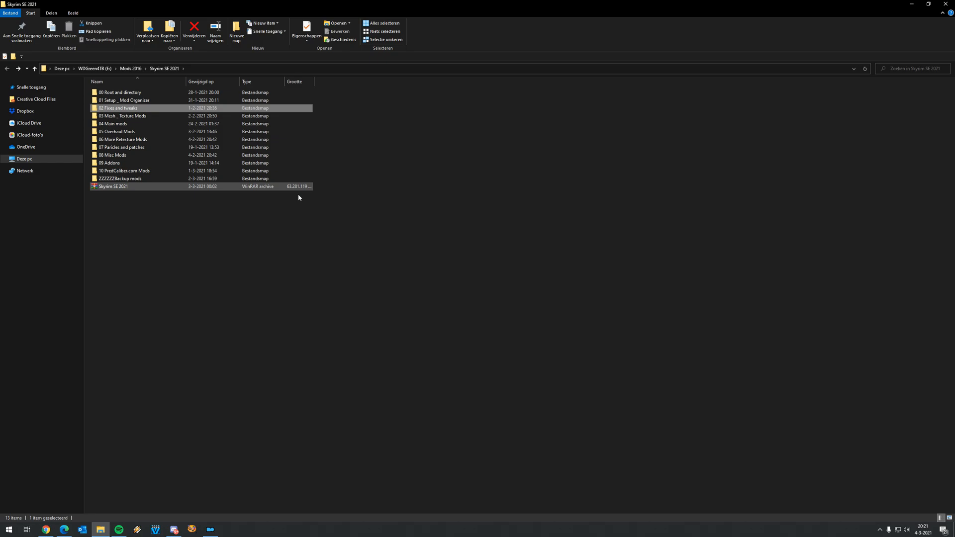
left_click(213, 389)
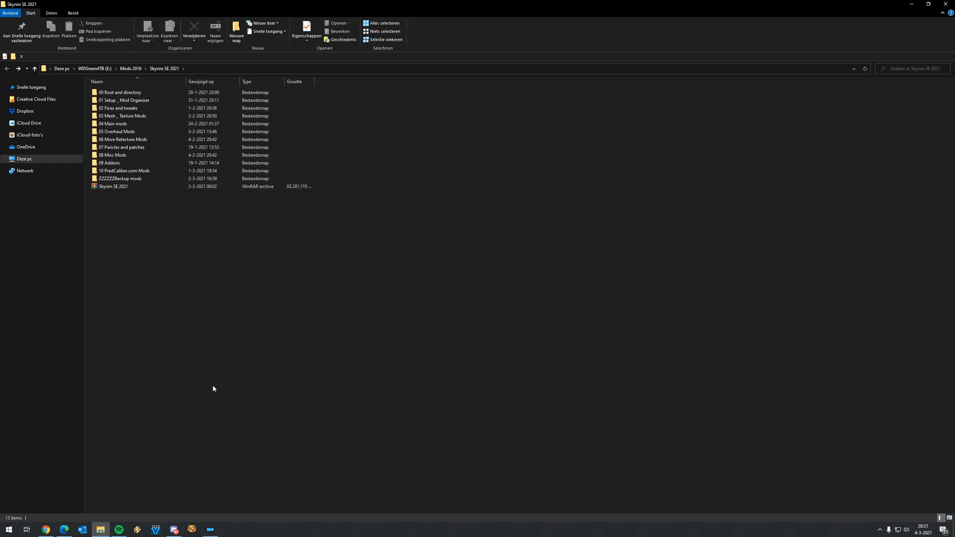
mouse_move(178, 442)
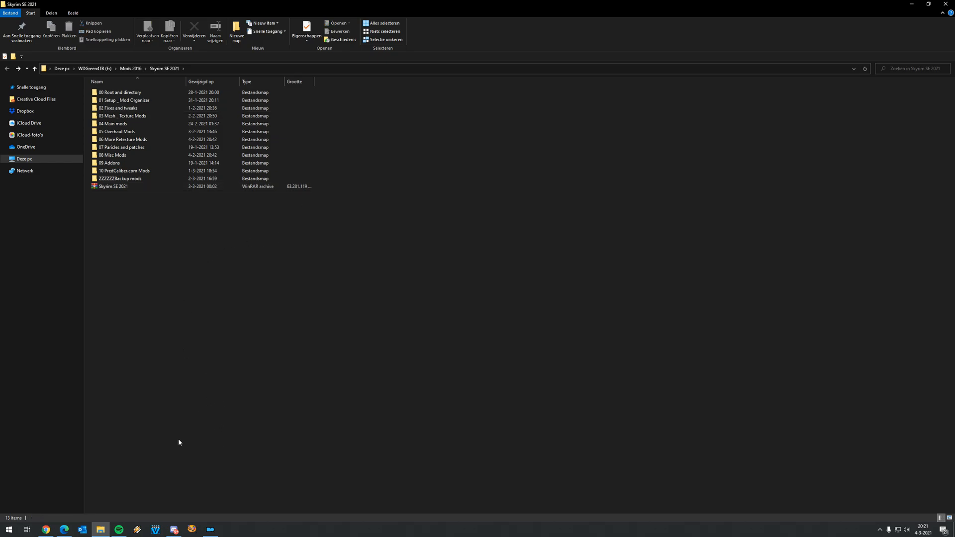
left_click(46, 528)
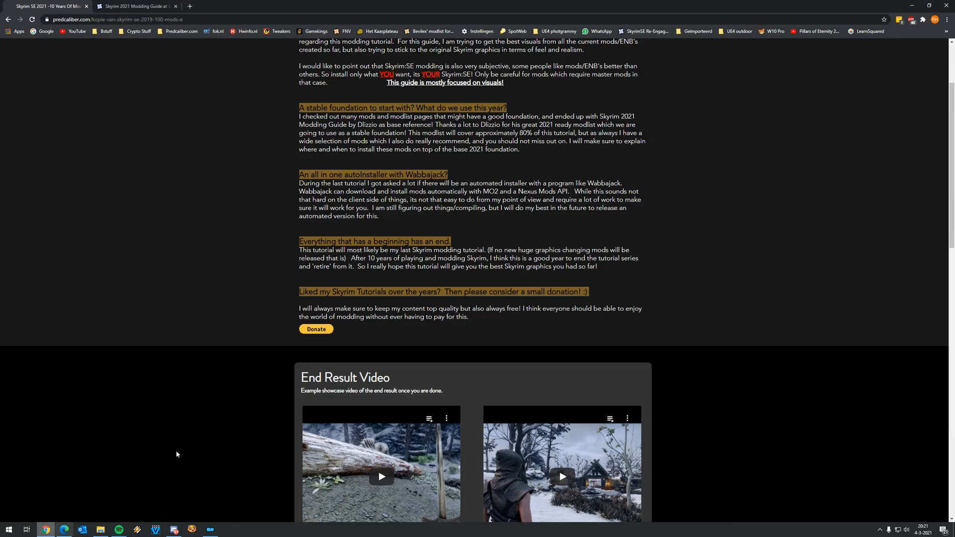
Step: Scroll to the tutorial intro, then switch to the Skyrim 2021 Modding Guide tab on Nexus Mods
scroll("up", 3)
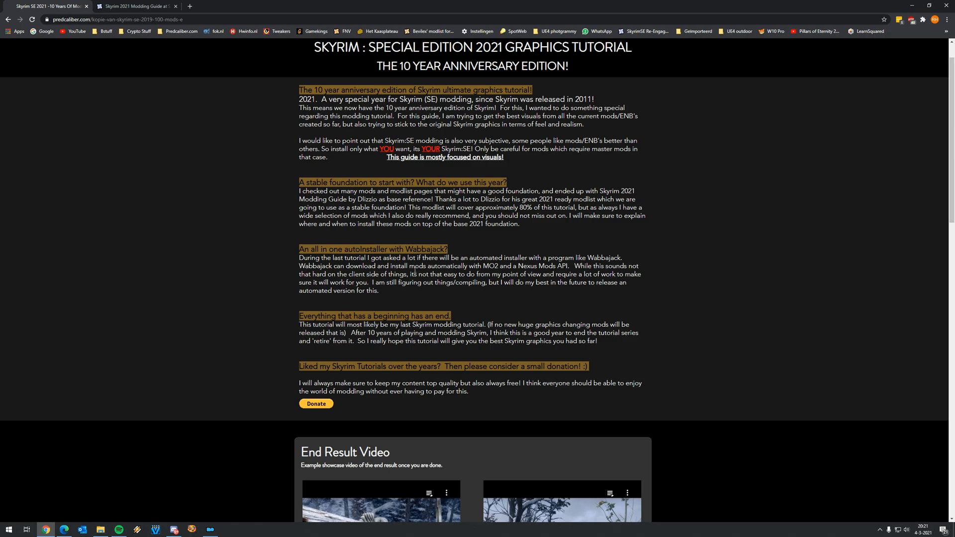
left_click(134, 6)
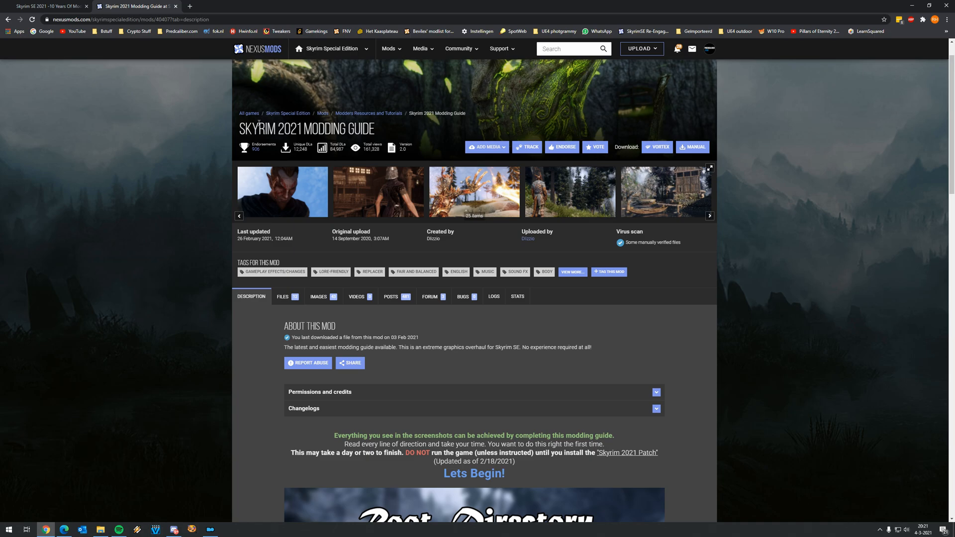
mouse_move(440, 277)
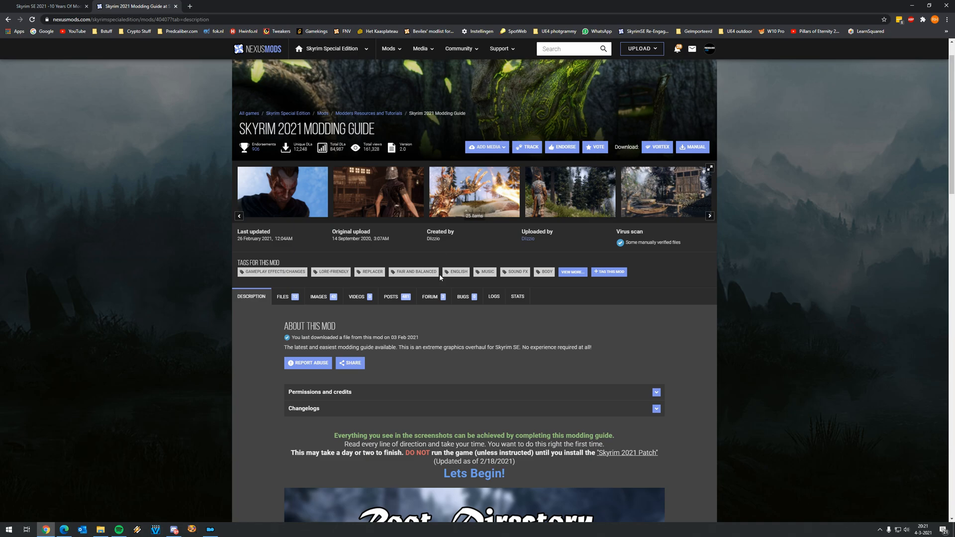
Step: Show the guide's Files list with Root Skyrim 2021, Skyrim 2021 Patch and miscellaneous files, then bring up Mod Organizer
scroll("down", 3)
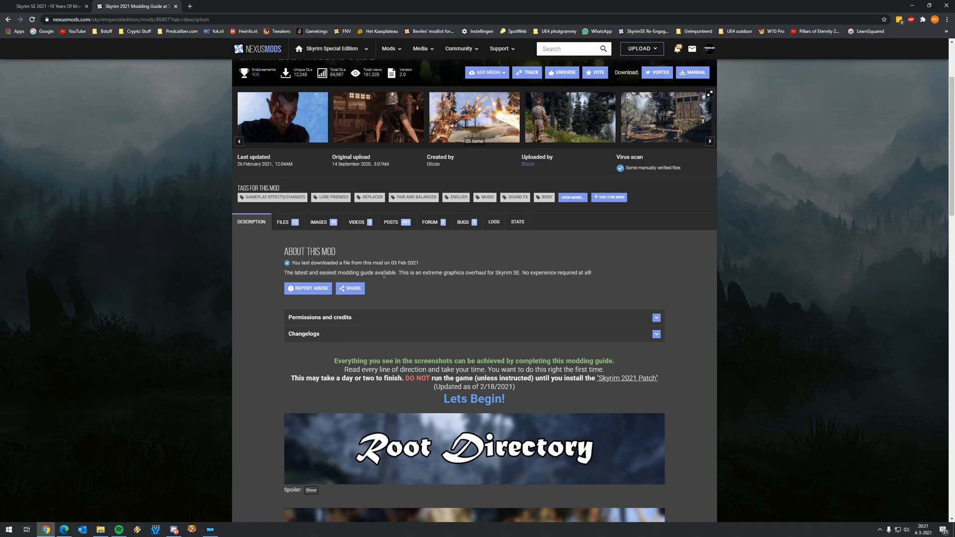
mouse_move(312, 240)
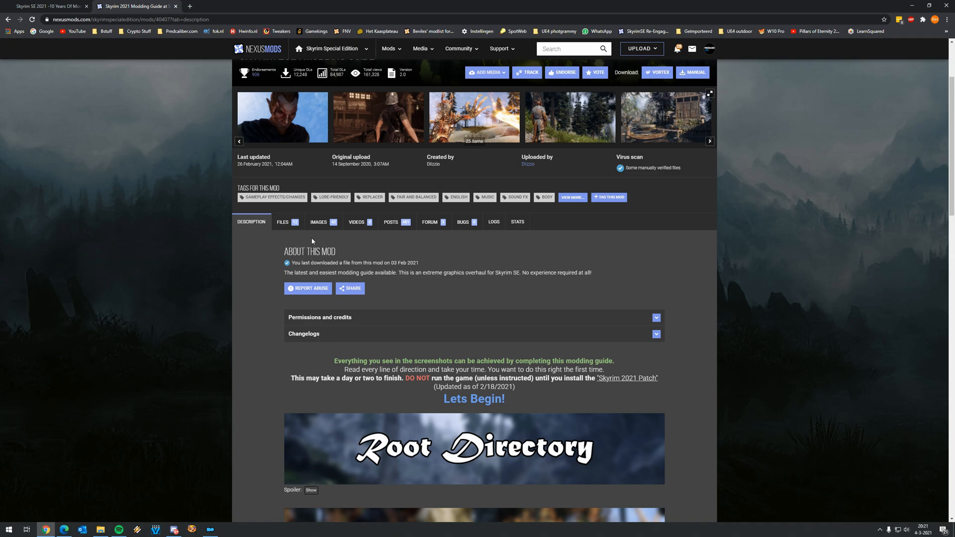
mouse_move(282, 222)
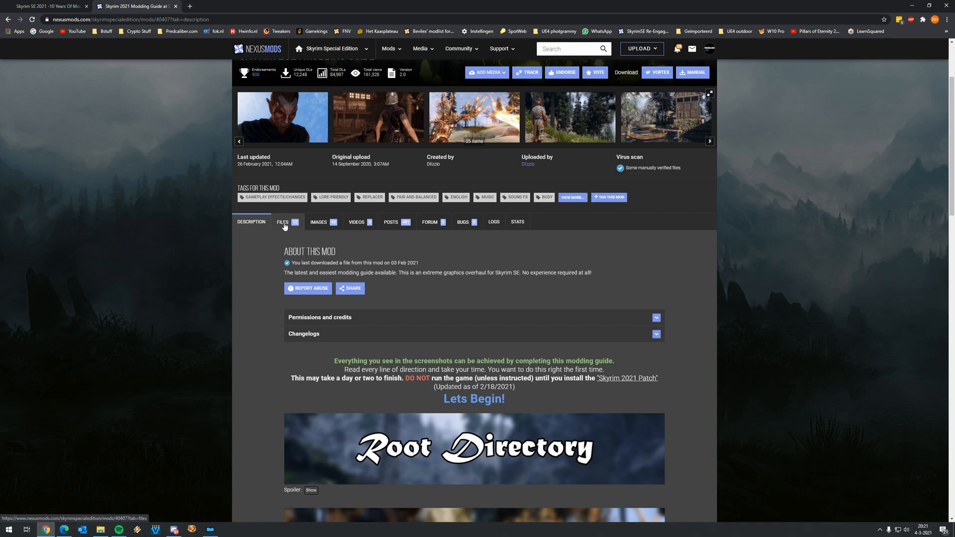
left_click(282, 221)
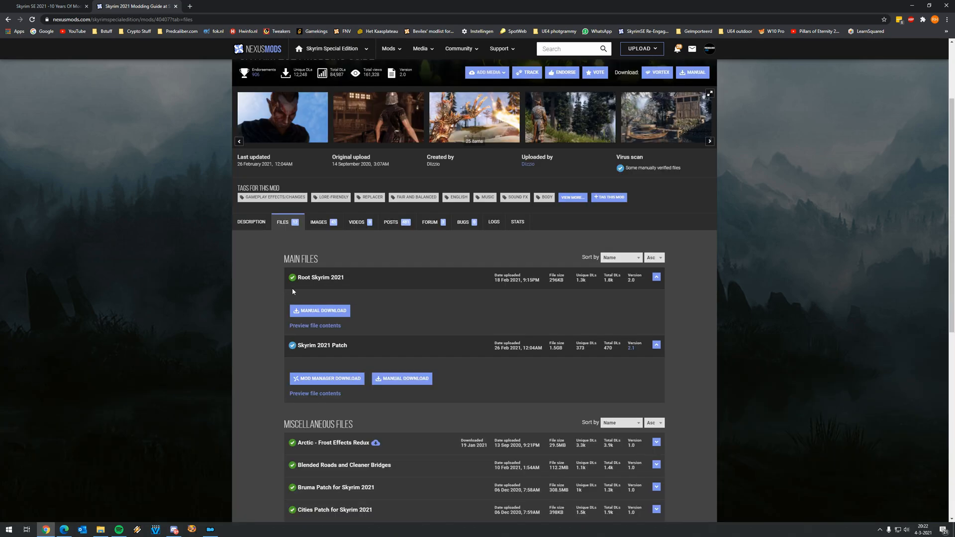
scroll("down", 3)
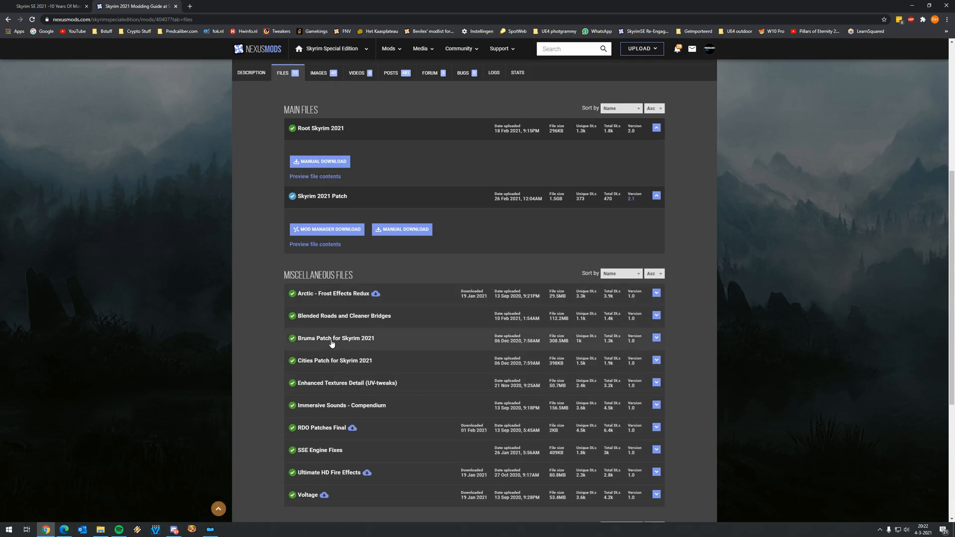
scroll("up", 3)
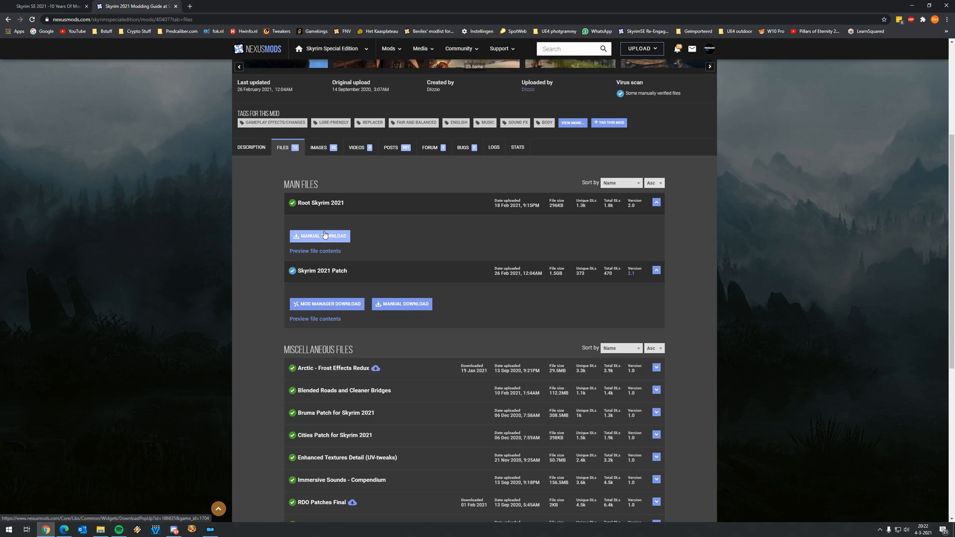
mouse_move(330, 217)
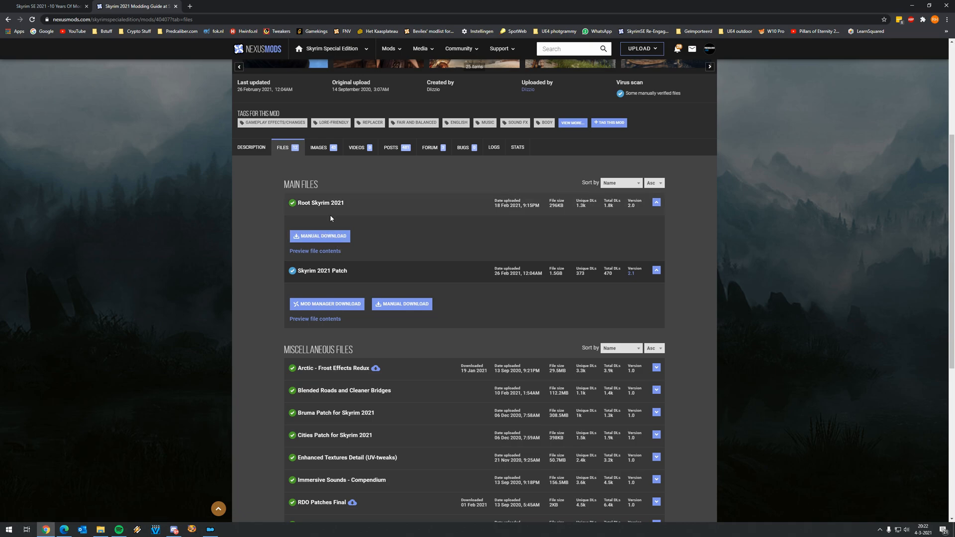
scroll("up", 3)
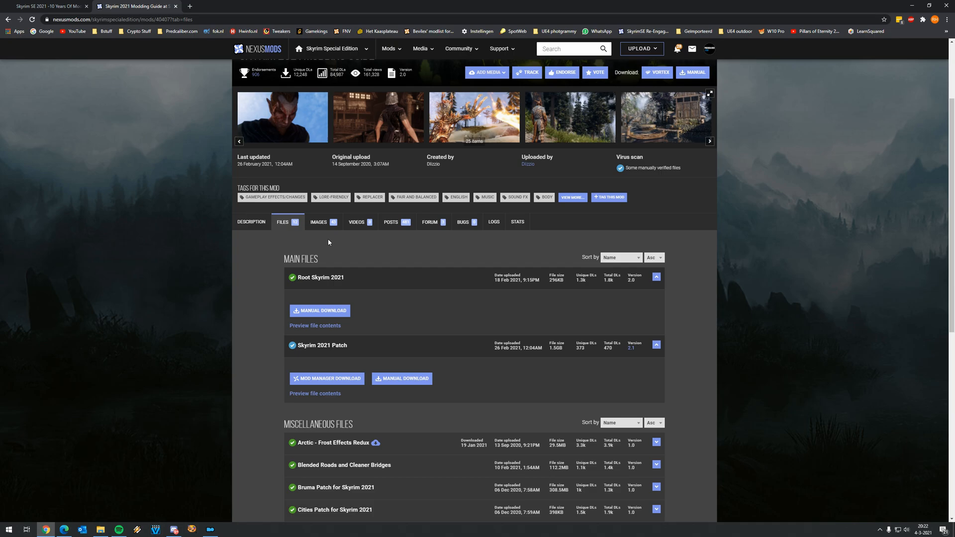
mouse_move(314, 245)
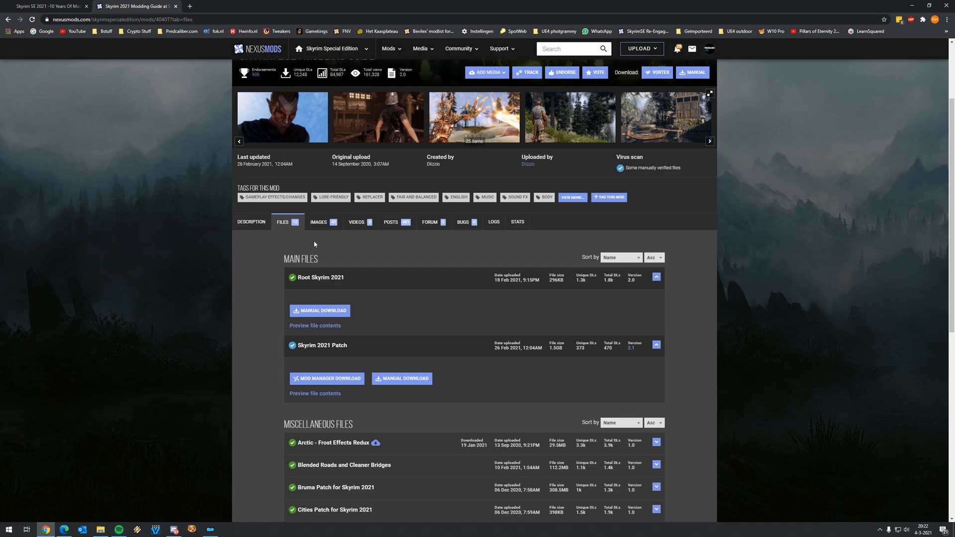
mouse_move(252, 468)
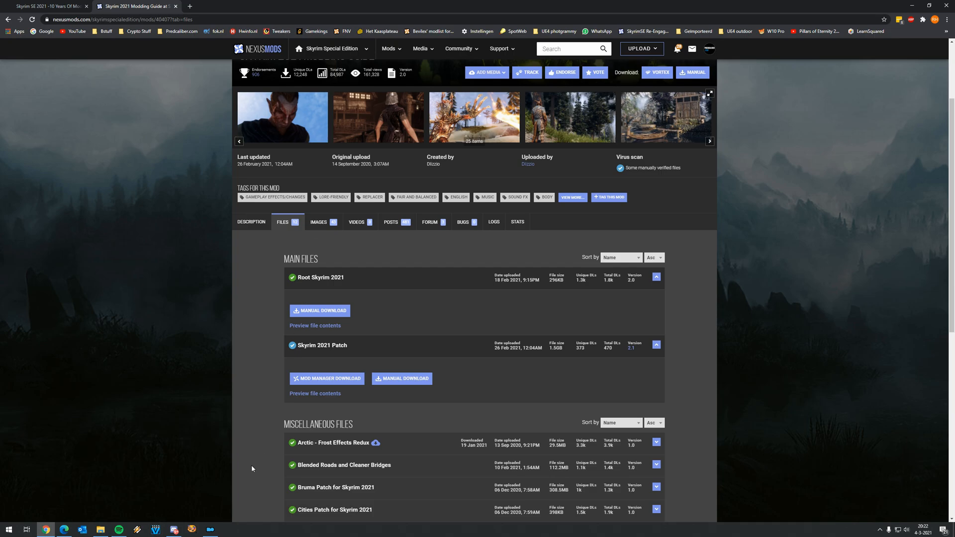
left_click(210, 529)
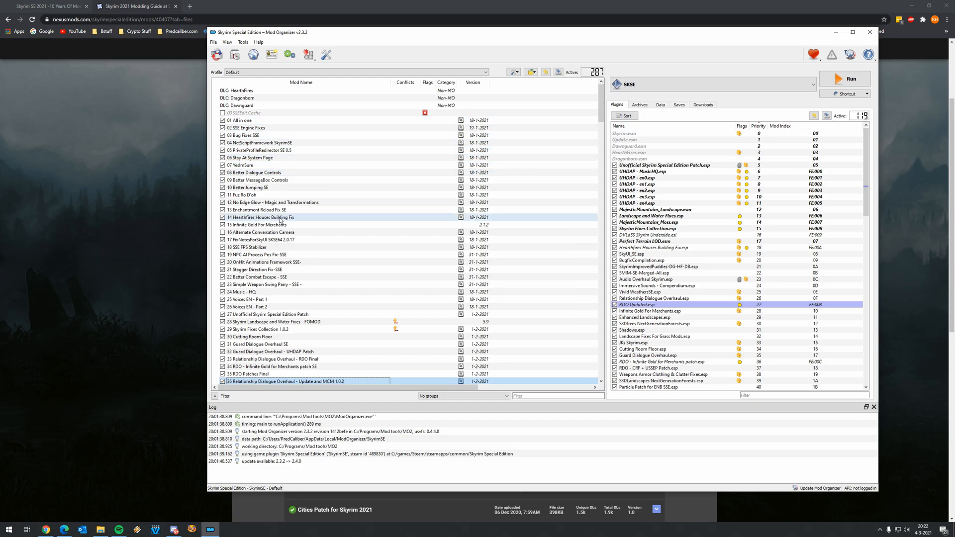
scroll("down", 3)
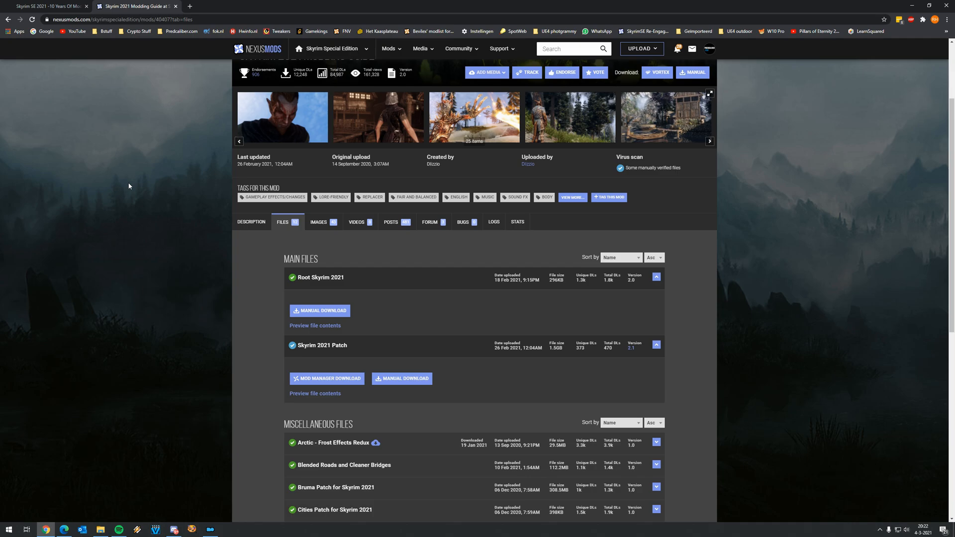
mouse_move(143, 397)
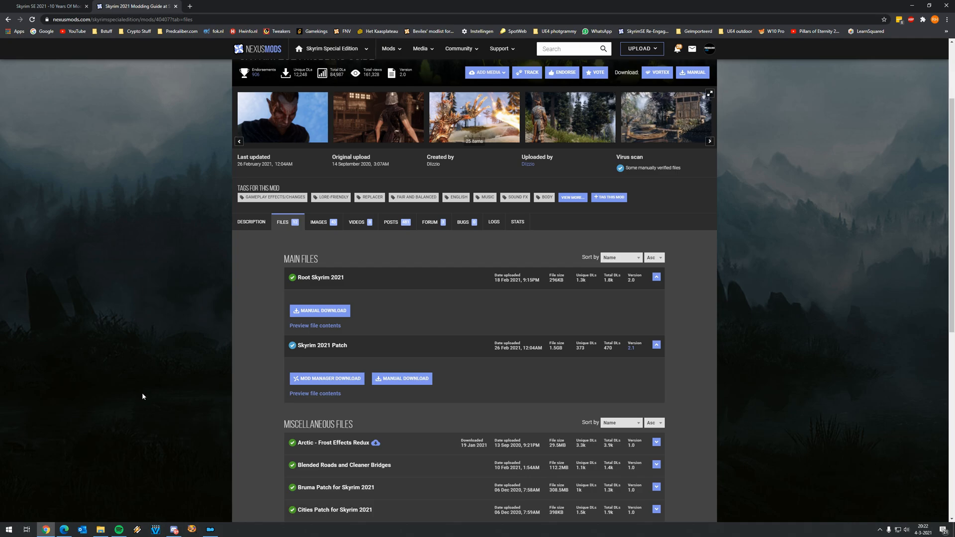
mouse_move(185, 351)
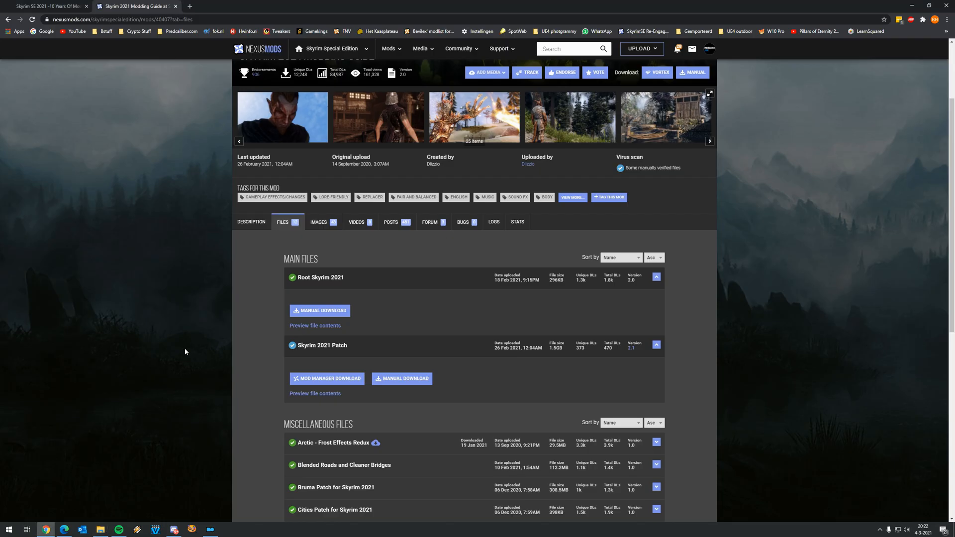
mouse_move(489, 130)
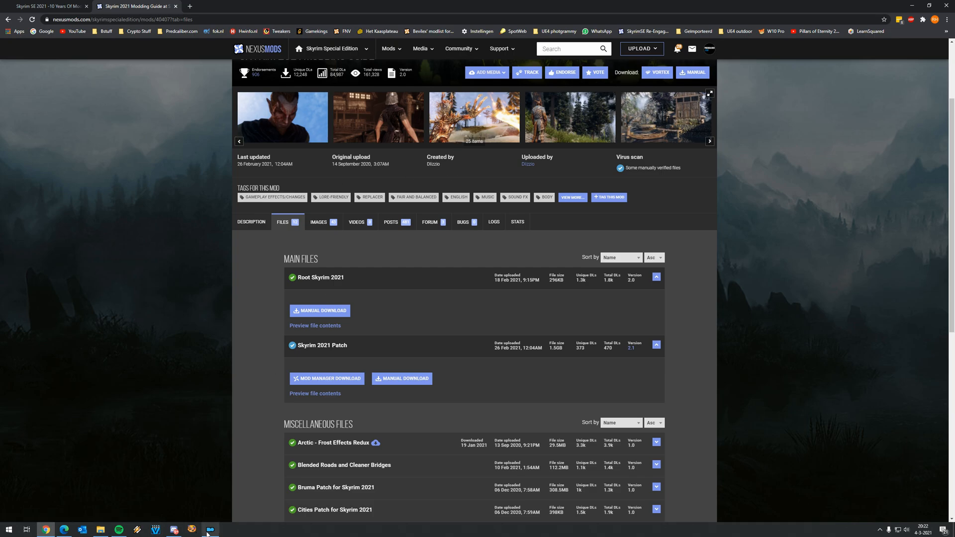
left_click(210, 528)
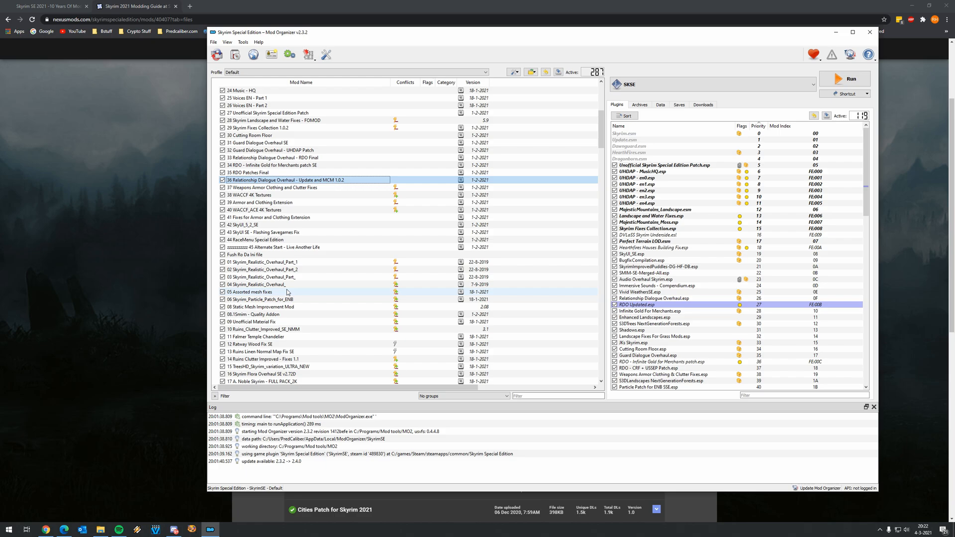
scroll("down", 3)
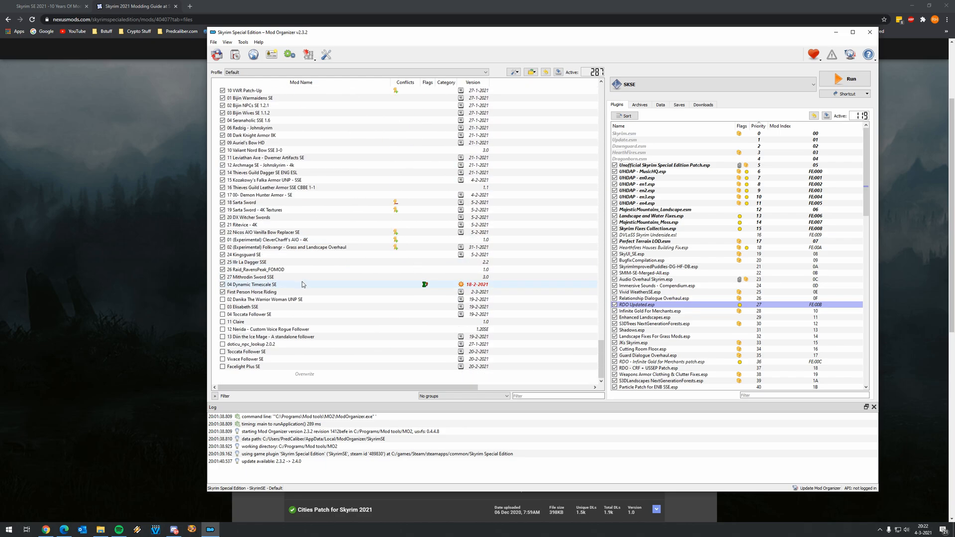
scroll("down", 3)
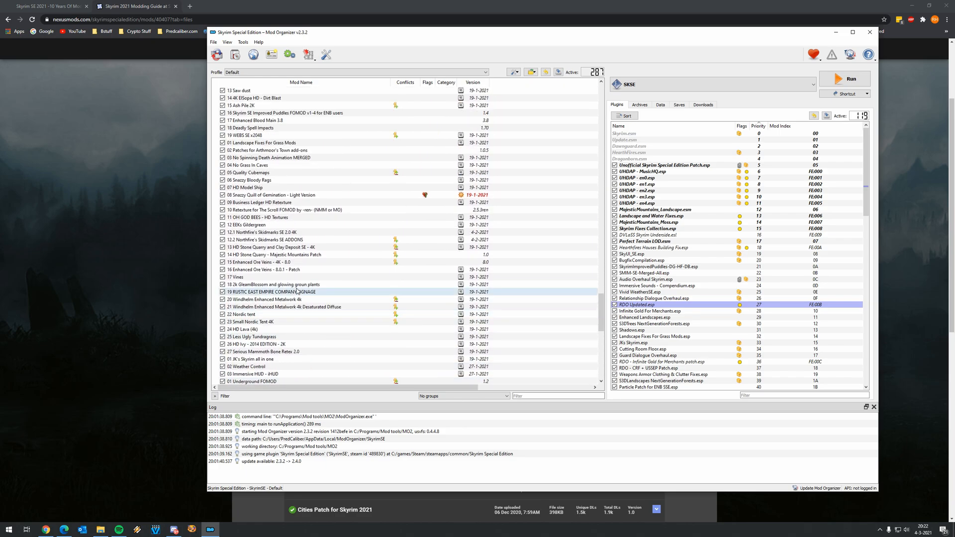
scroll("up", 3)
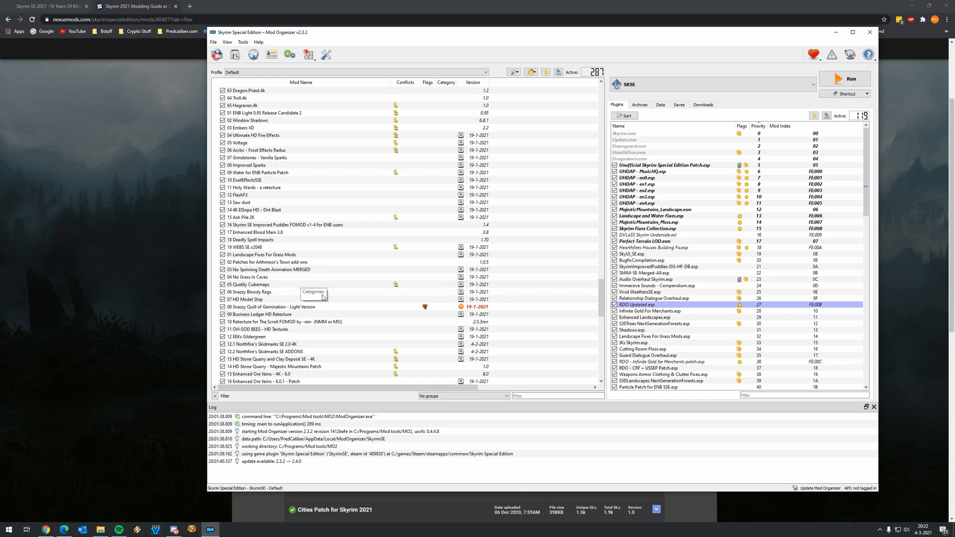
scroll("down", 3)
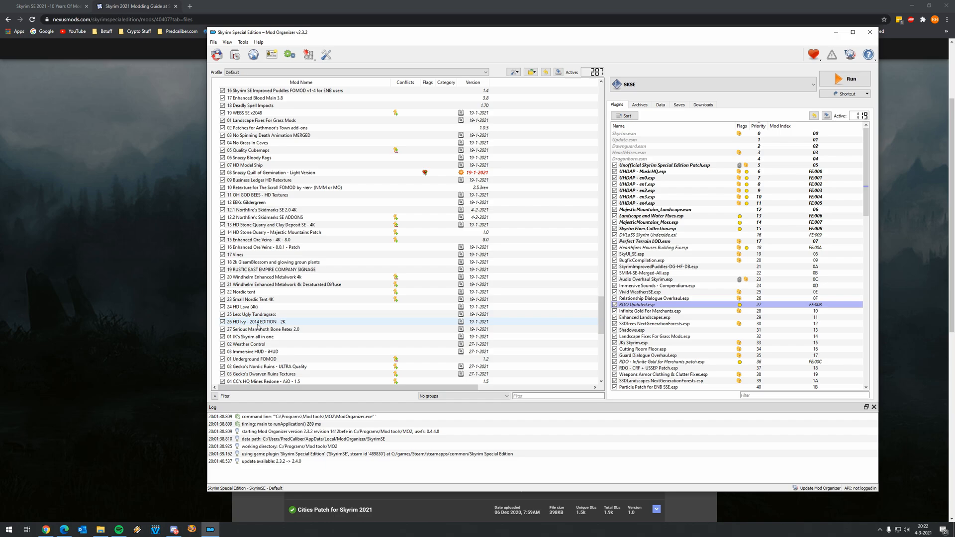
scroll("down", 3)
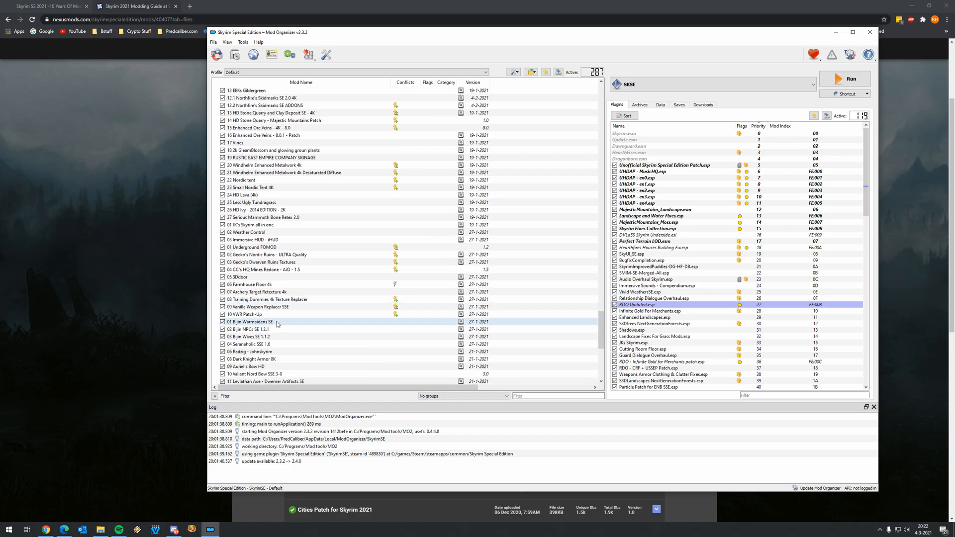
mouse_move(276, 322)
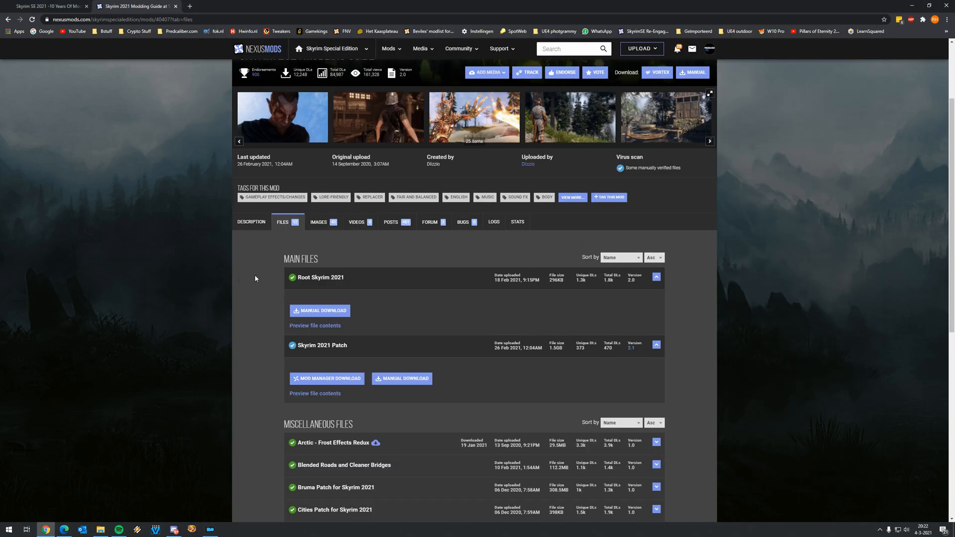
mouse_move(250, 221)
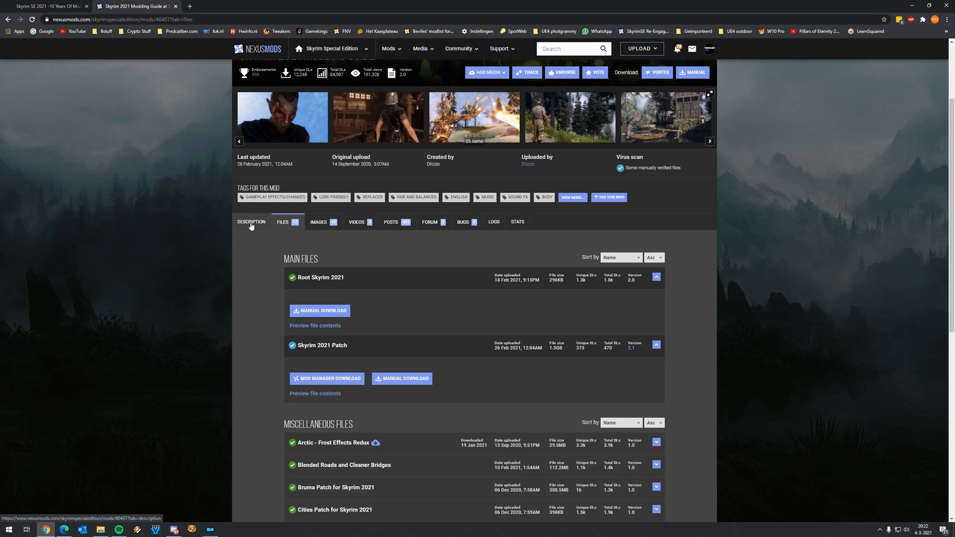
mouse_move(249, 231)
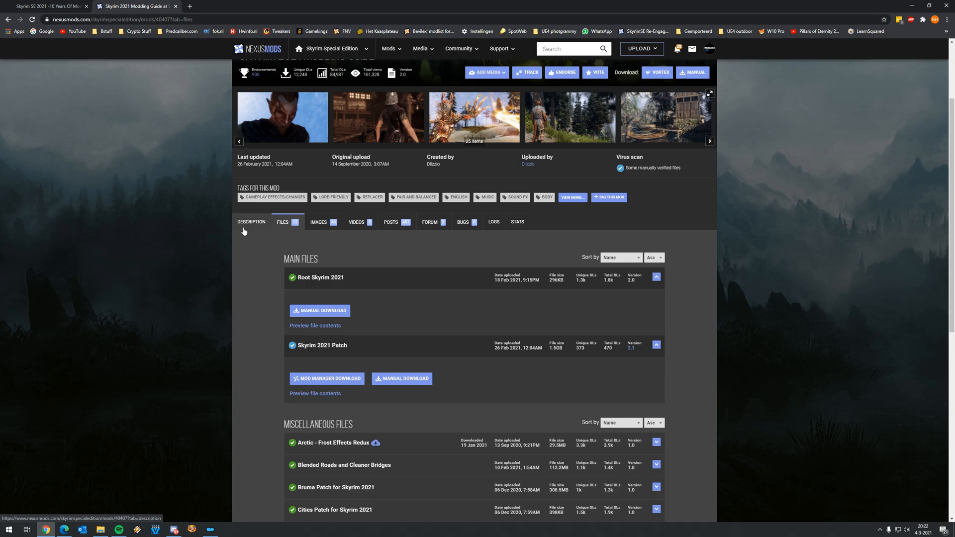
mouse_move(229, 242)
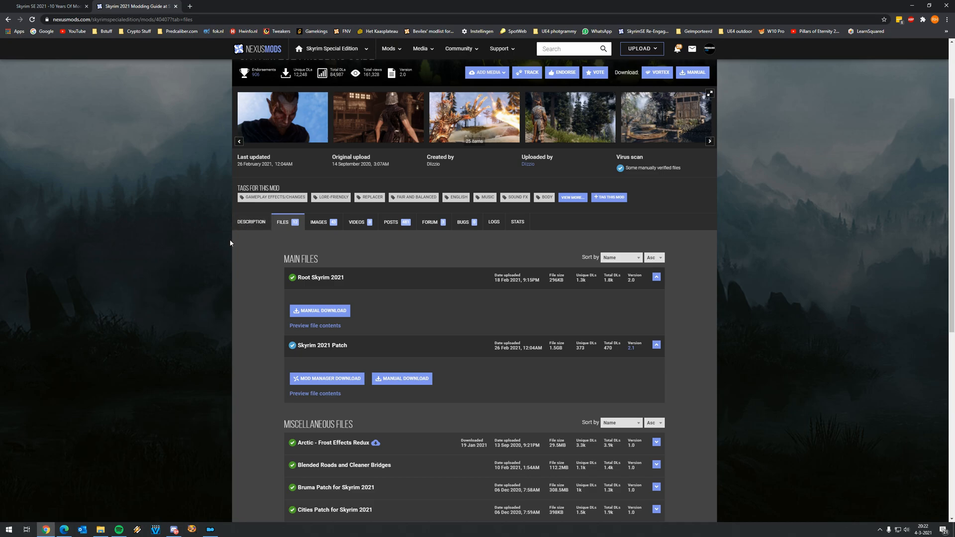
mouse_move(219, 245)
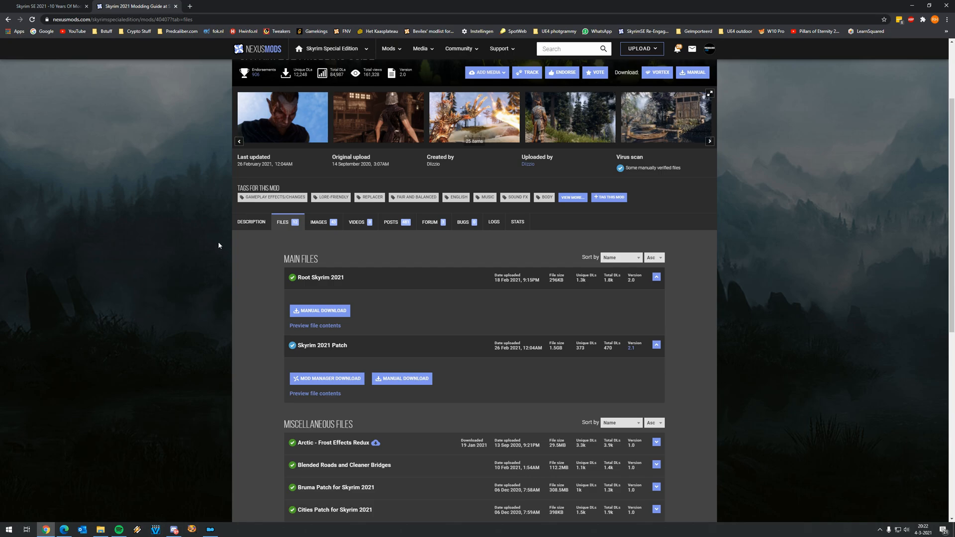
mouse_move(221, 246)
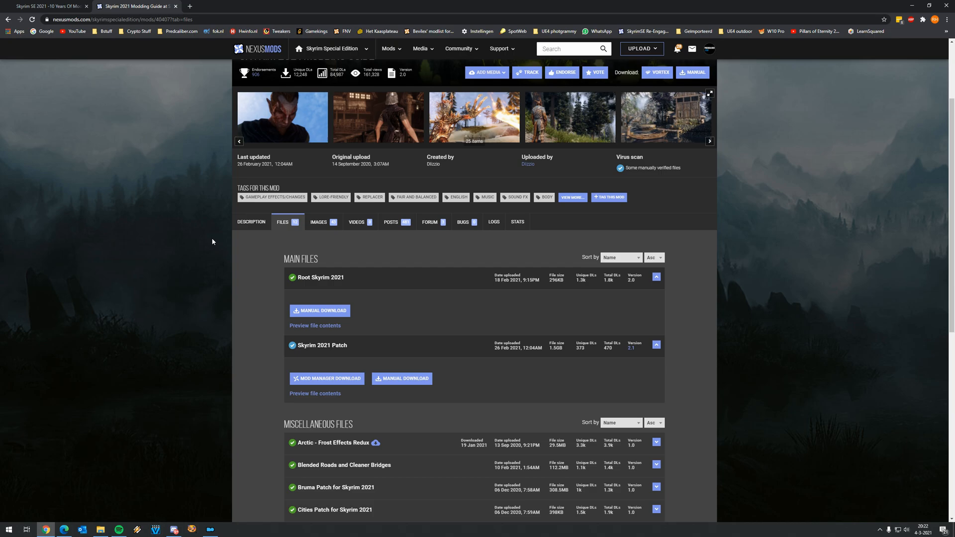
mouse_move(189, 237)
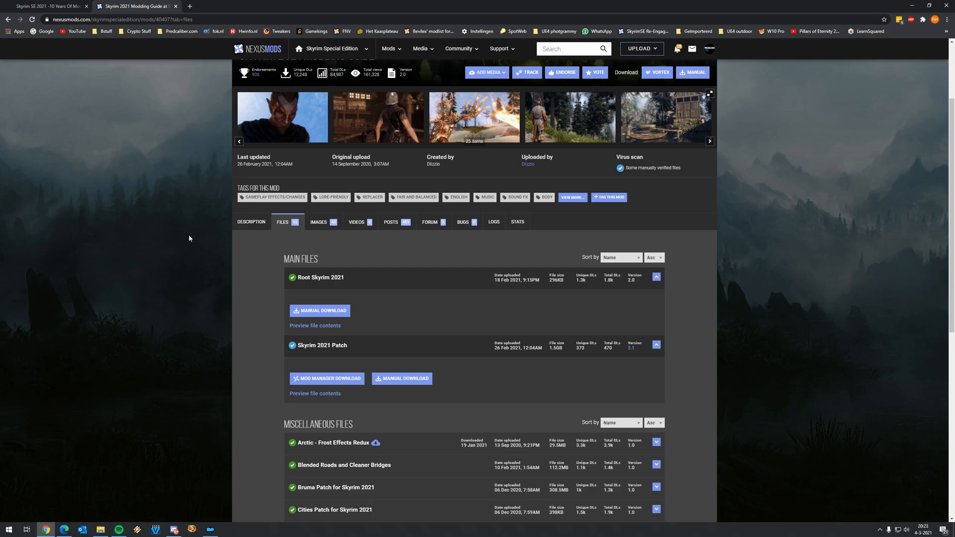
mouse_move(300, 255)
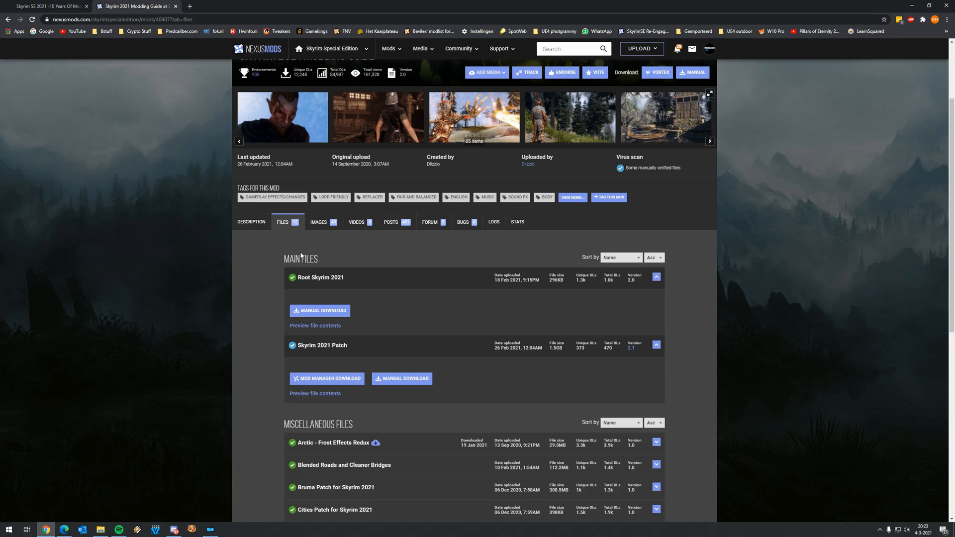
mouse_move(192, 431)
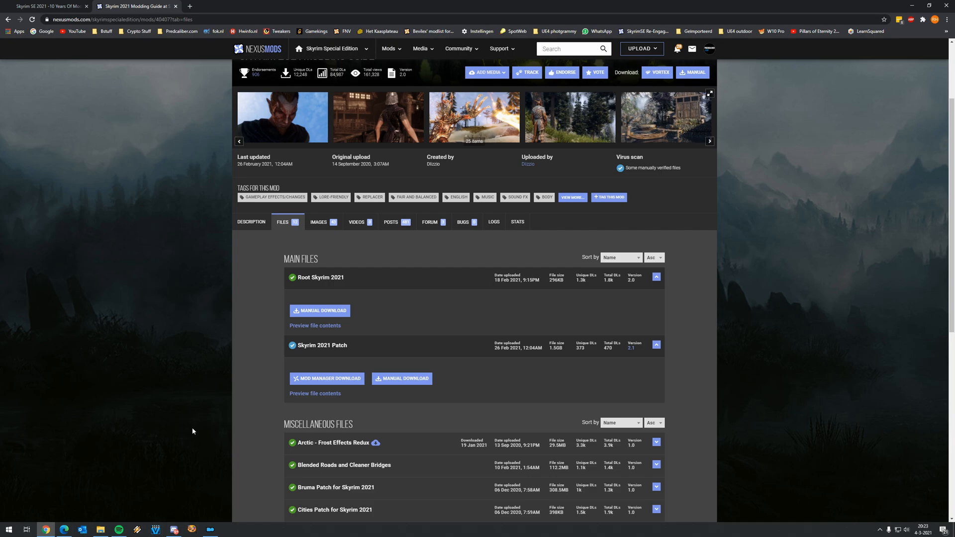
mouse_move(152, 405)
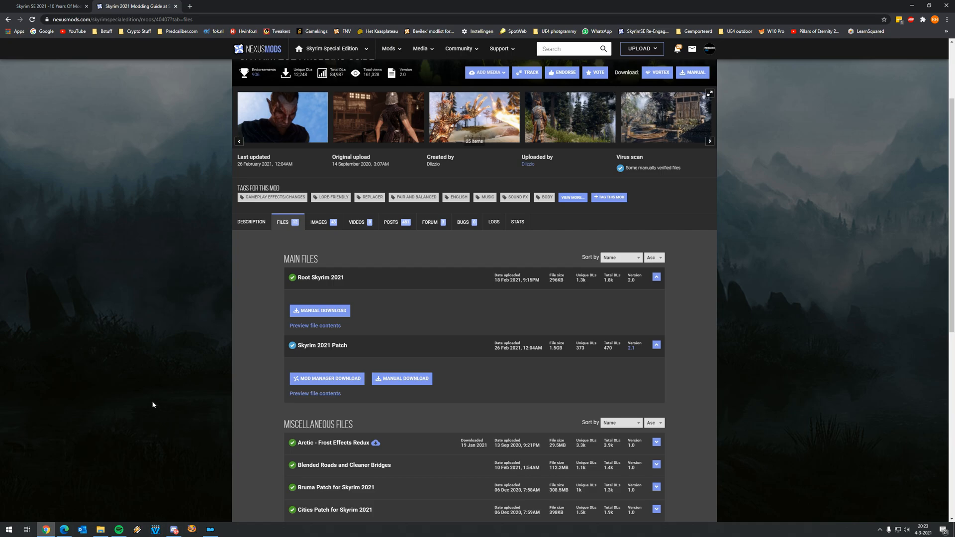
mouse_move(233, 379)
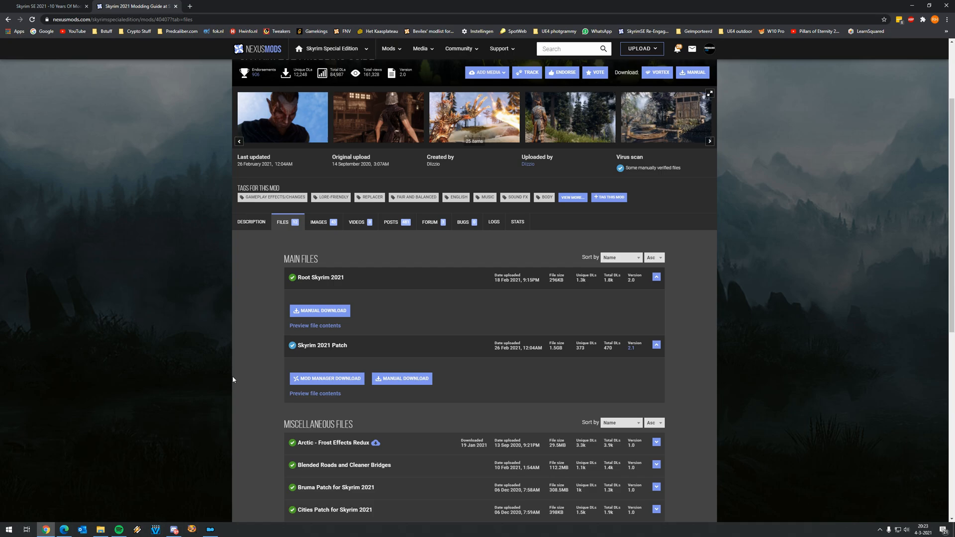
mouse_move(211, 367)
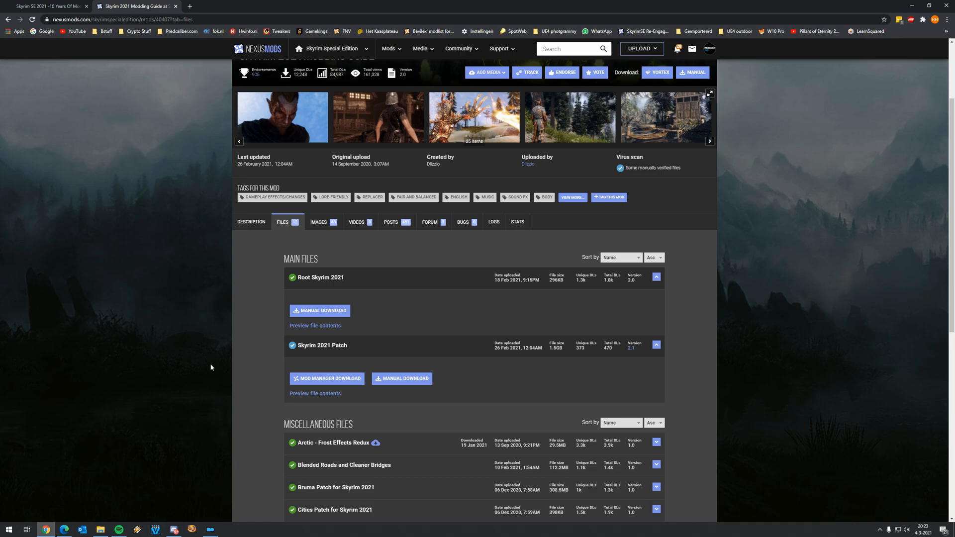
Step: Bring up the Skyrim SE 2021 mods folder from the taskbar after the Main Files review
left_click(99, 528)
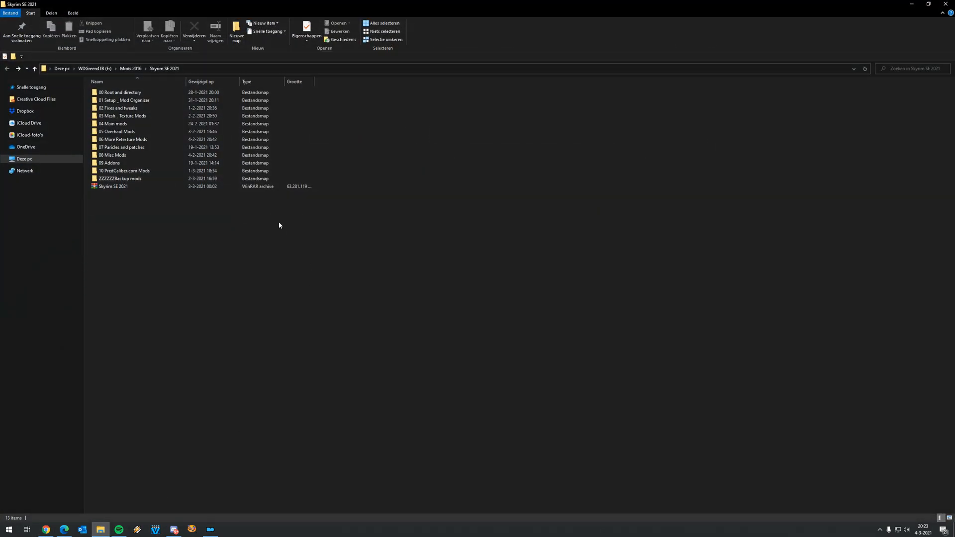
Step: Select the Skyrim SE 2021.rar archive repeatedly to show its details, checking the Nexus files page in between
left_click(114, 186)
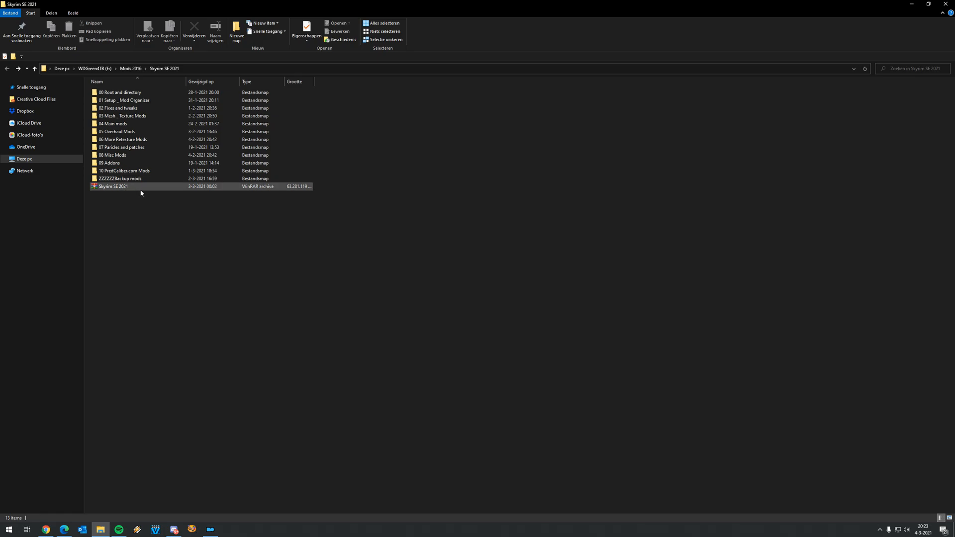
left_click(244, 228)
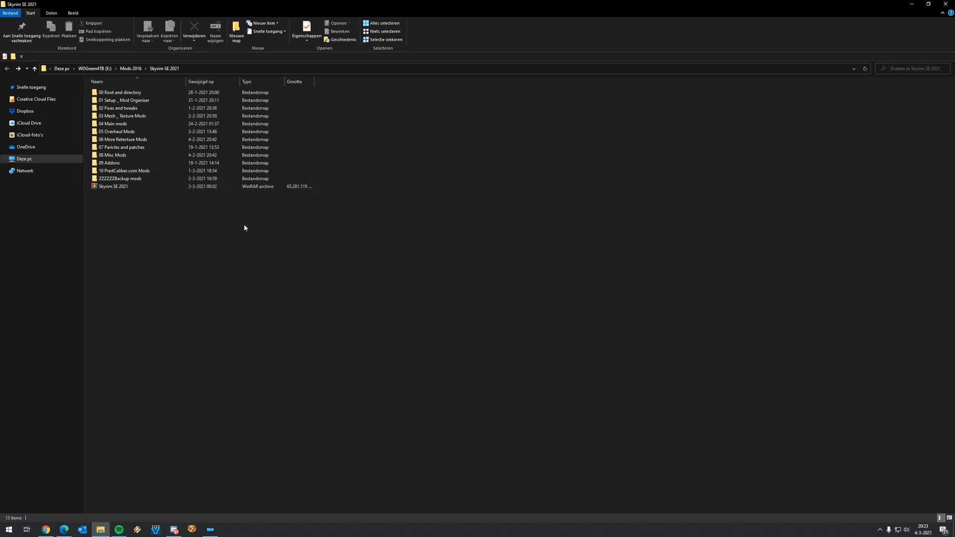
mouse_move(238, 224)
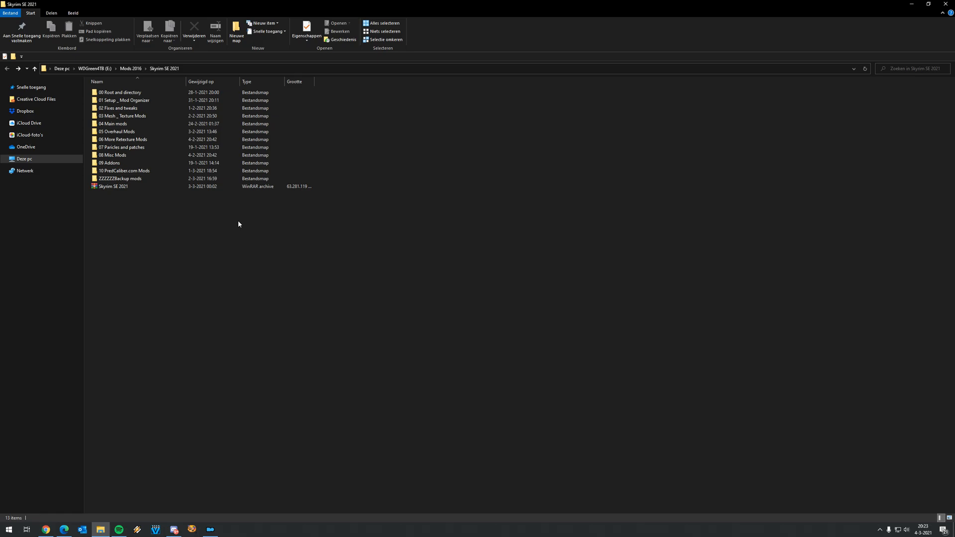
left_click(113, 186)
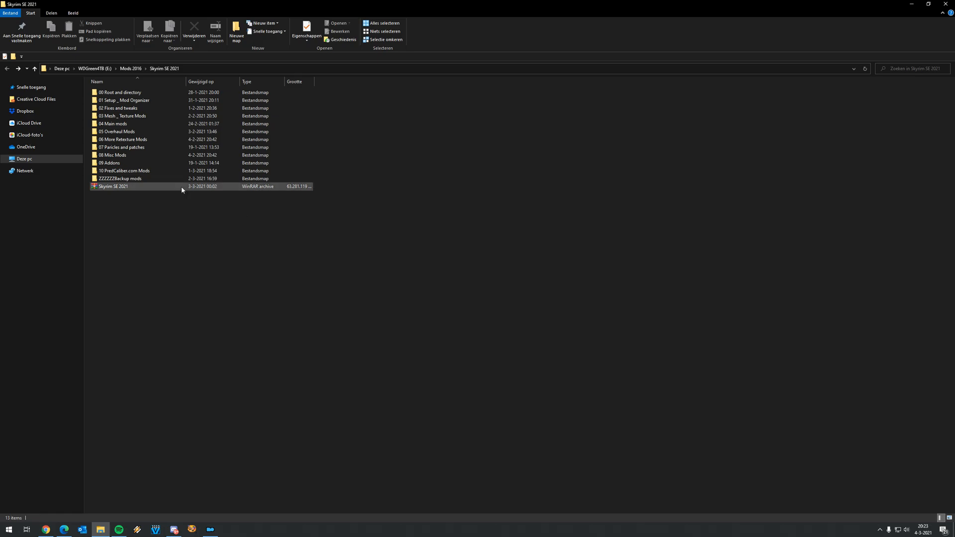
mouse_move(181, 186)
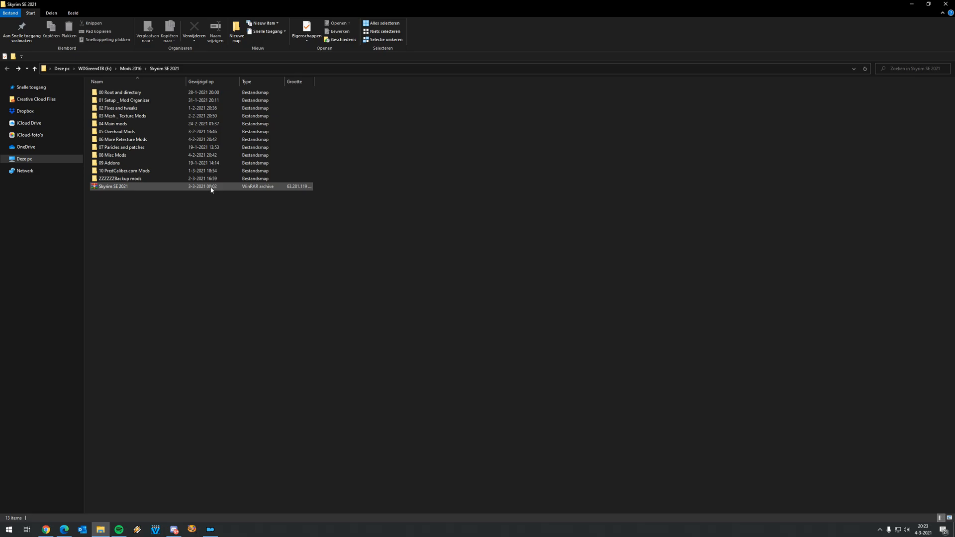
mouse_move(225, 191)
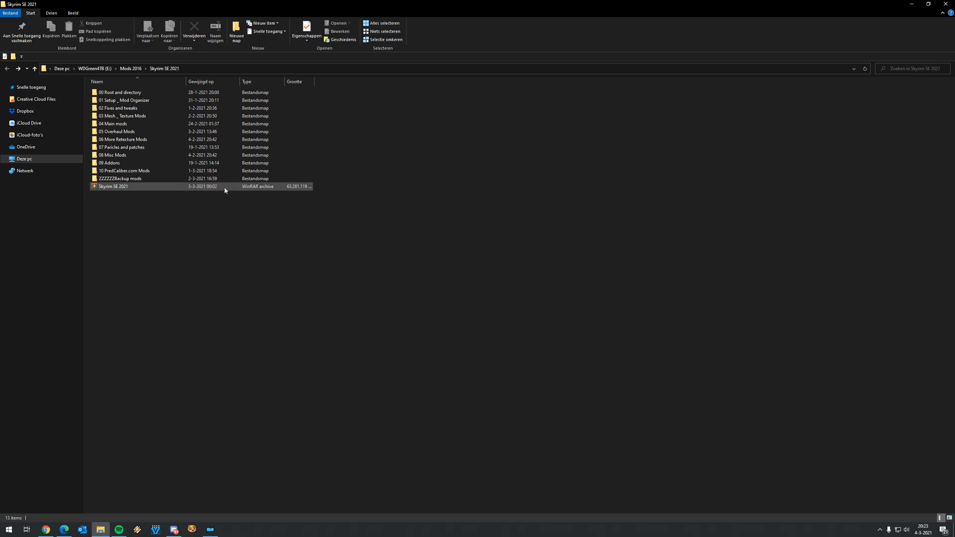
mouse_move(221, 188)
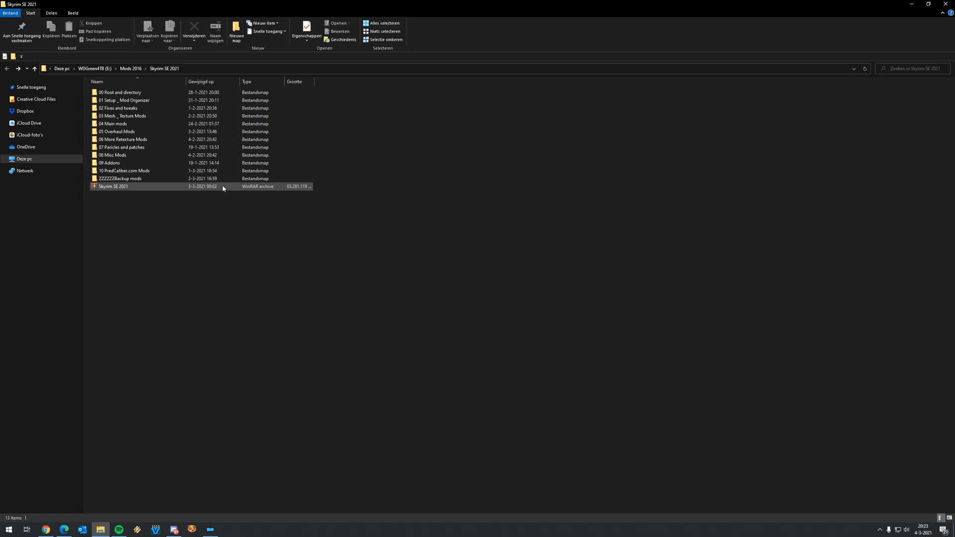
left_click(121, 178)
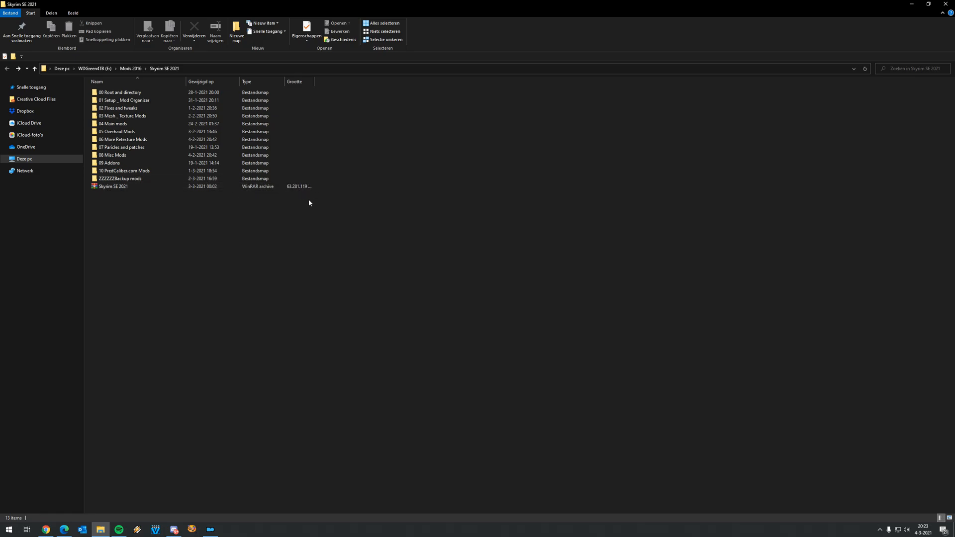
mouse_move(292, 204)
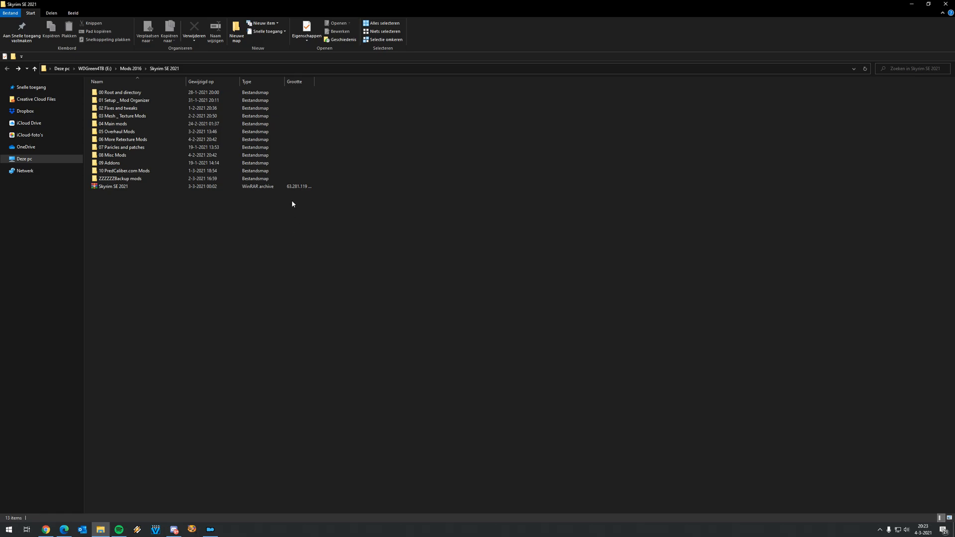
mouse_move(329, 172)
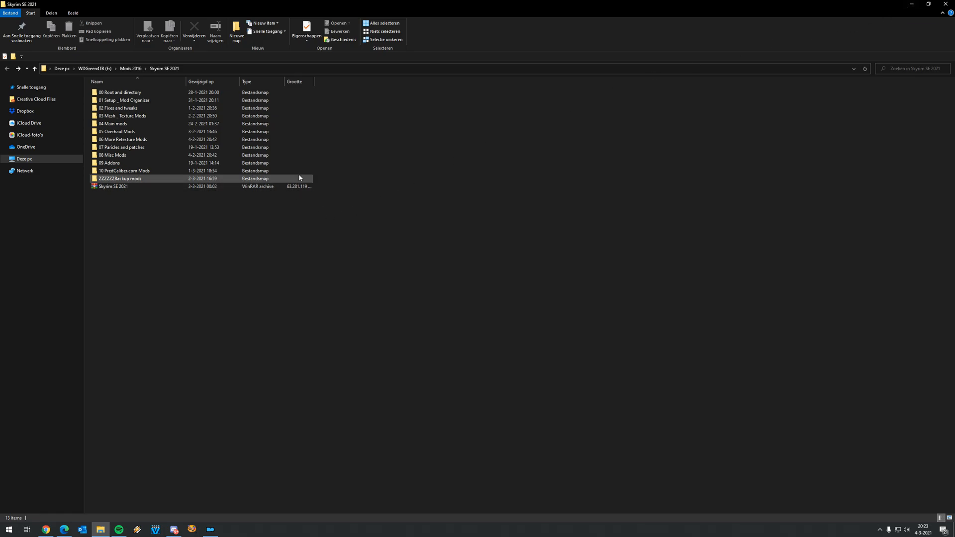
left_click(112, 186)
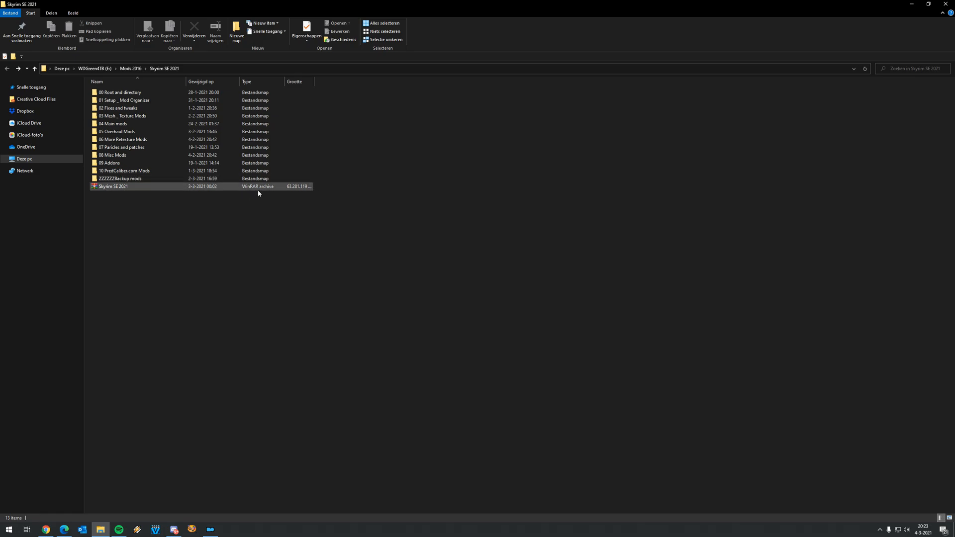
left_click(643, 59)
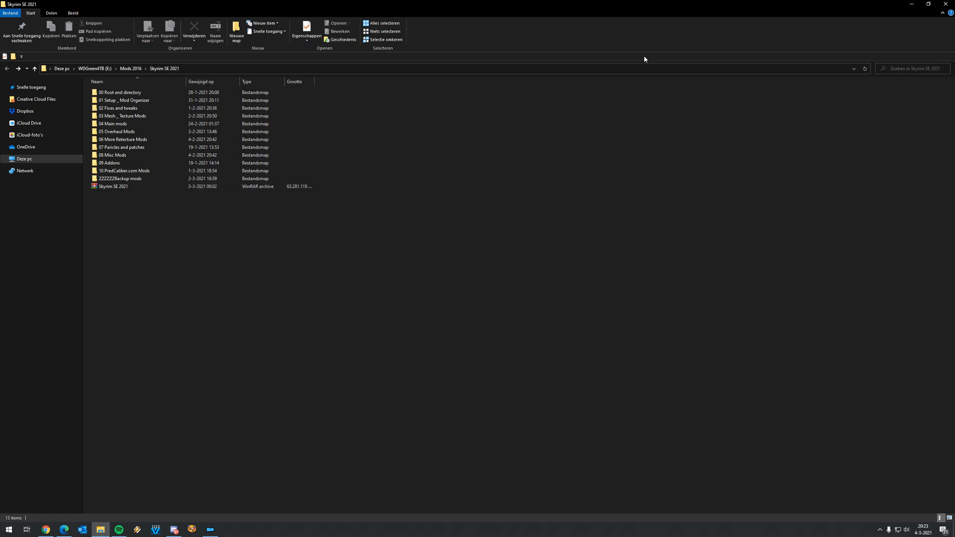
left_click(112, 186)
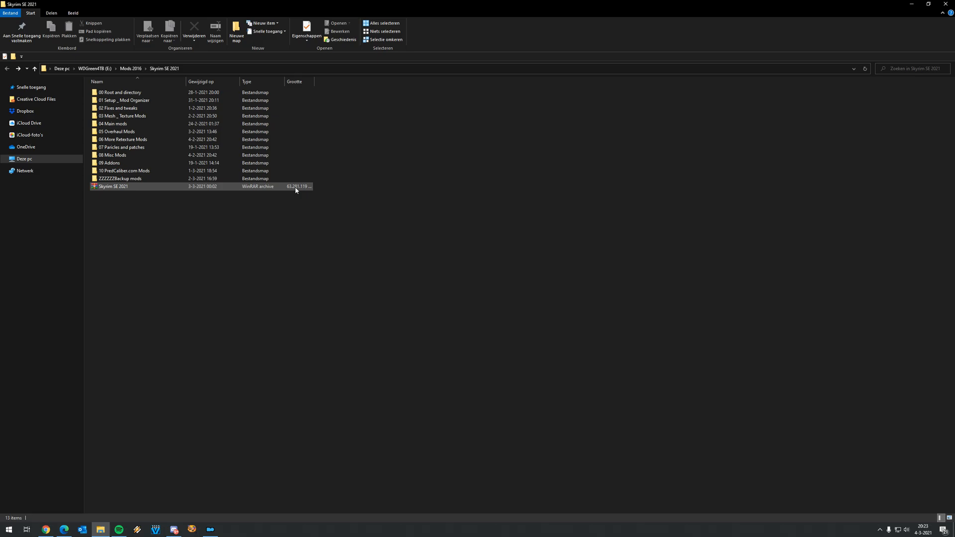
mouse_move(115, 192)
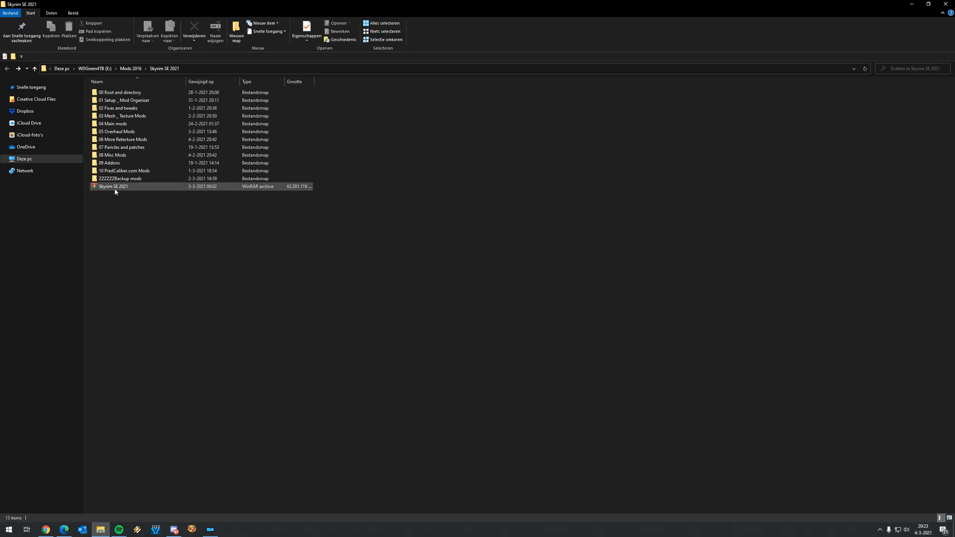
mouse_move(209, 192)
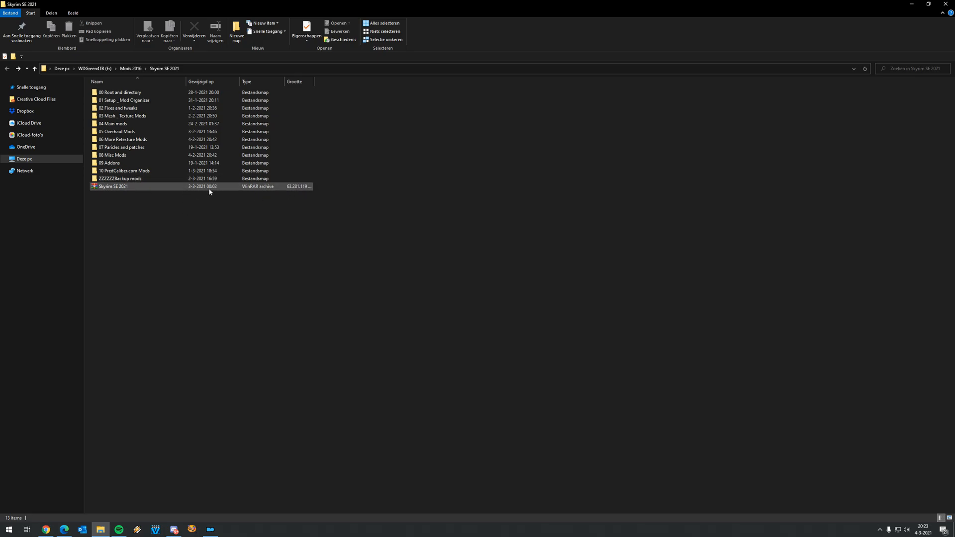
mouse_move(213, 188)
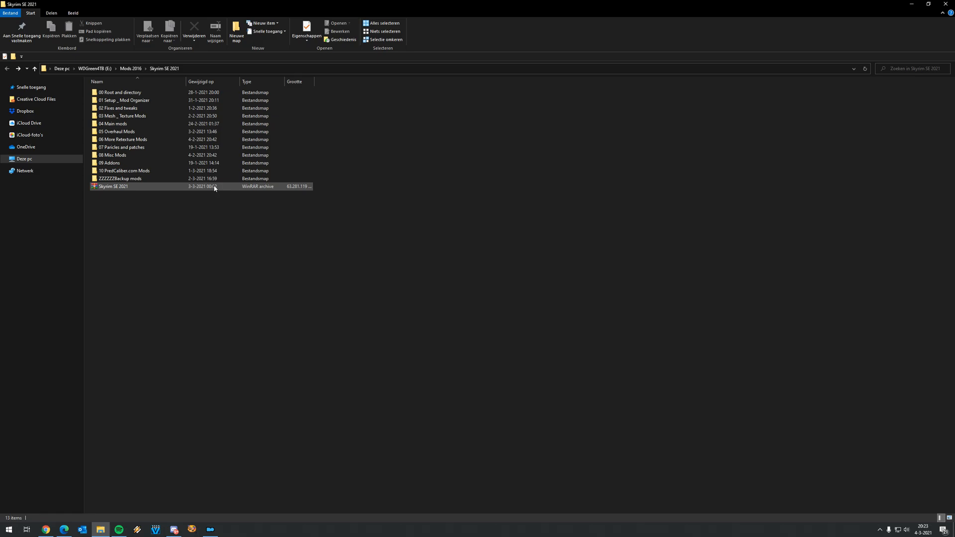
mouse_move(247, 187)
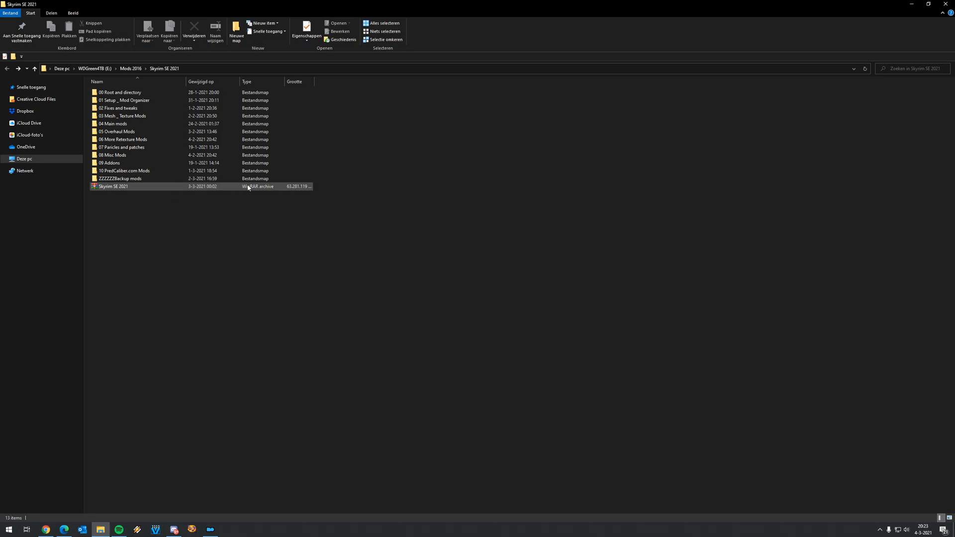
mouse_move(281, 189)
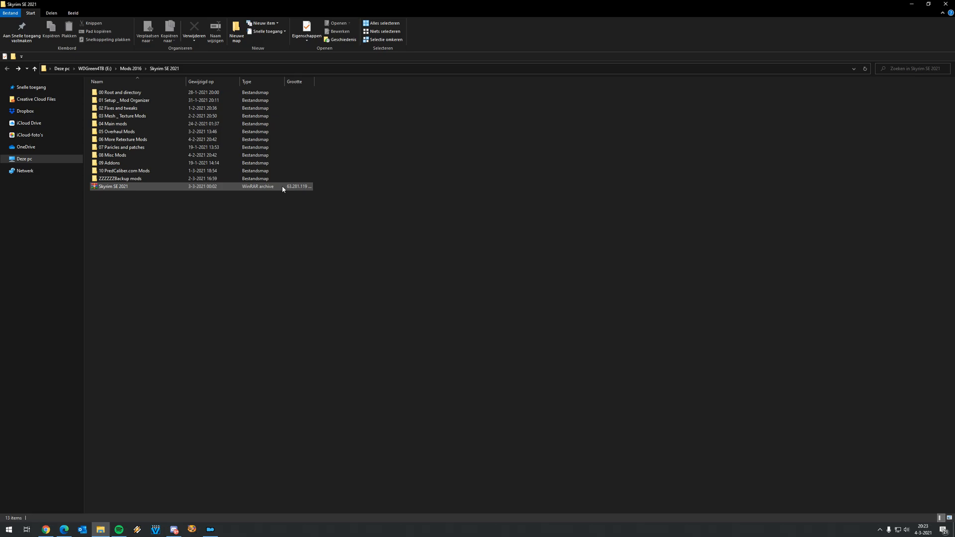
left_click(45, 528)
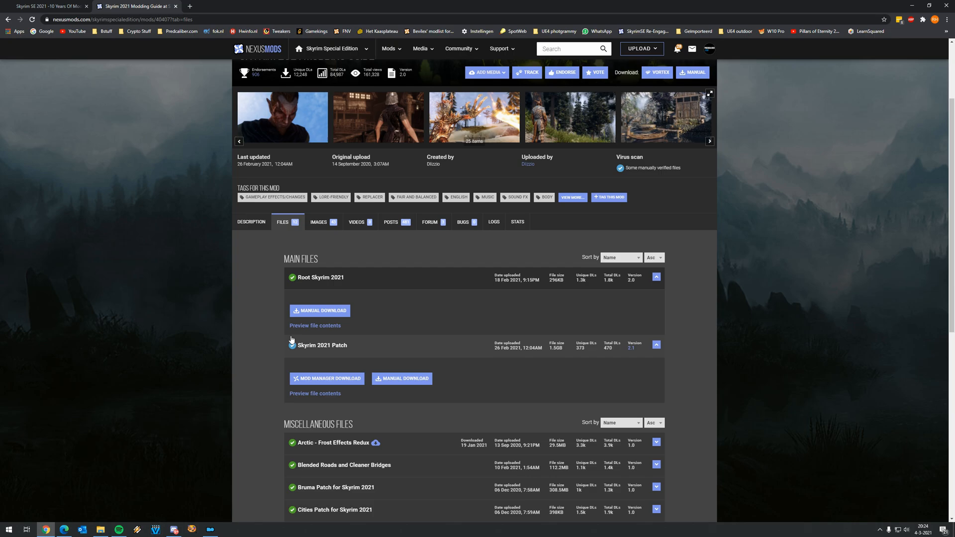
mouse_move(250, 222)
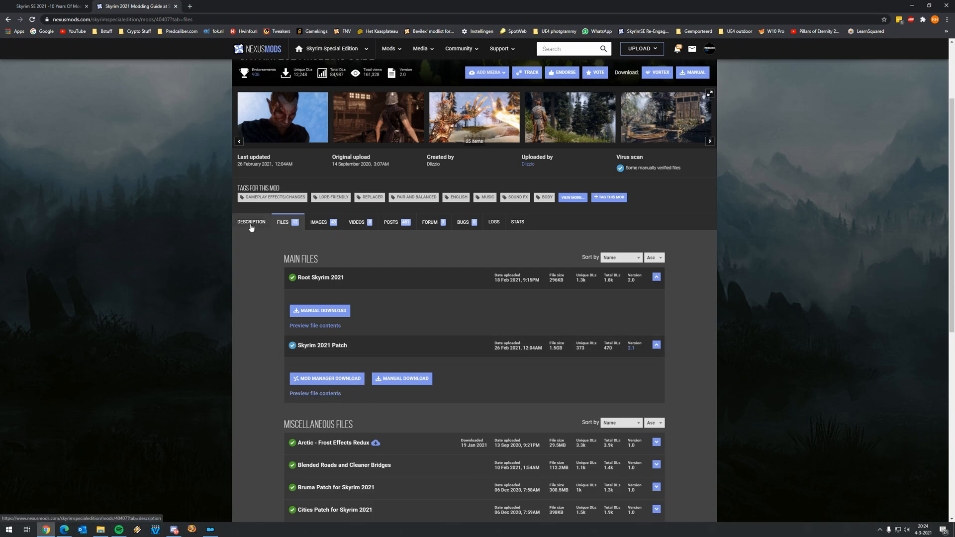
left_click(100, 529)
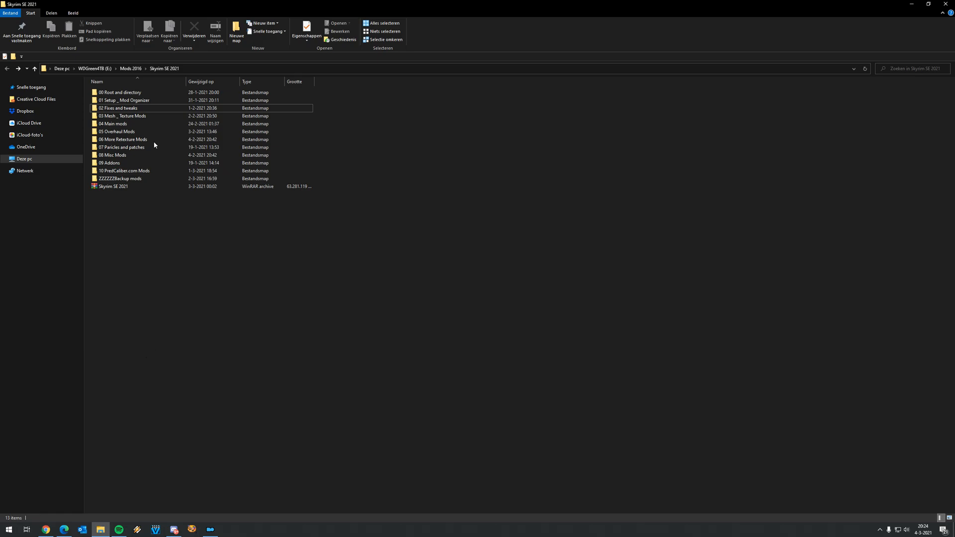
mouse_move(119, 91)
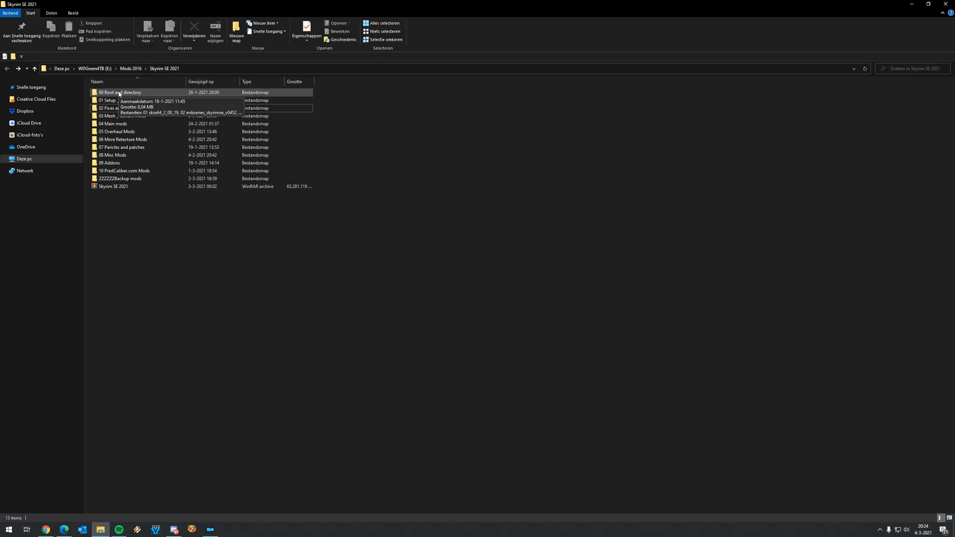
left_click(120, 91)
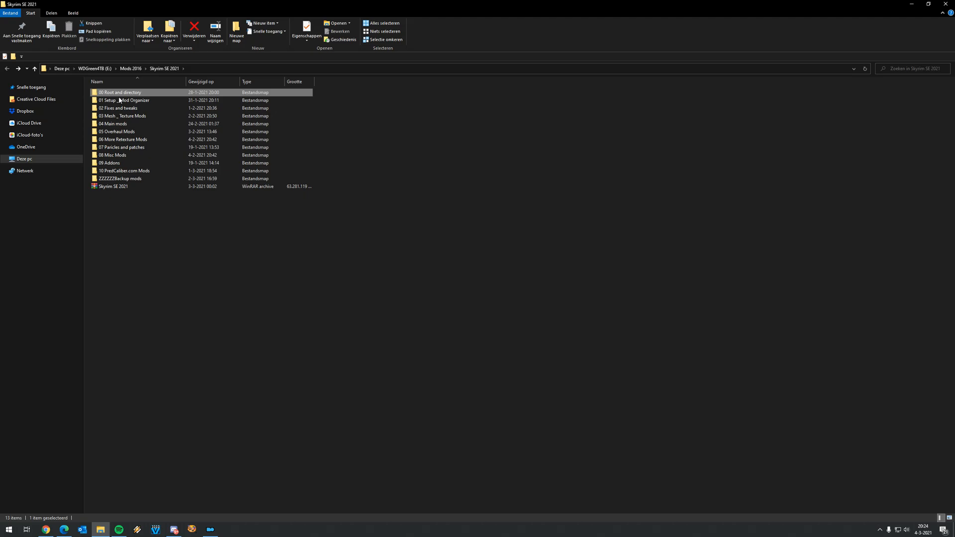
left_click(122, 116)
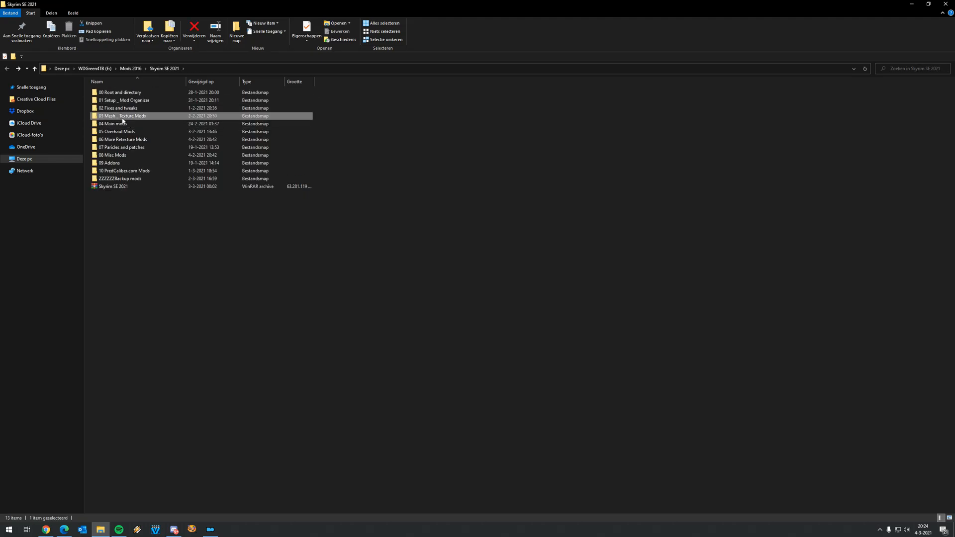
mouse_move(224, 221)
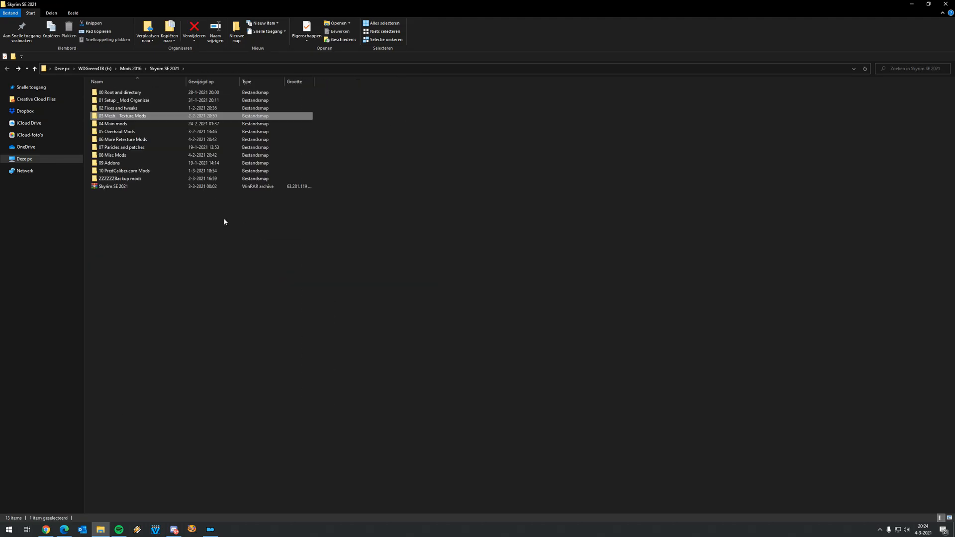
mouse_move(209, 224)
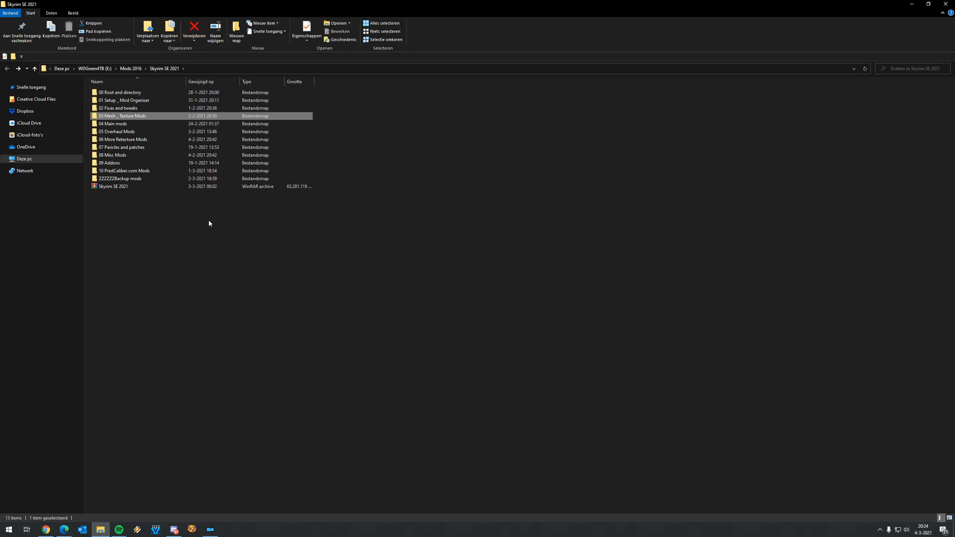
mouse_move(204, 222)
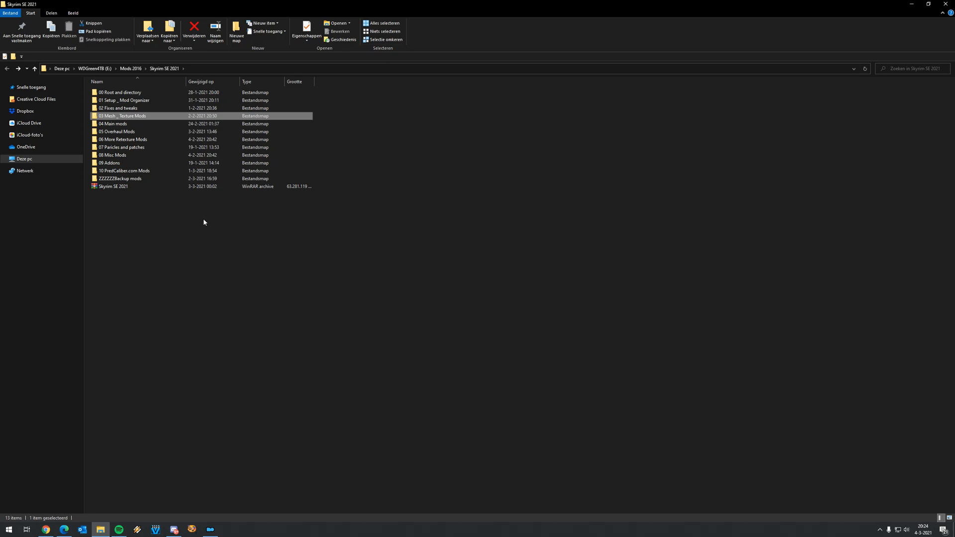
mouse_move(190, 238)
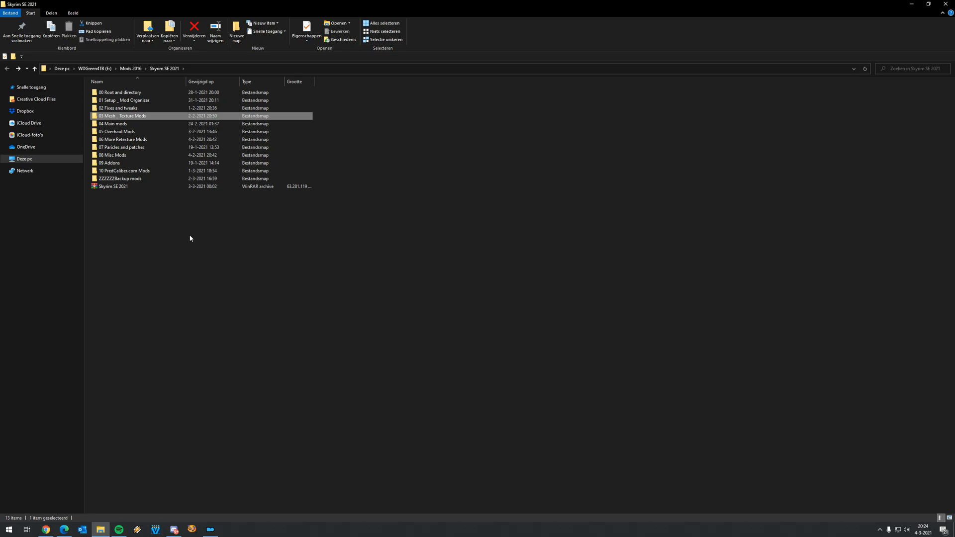
mouse_move(157, 230)
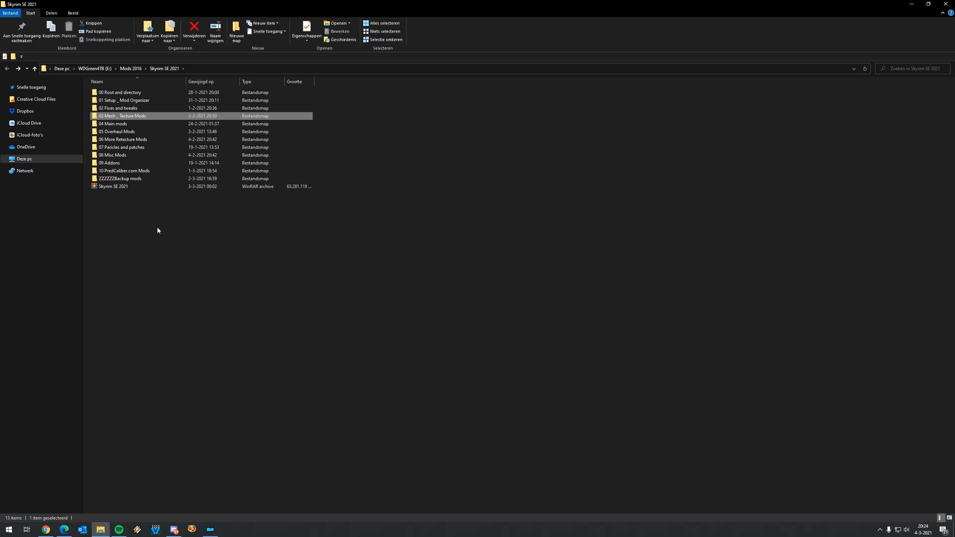
mouse_move(143, 219)
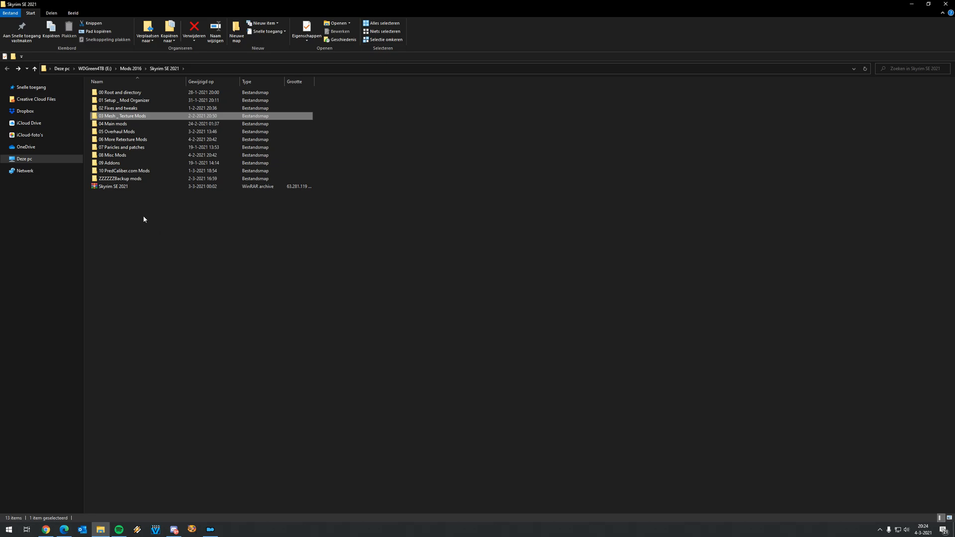
mouse_move(135, 223)
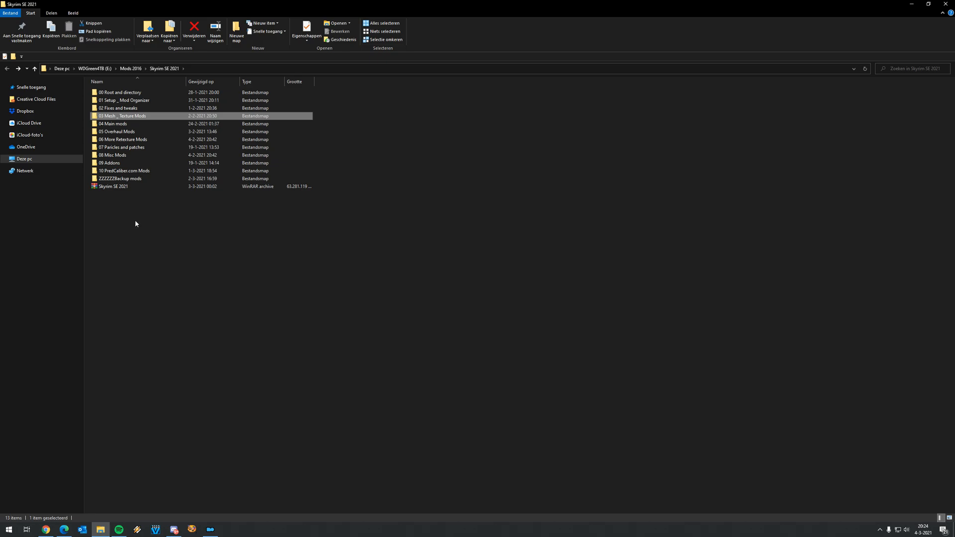
mouse_move(101, 230)
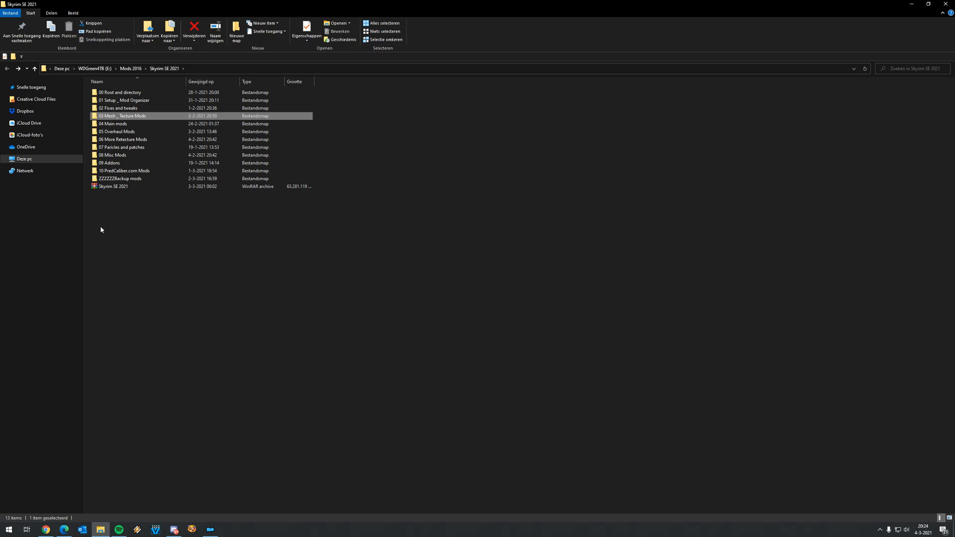
mouse_move(104, 238)
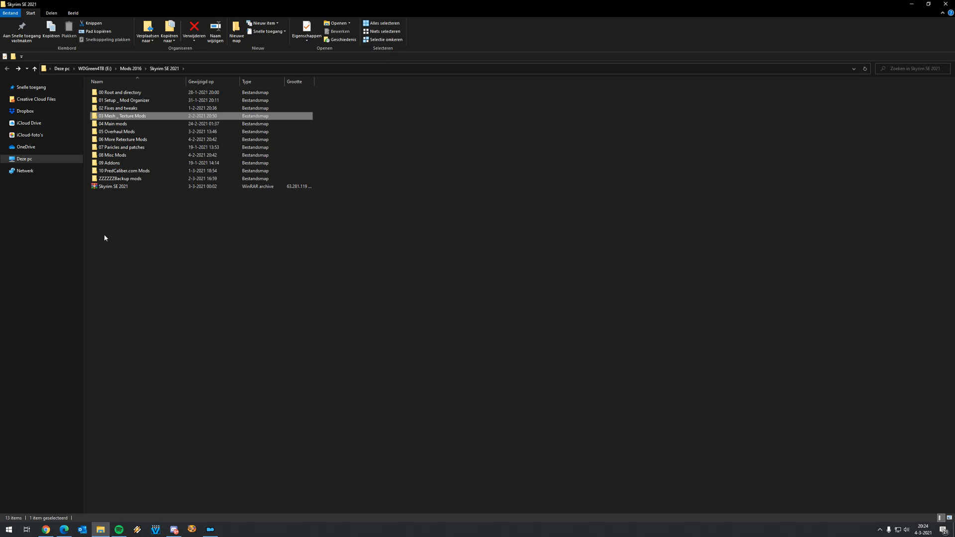
mouse_move(132, 285)
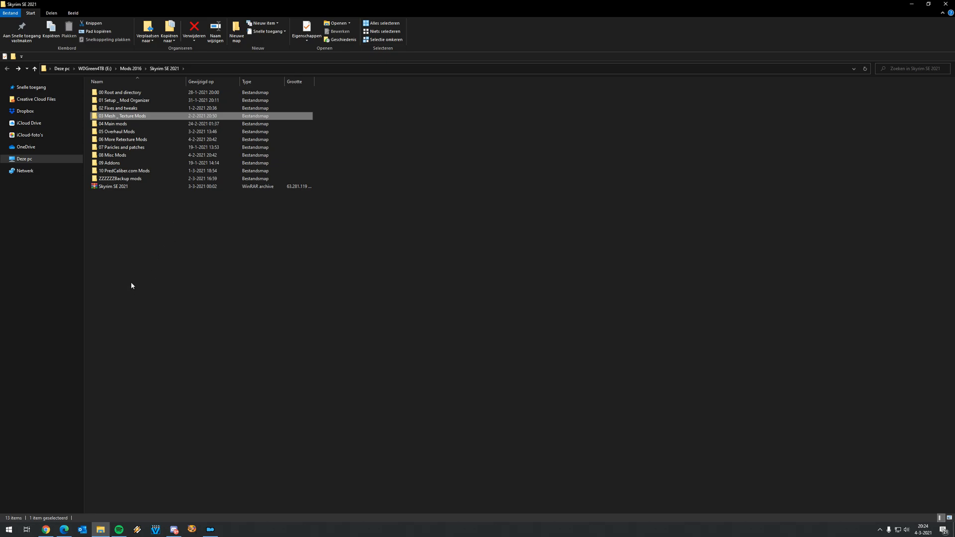
mouse_move(145, 254)
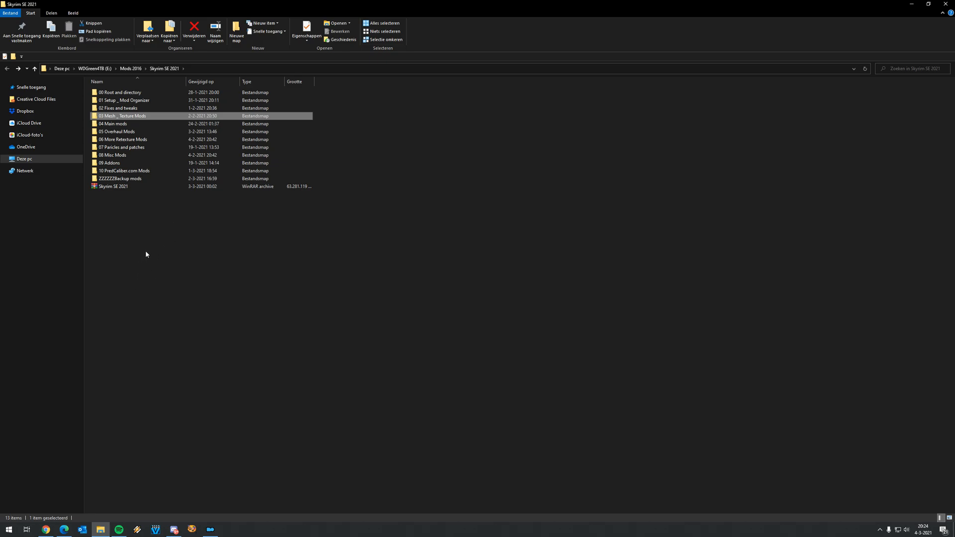
mouse_move(153, 234)
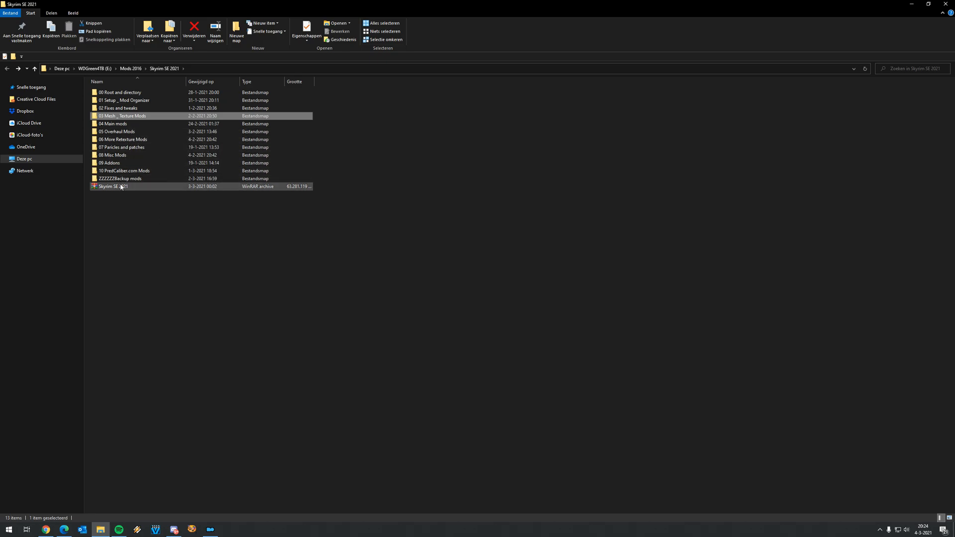
left_click(173, 212)
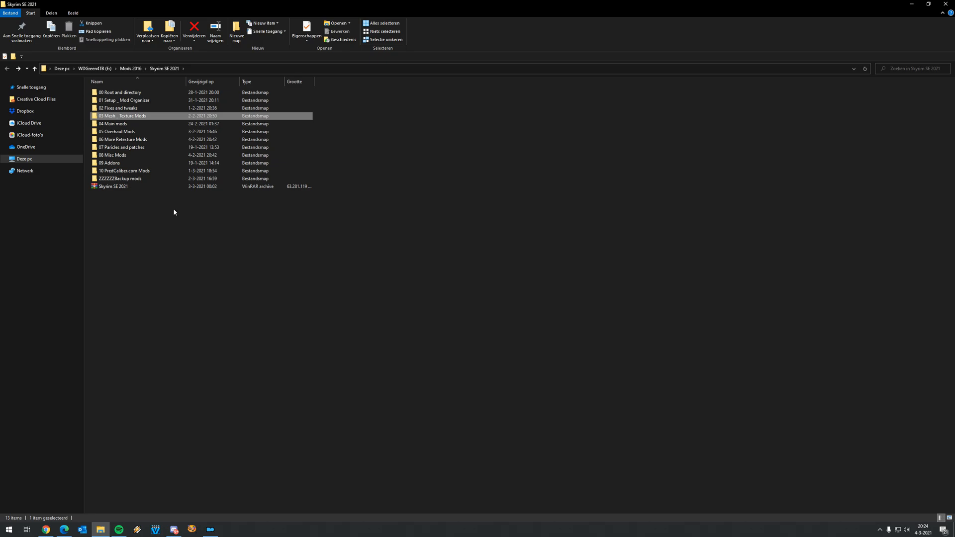
mouse_move(151, 208)
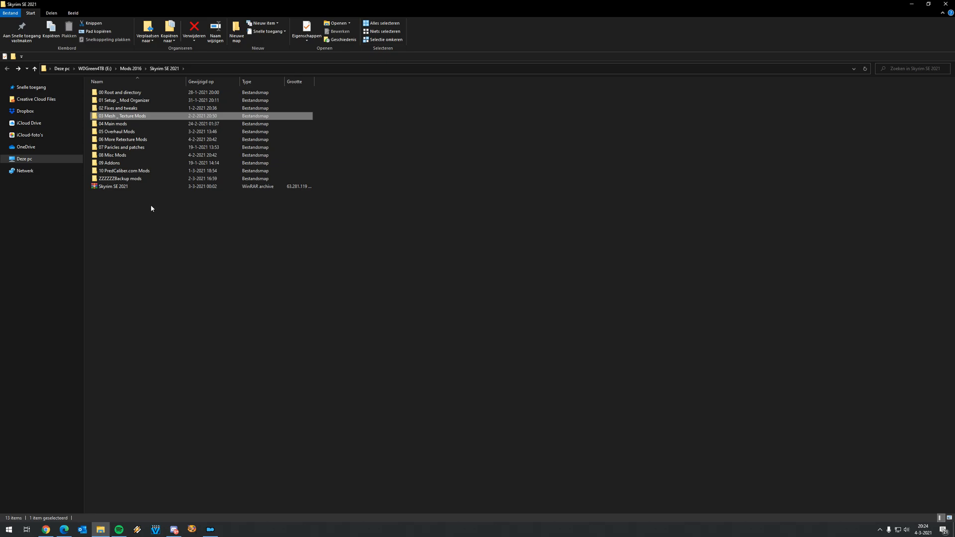
mouse_move(152, 207)
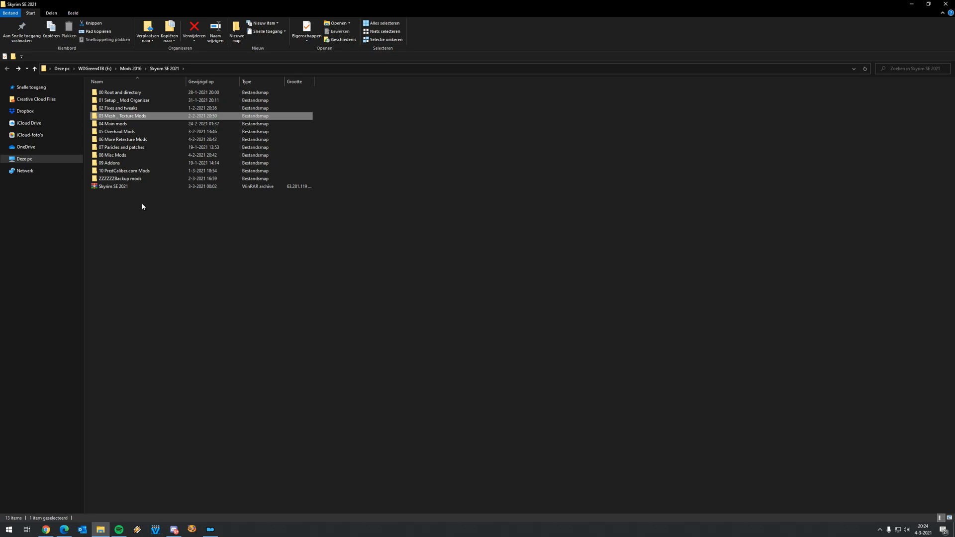
mouse_move(135, 207)
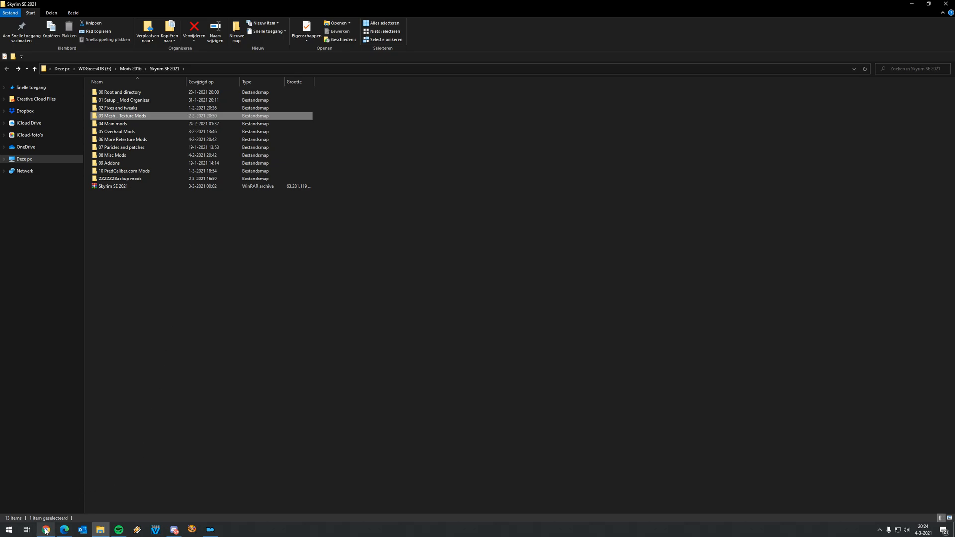
Step: Return to the PredCaliber tutorial tab and scroll down to the Tutorial Parts videos and 2021 Tutorial notes
left_click(64, 528)
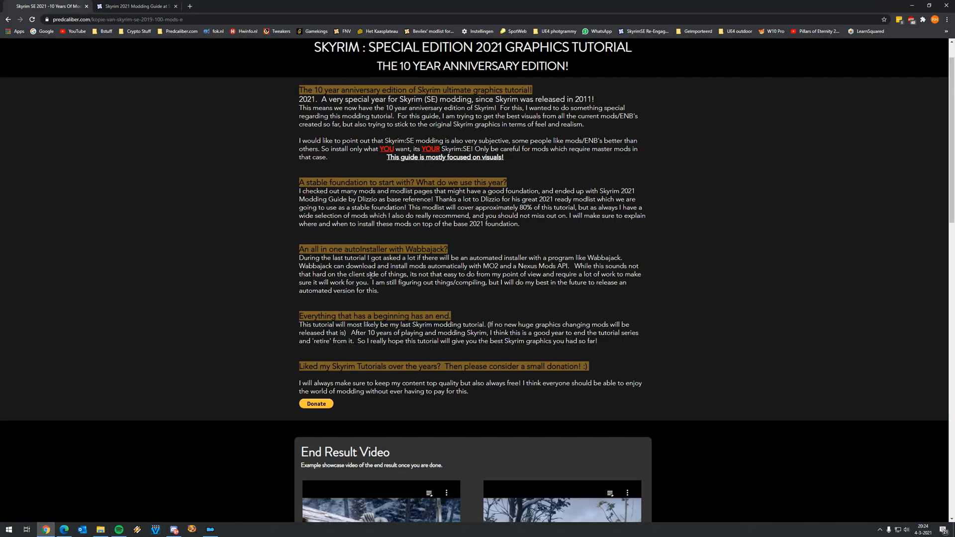
scroll("down", 3)
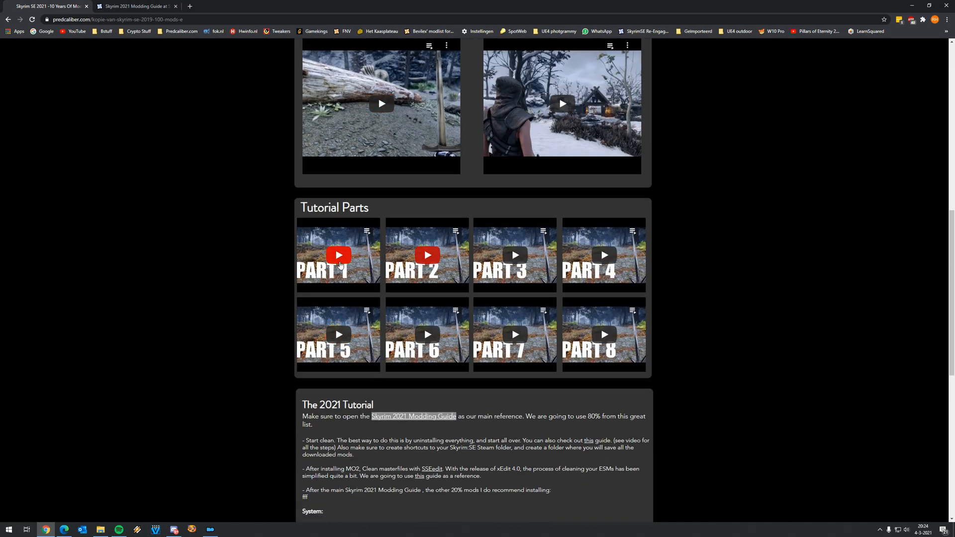
mouse_move(370, 270)
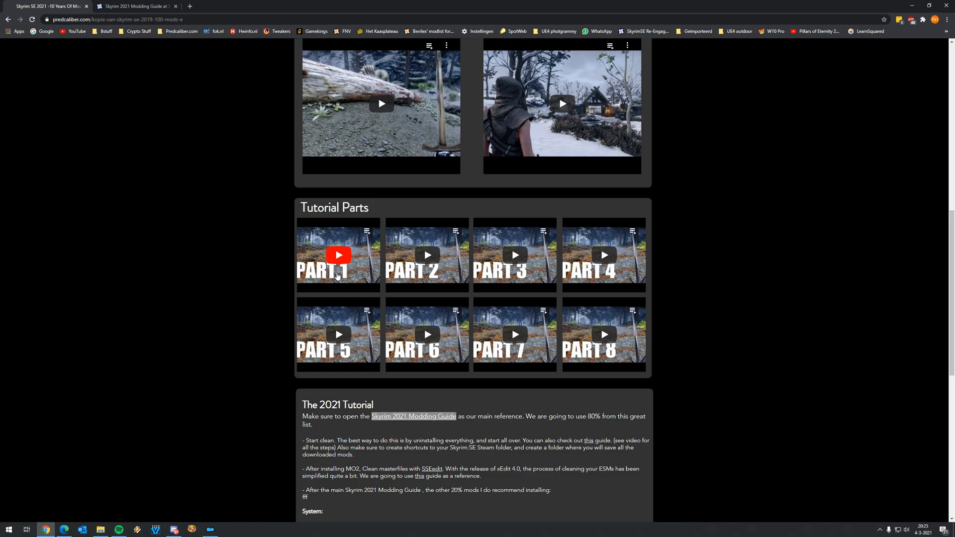
mouse_move(426, 255)
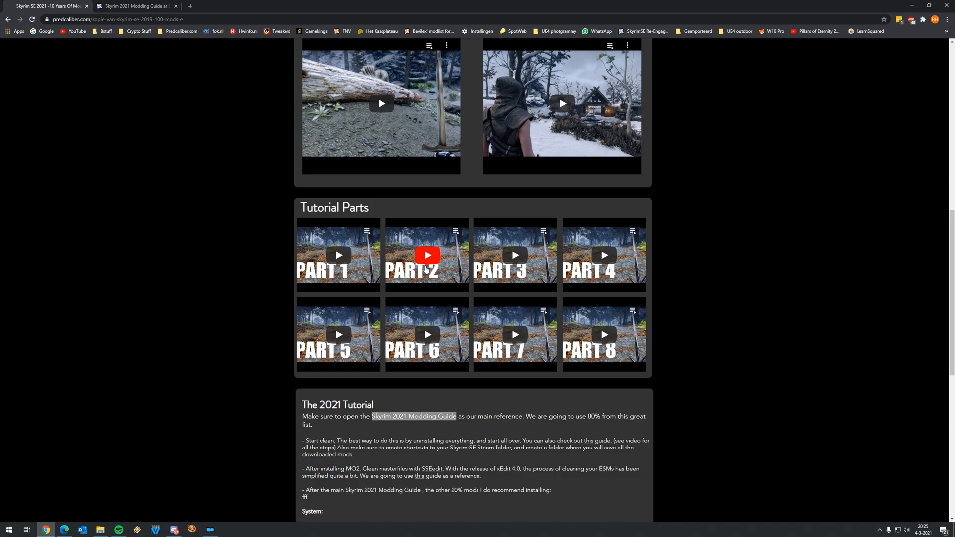
mouse_move(427, 268)
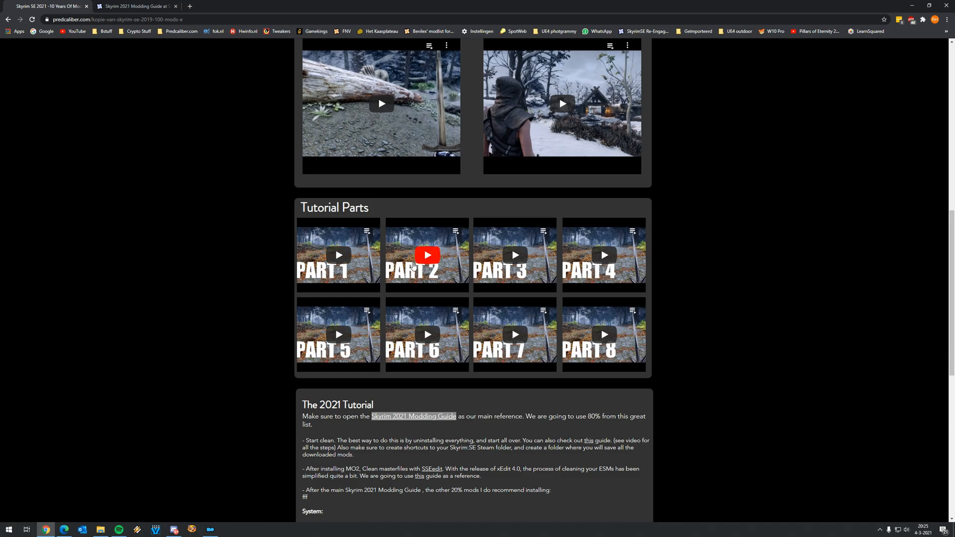
mouse_move(426, 254)
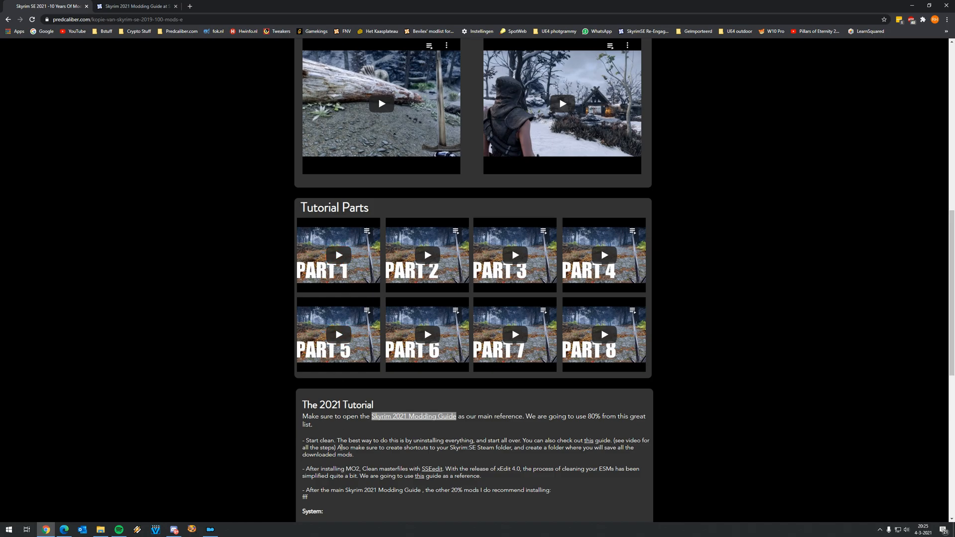
mouse_move(870, 4)
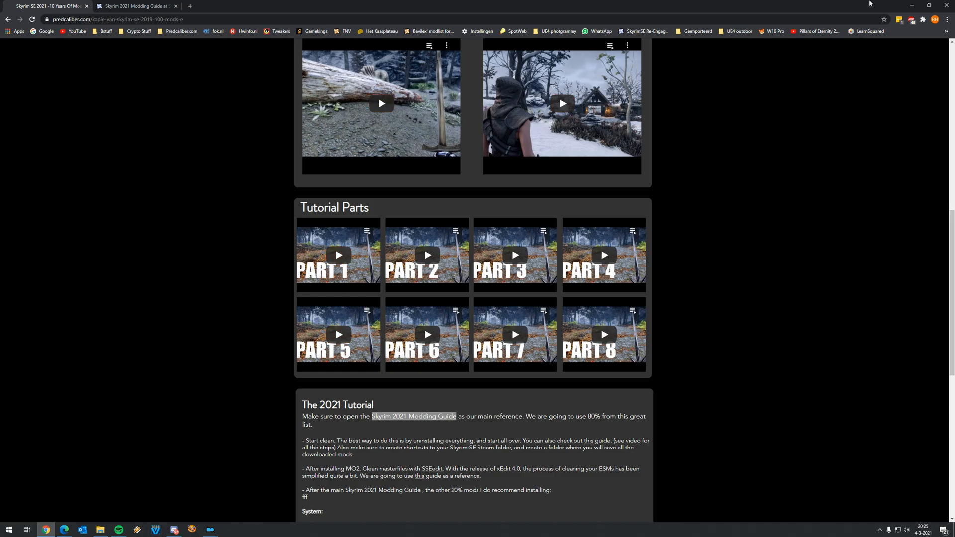
mouse_move(481, 211)
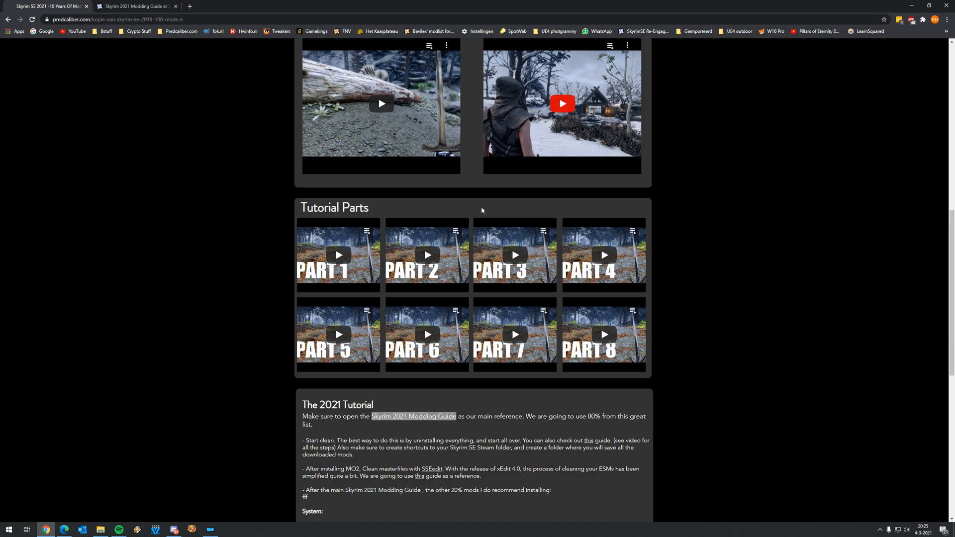
mouse_move(481, 210)
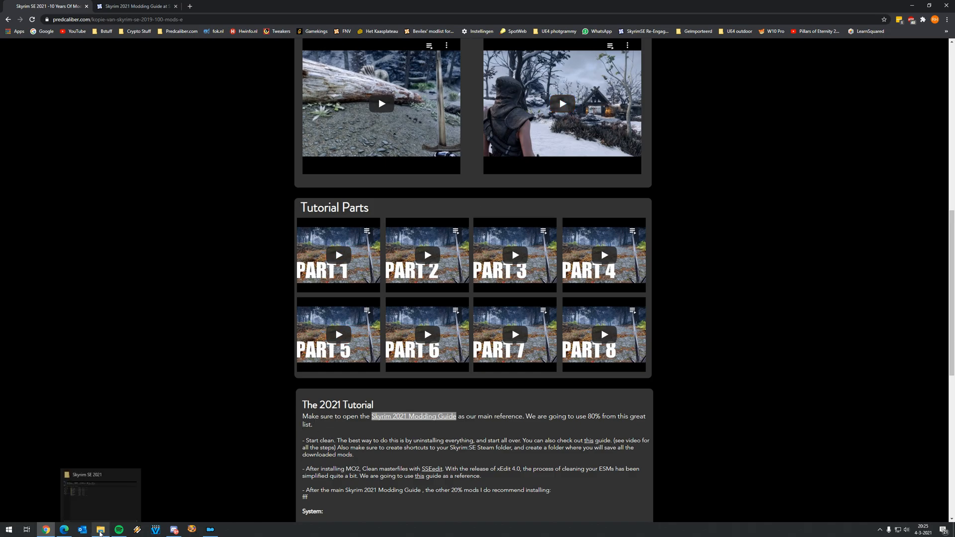
mouse_move(915, 4)
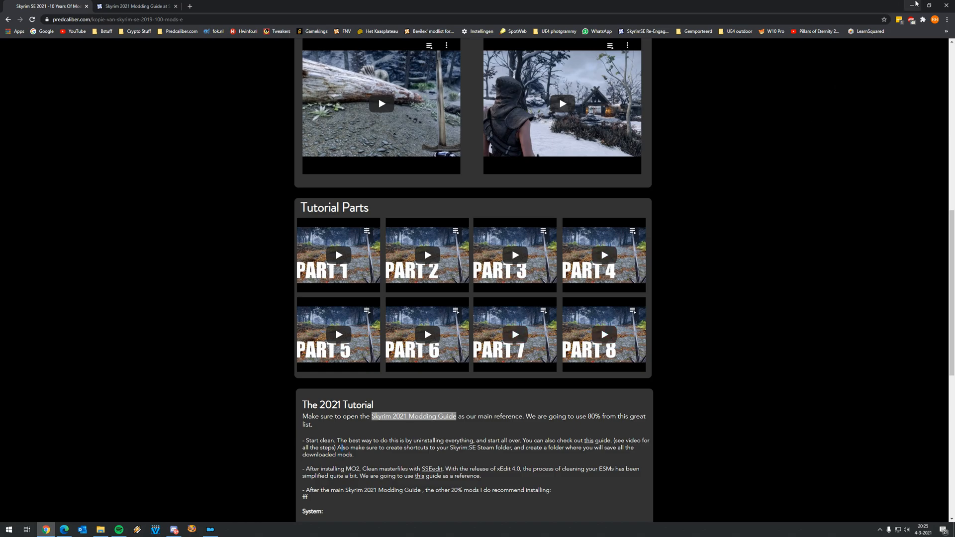
Step: Open Skyrim SE 2021.rar in WinRAR to list its eleven numbered mod folders, then switch to Mod Organizer 2
left_click(99, 530)
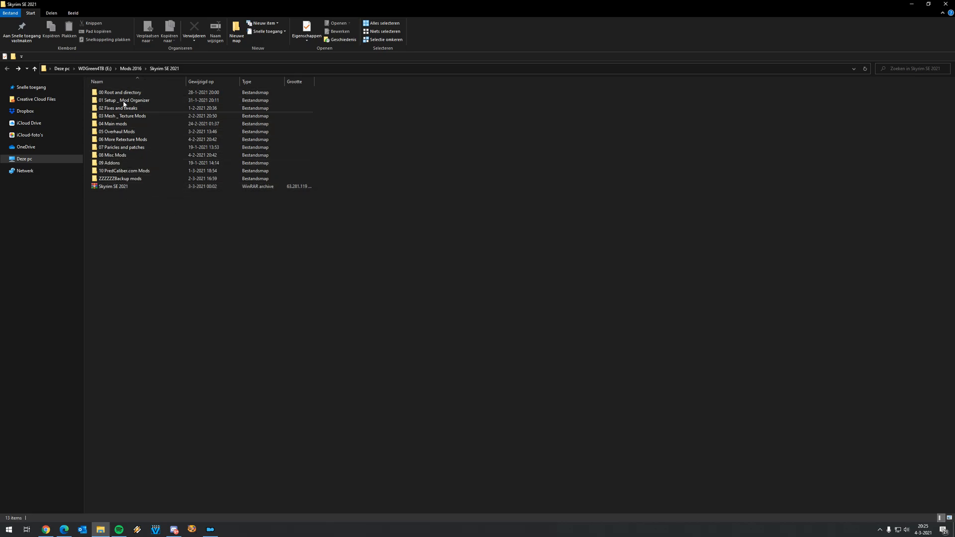
left_click(113, 186)
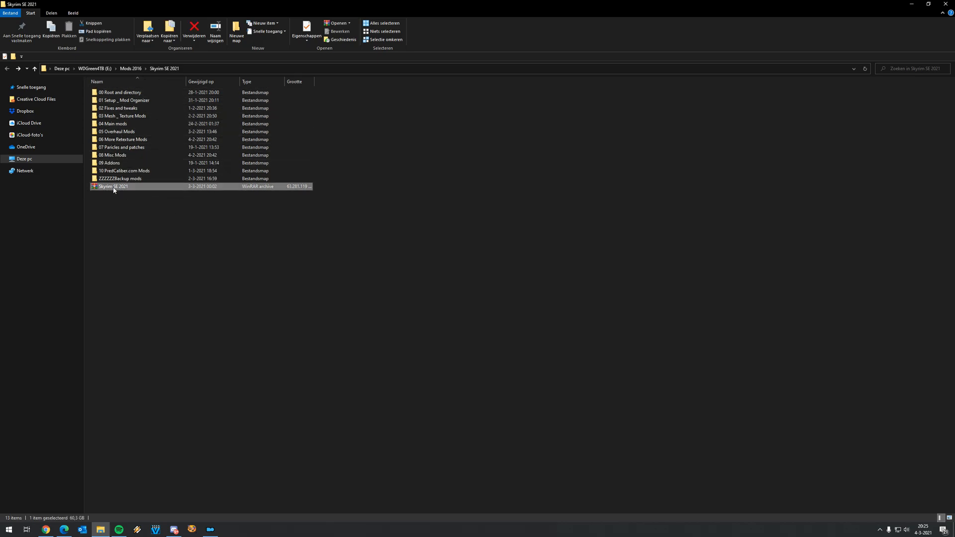
double_click(112, 186)
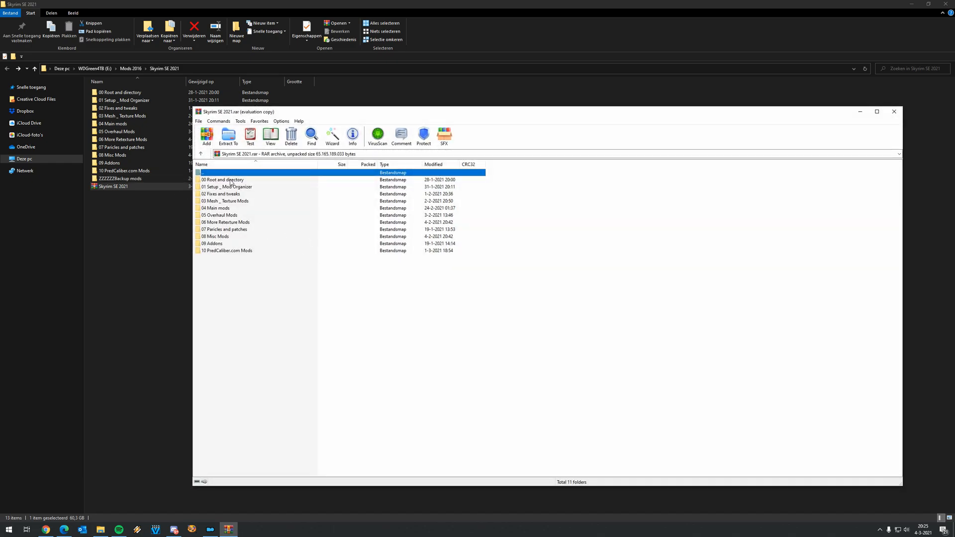
mouse_move(247, 178)
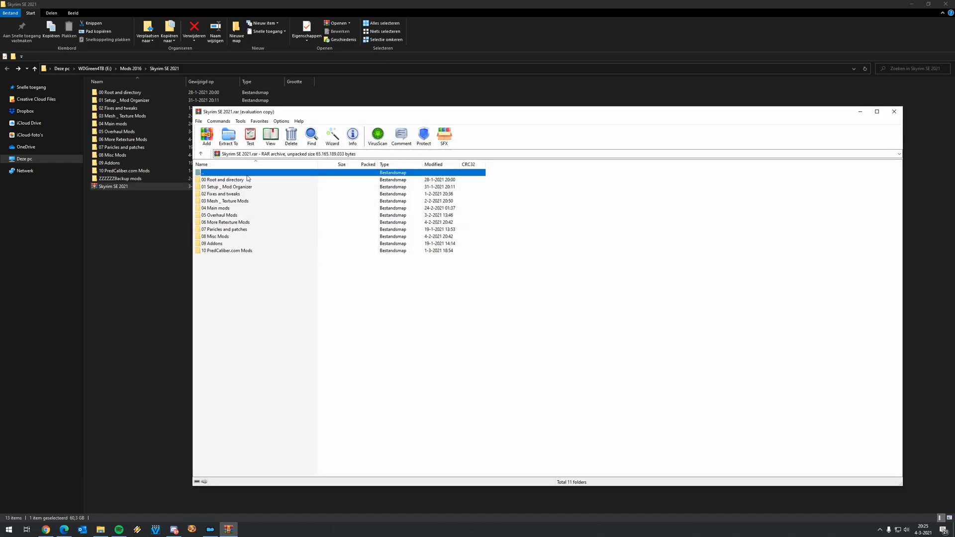
mouse_move(235, 196)
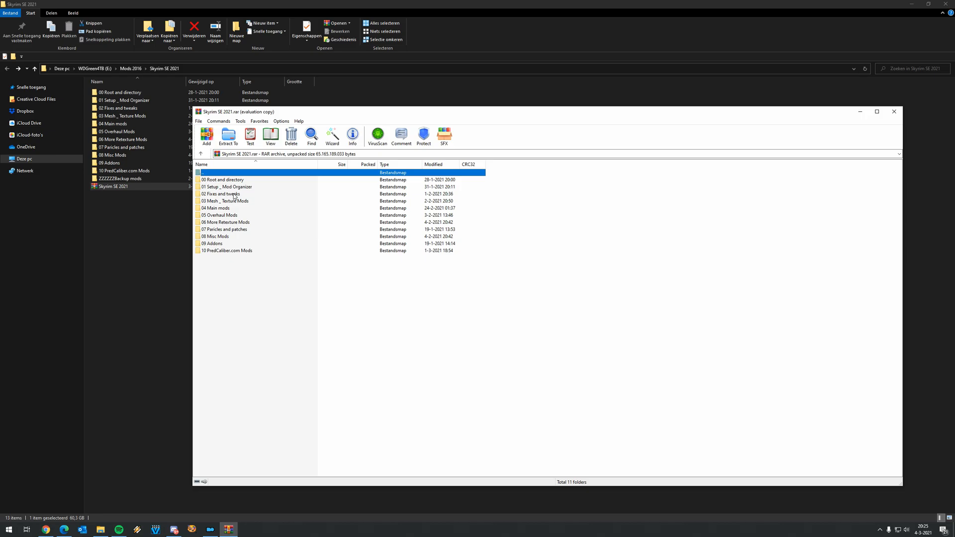
left_click(893, 111)
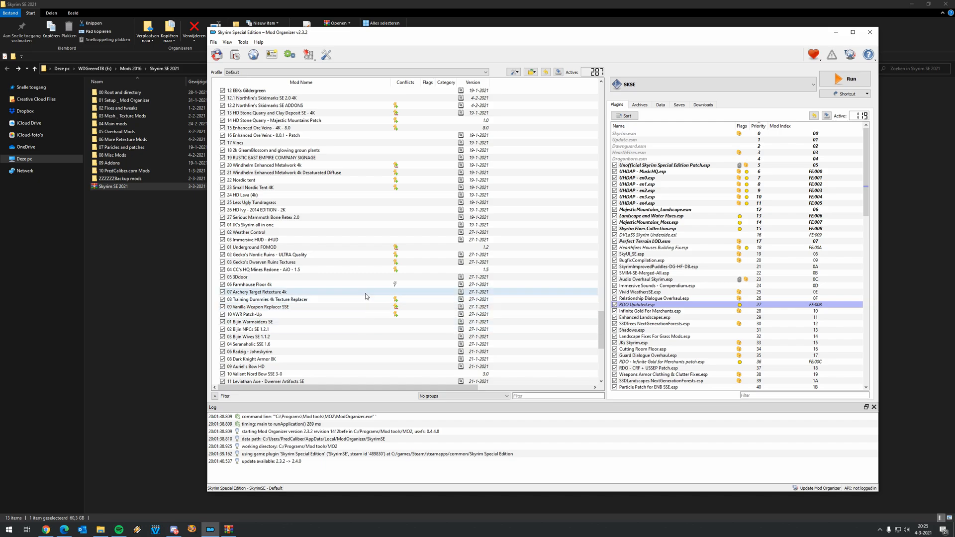
mouse_move(281, 322)
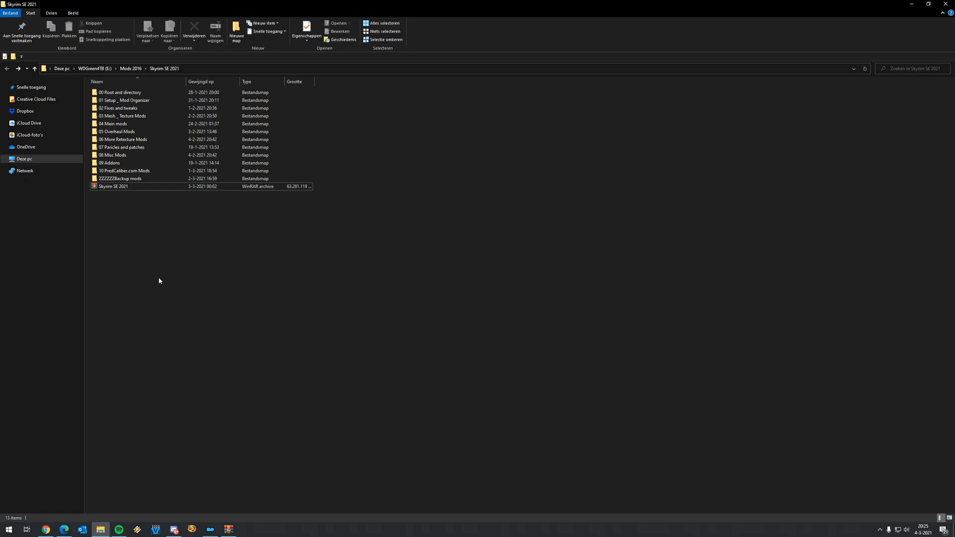
mouse_move(158, 287)
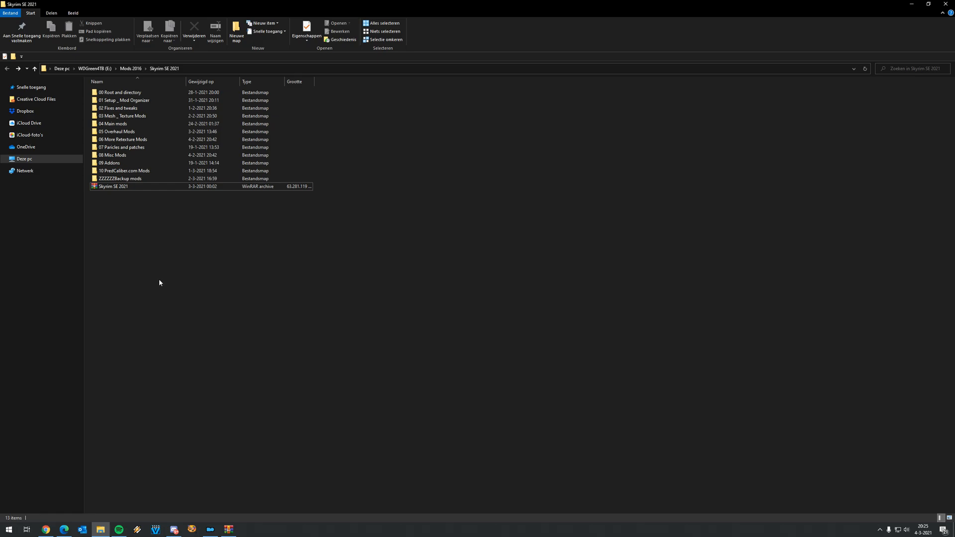
mouse_move(214, 245)
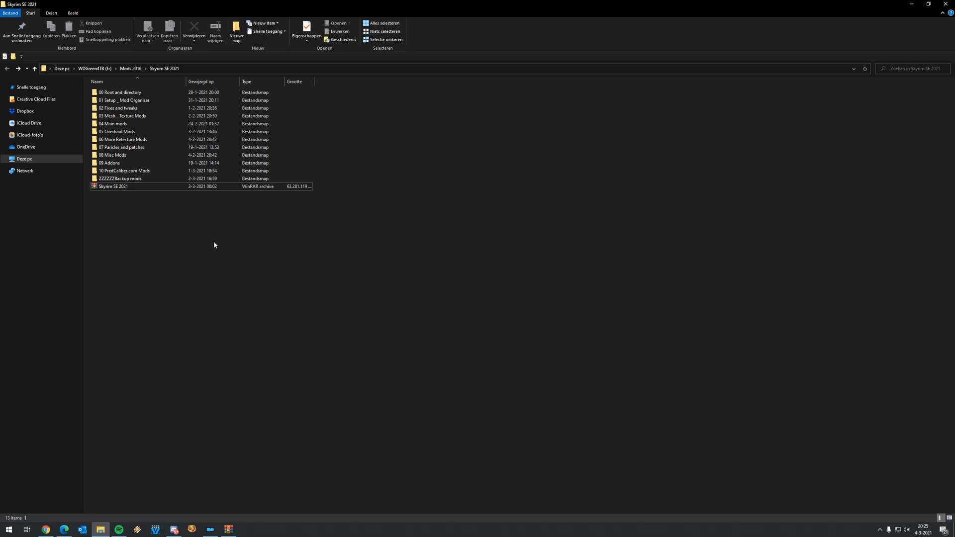
mouse_move(205, 251)
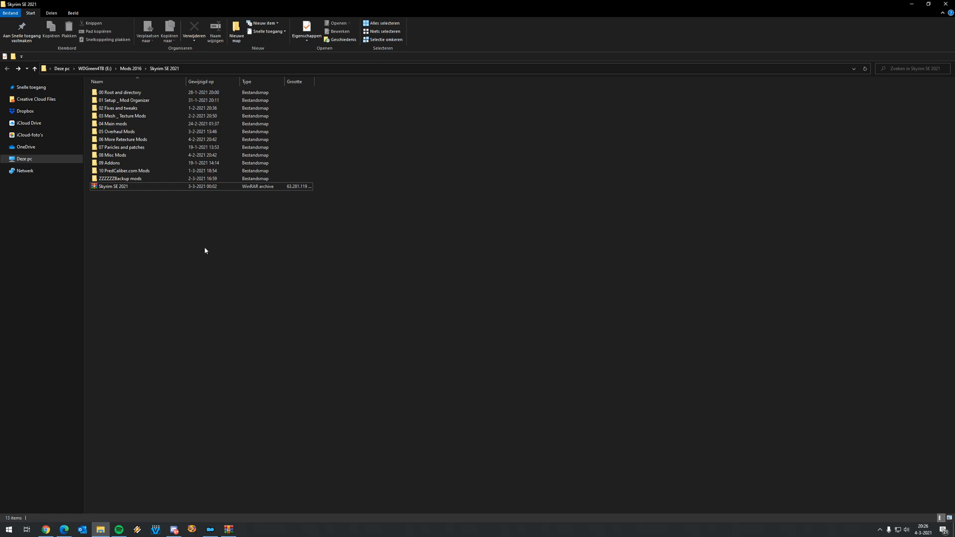
mouse_move(172, 243)
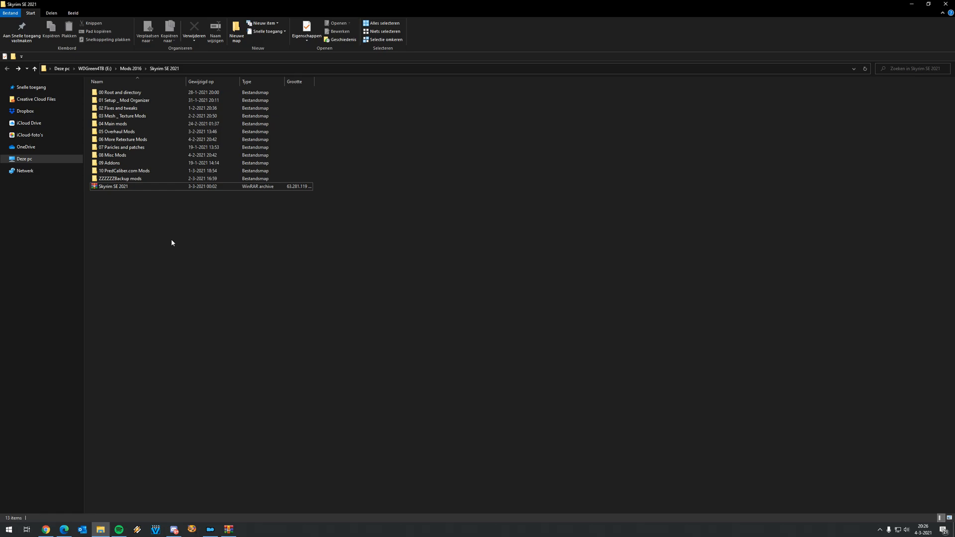
mouse_move(159, 244)
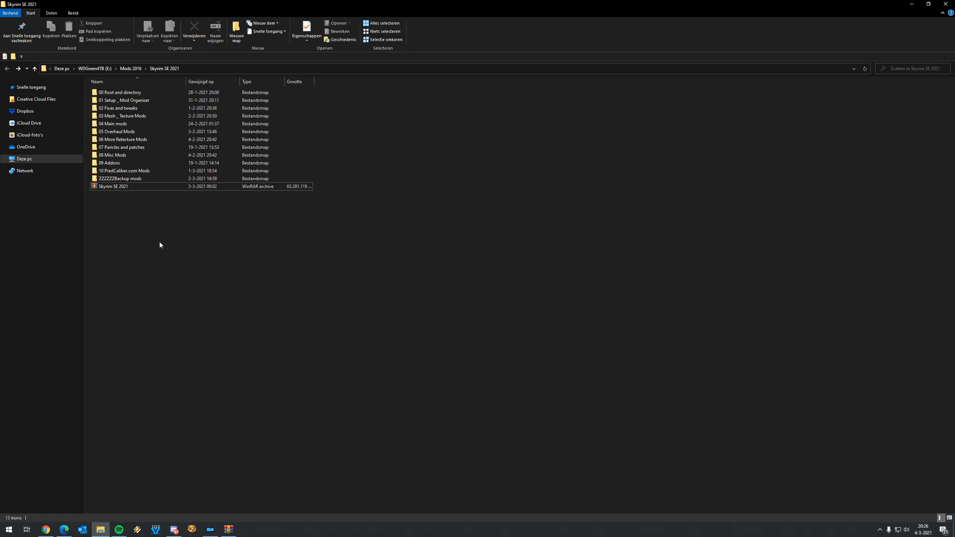
mouse_move(40, 304)
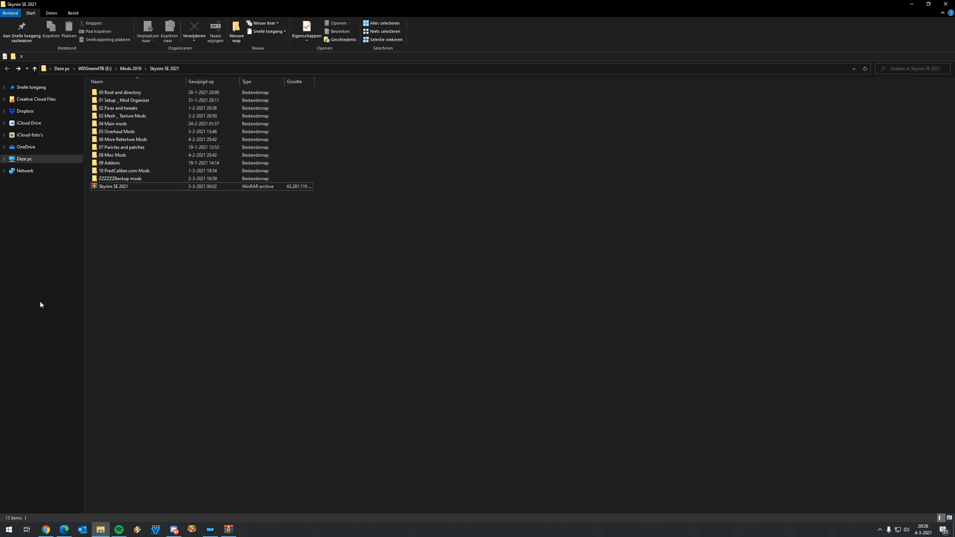
mouse_move(171, 295)
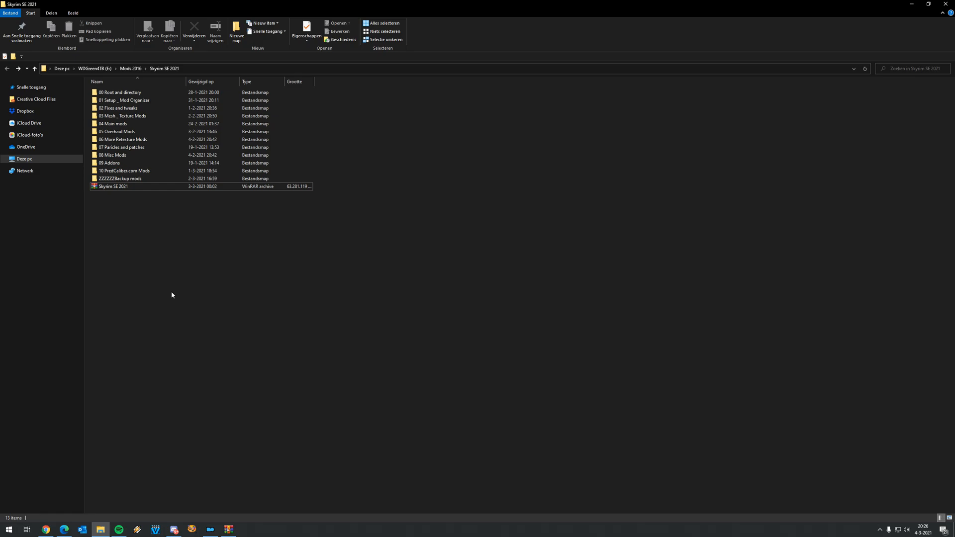
mouse_move(192, 336)
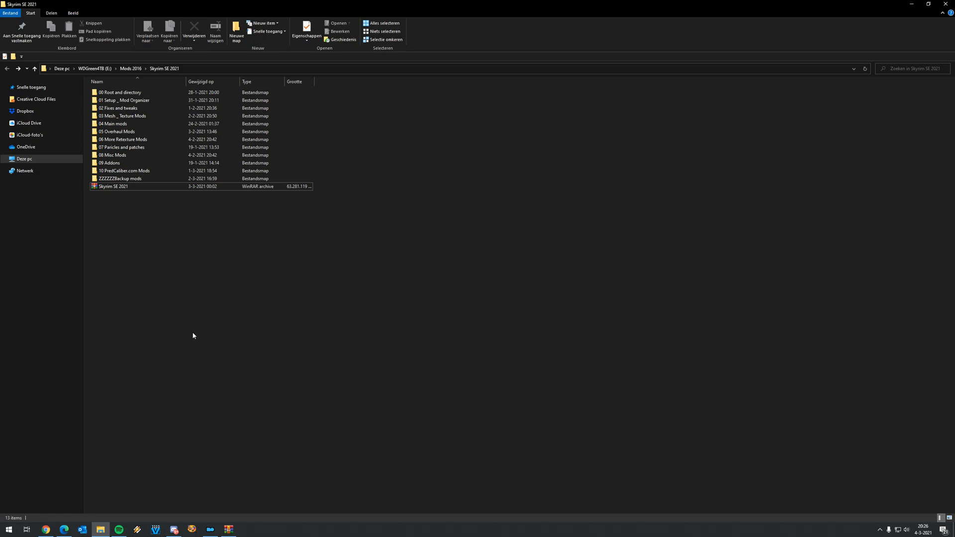
mouse_move(172, 343)
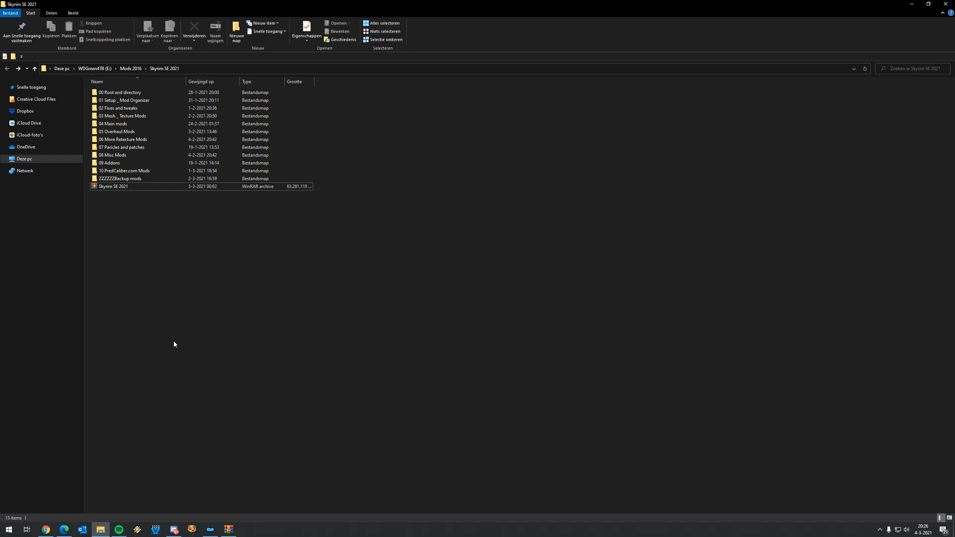
mouse_move(171, 336)
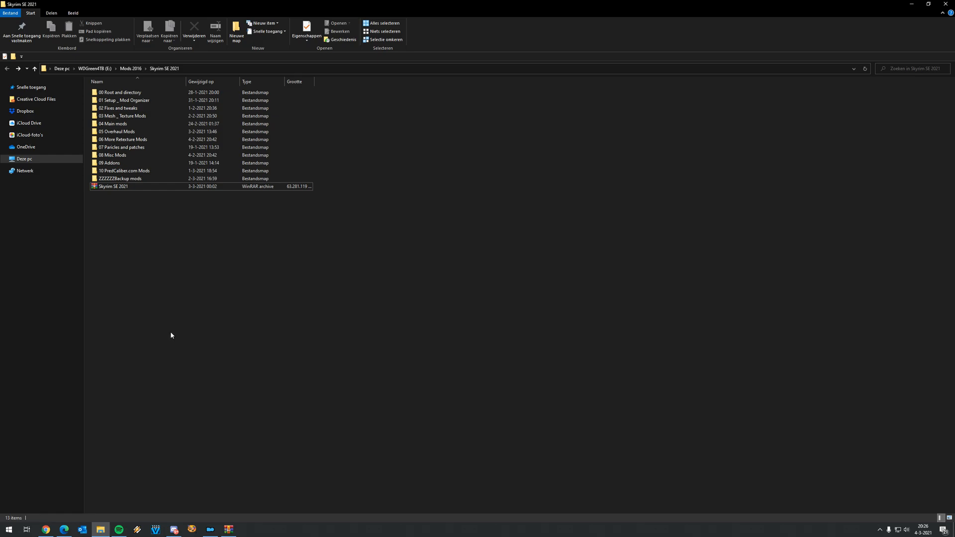
mouse_move(164, 339)
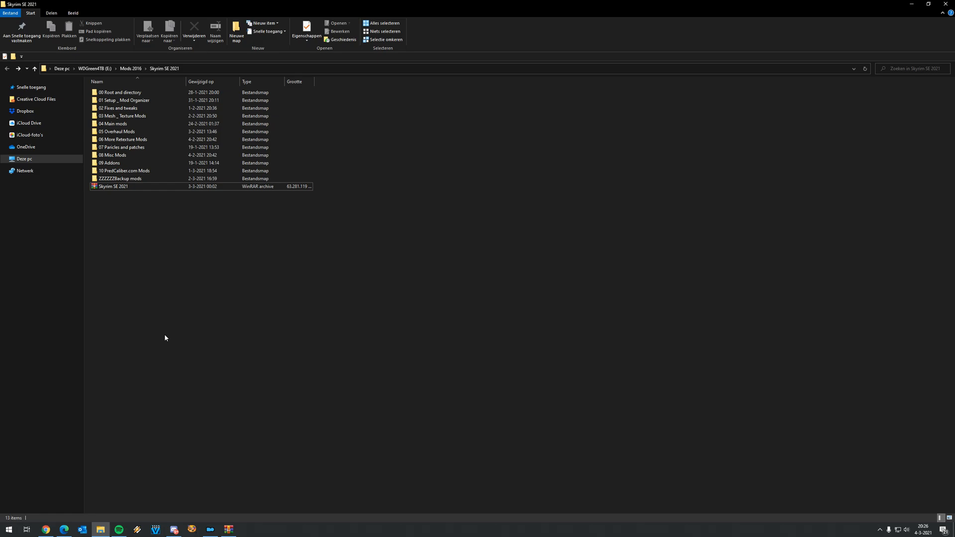
mouse_move(162, 339)
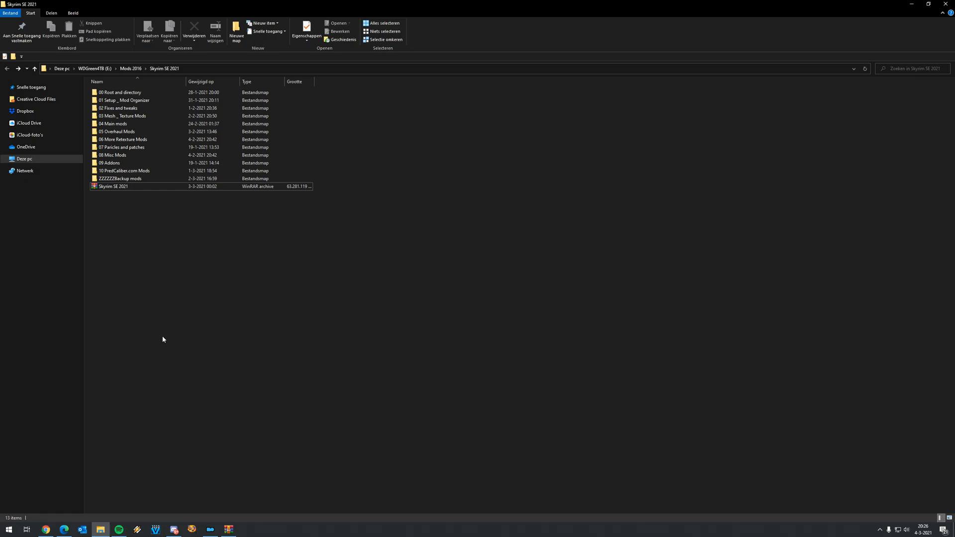